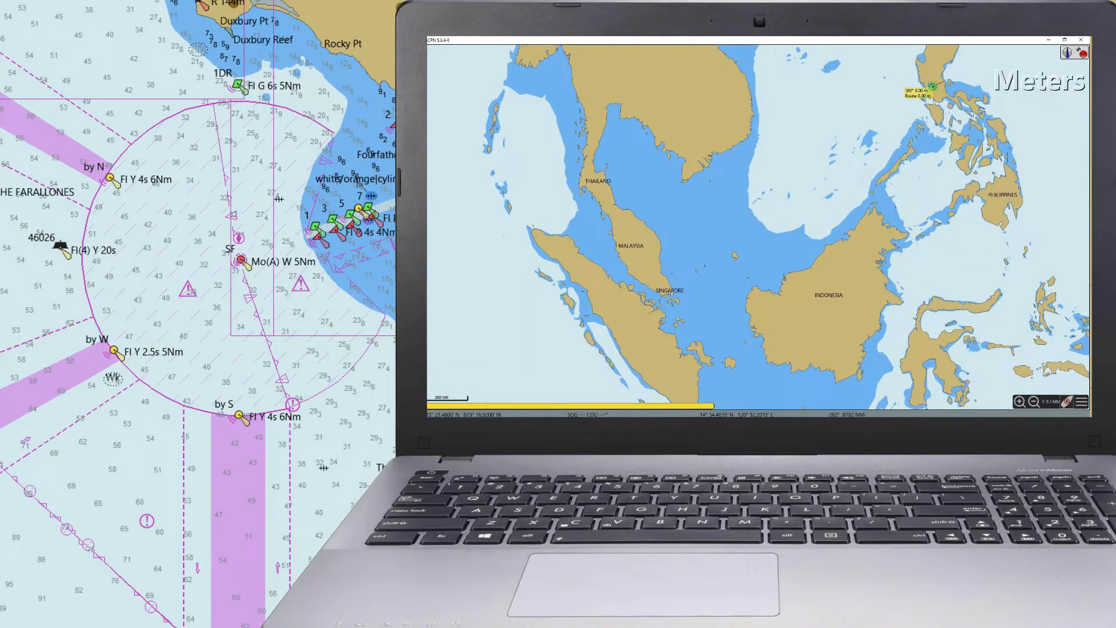
Open the opencpn.org home page in the Brave browser
left_click(700, 270)
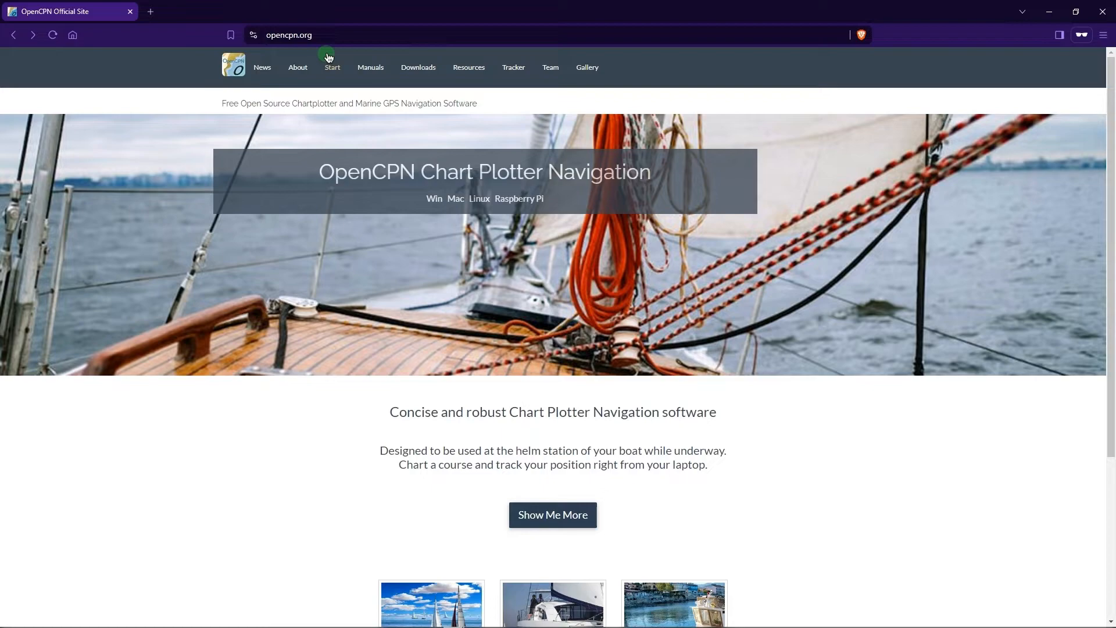
Go to the OpenCPN 5.8.4 download page and download the Windows installer
left_click(288, 35)
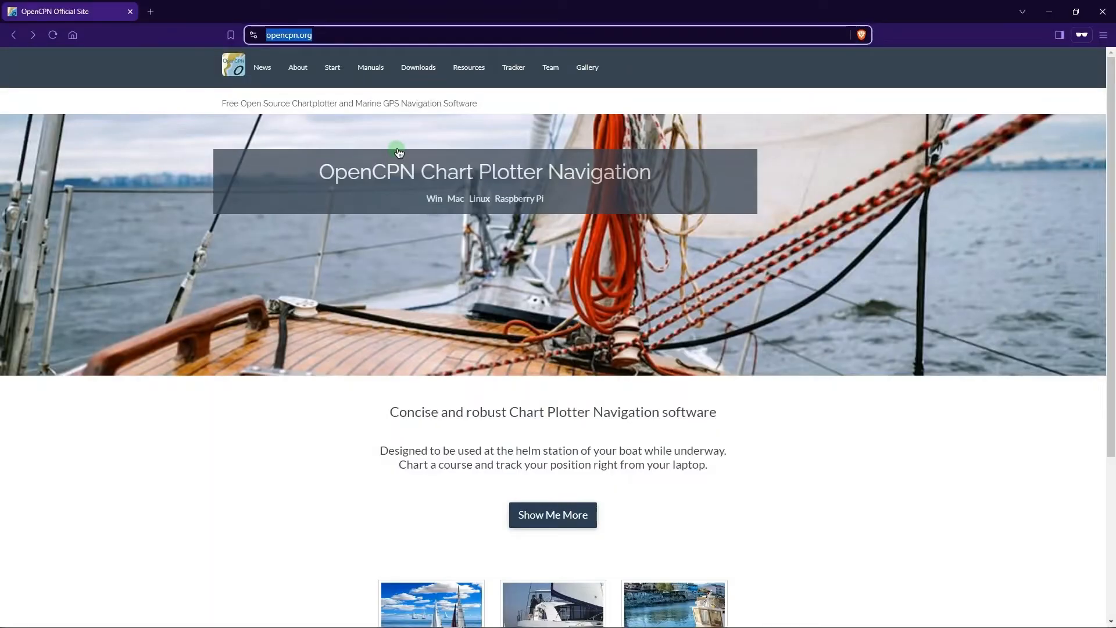
mouse_move(461, 169)
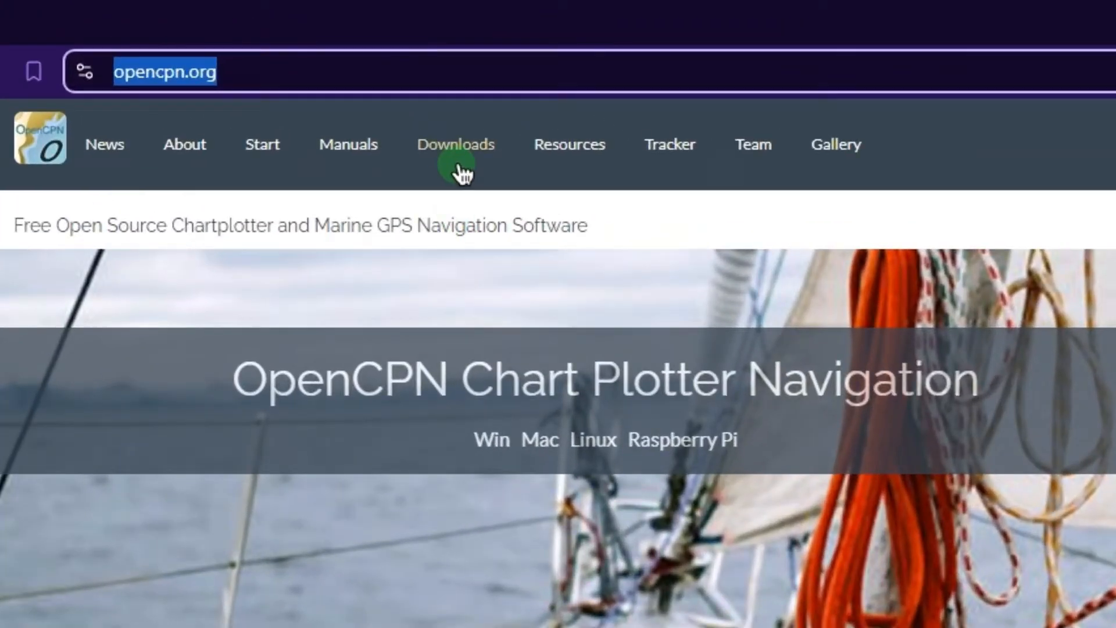
left_click(455, 144)
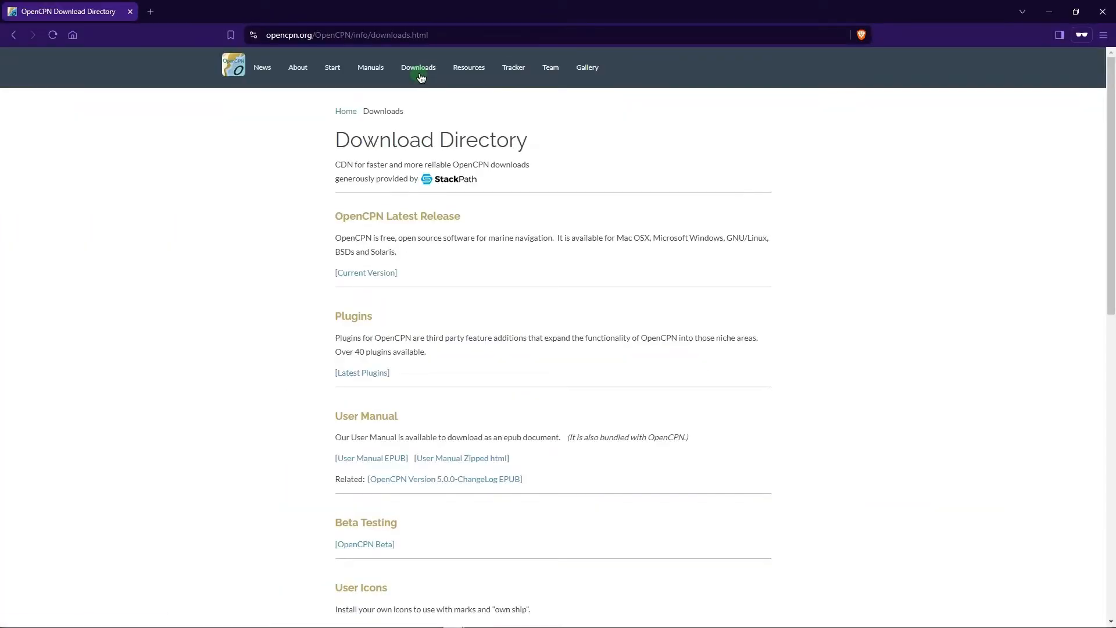
mouse_move(425, 222)
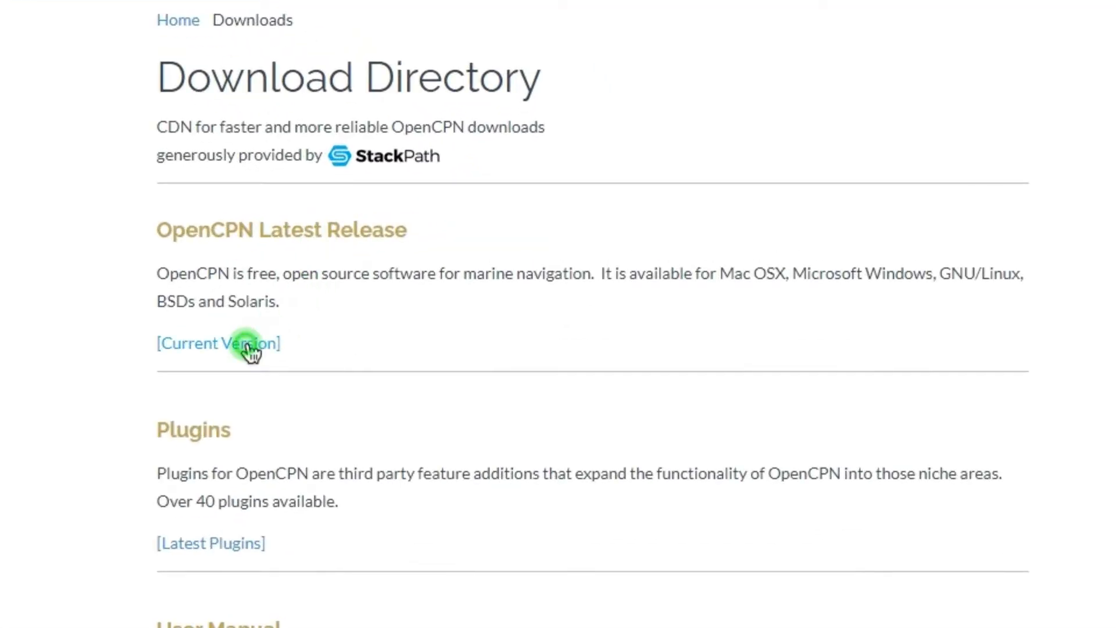
left_click(218, 343)
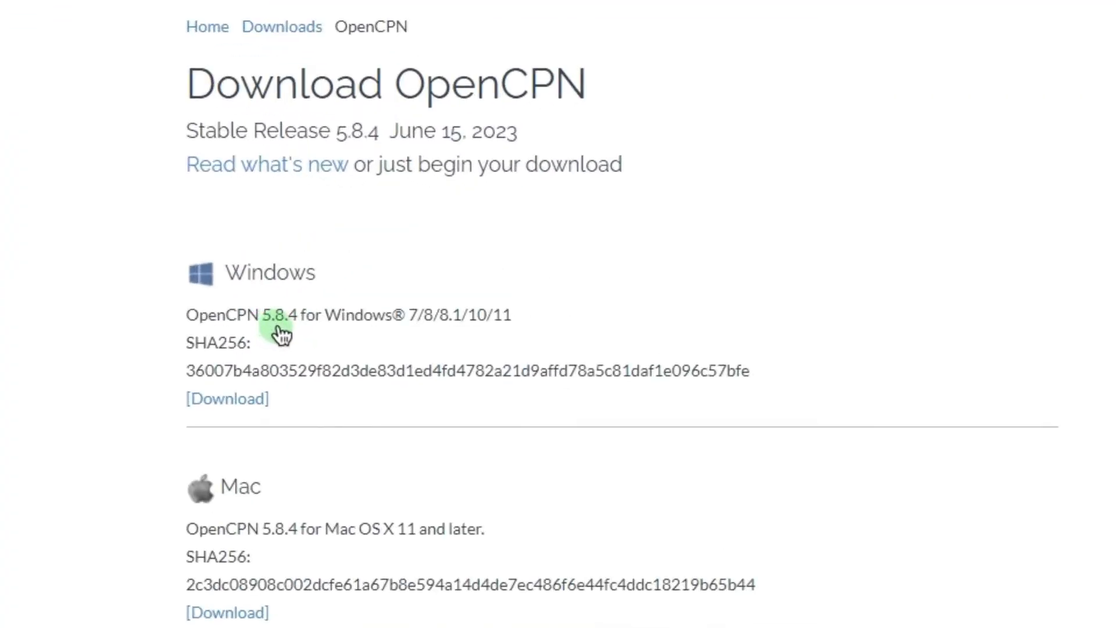
mouse_move(298, 334)
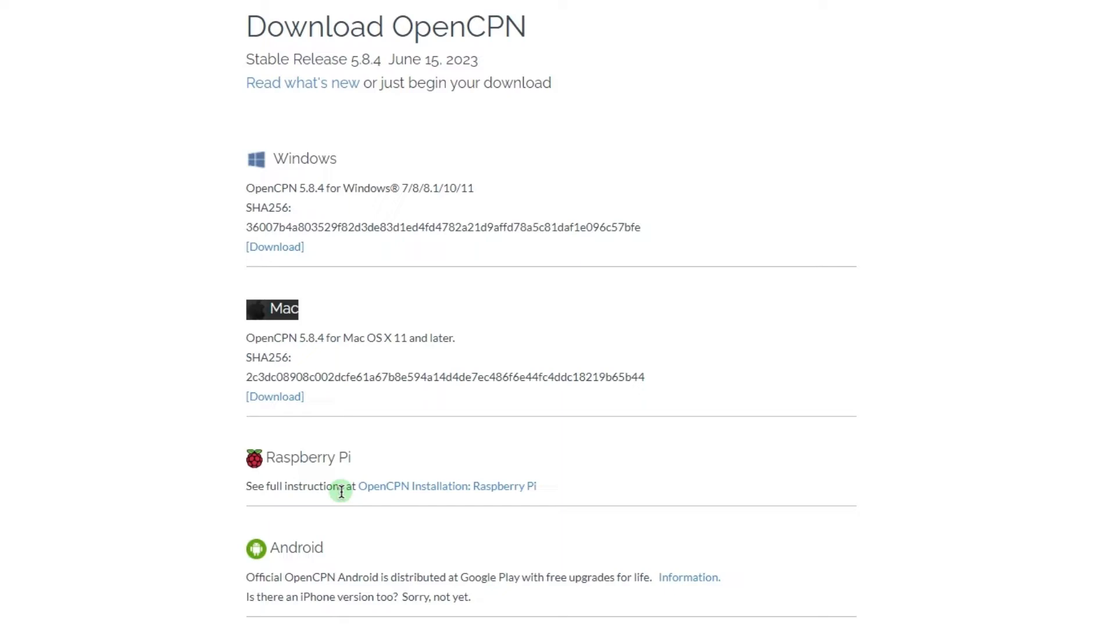
mouse_move(437, 502)
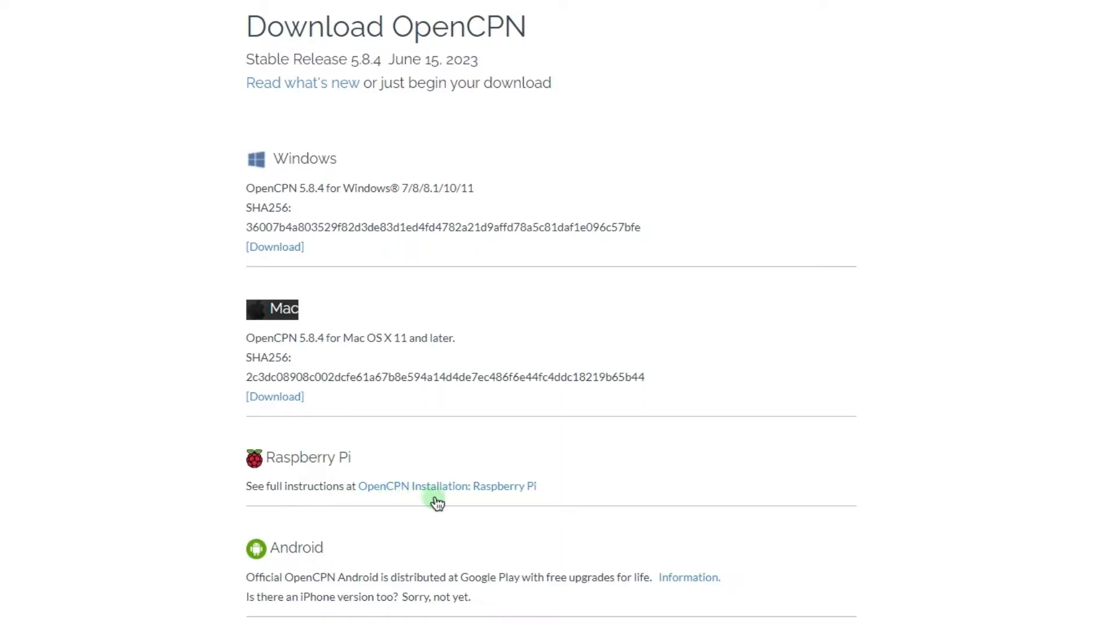
mouse_move(437, 501)
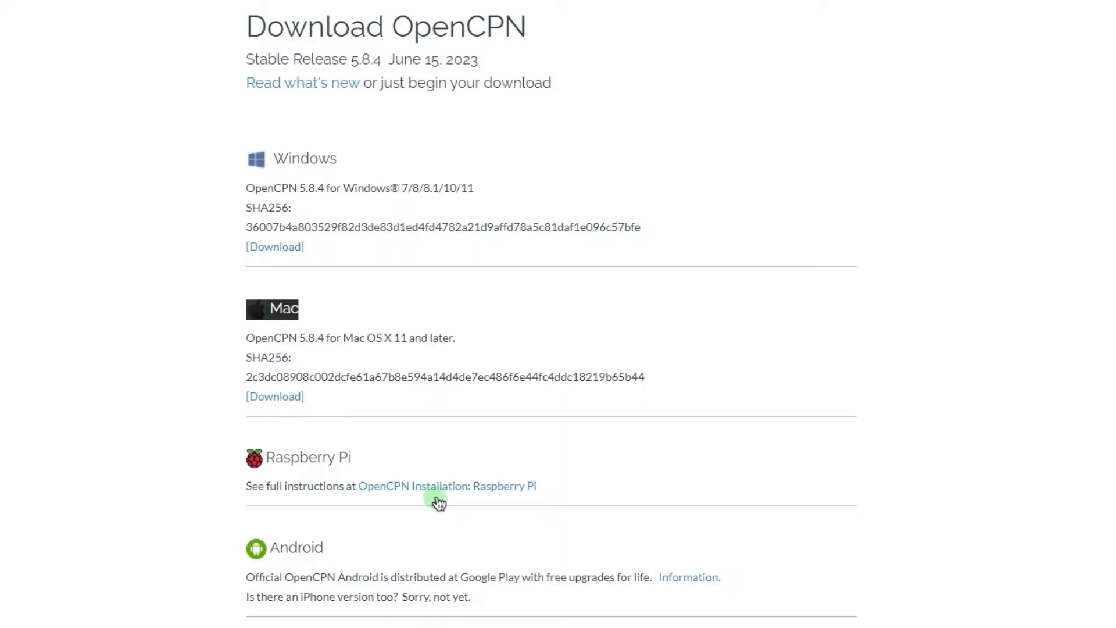
mouse_move(422, 566)
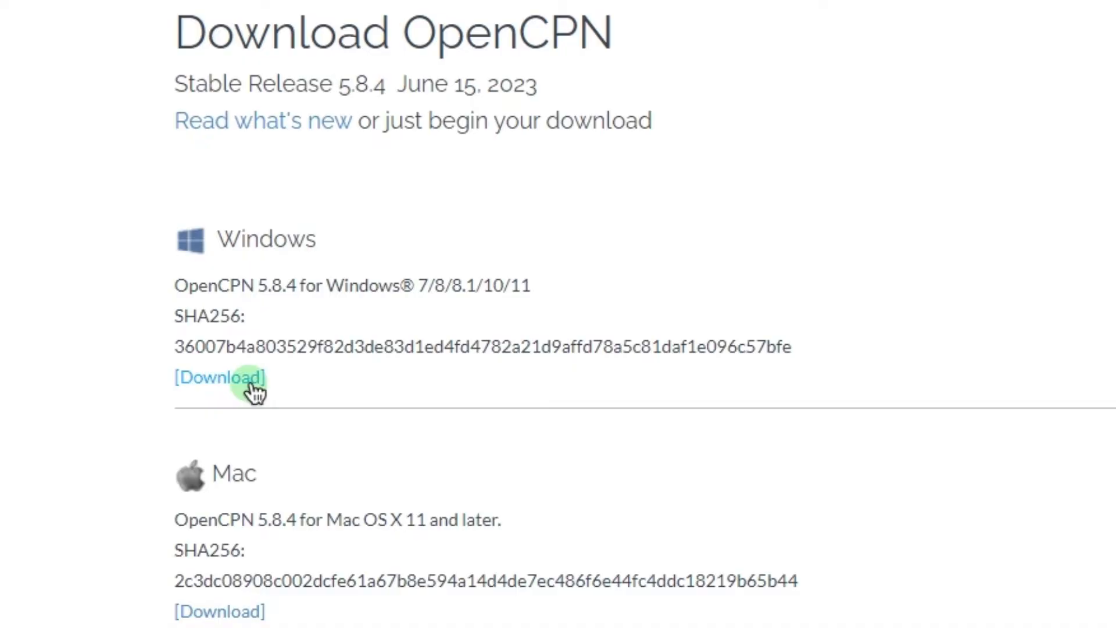
left_click(219, 377)
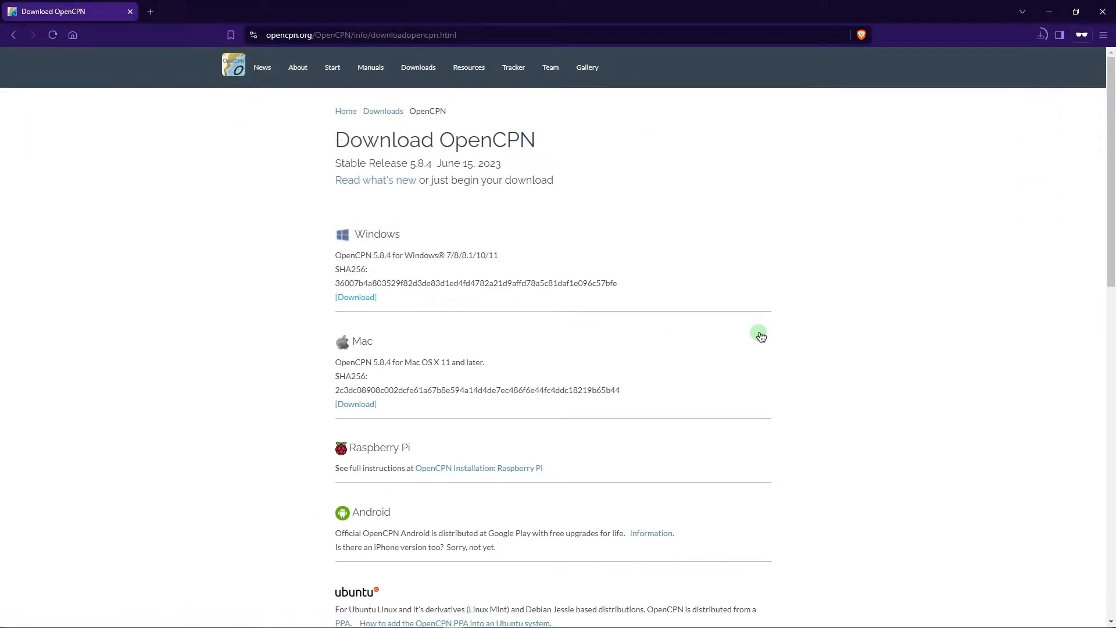
Run the downloaded OpenCPN 5.8.4 setup file from Downloads as administrator
left_click(1039, 35)
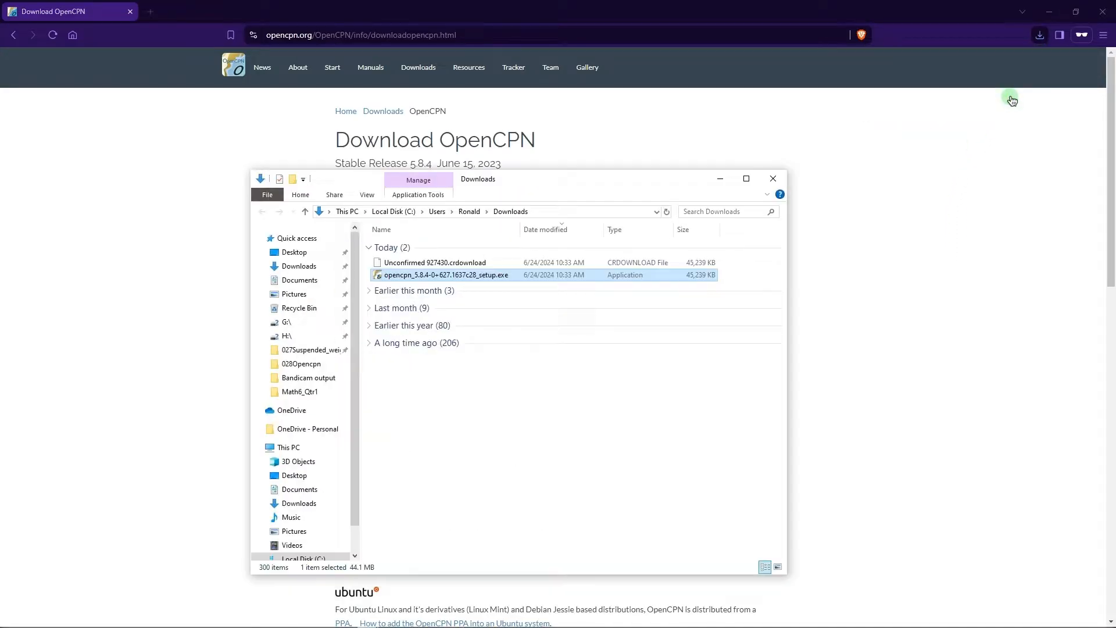
left_click(746, 178)
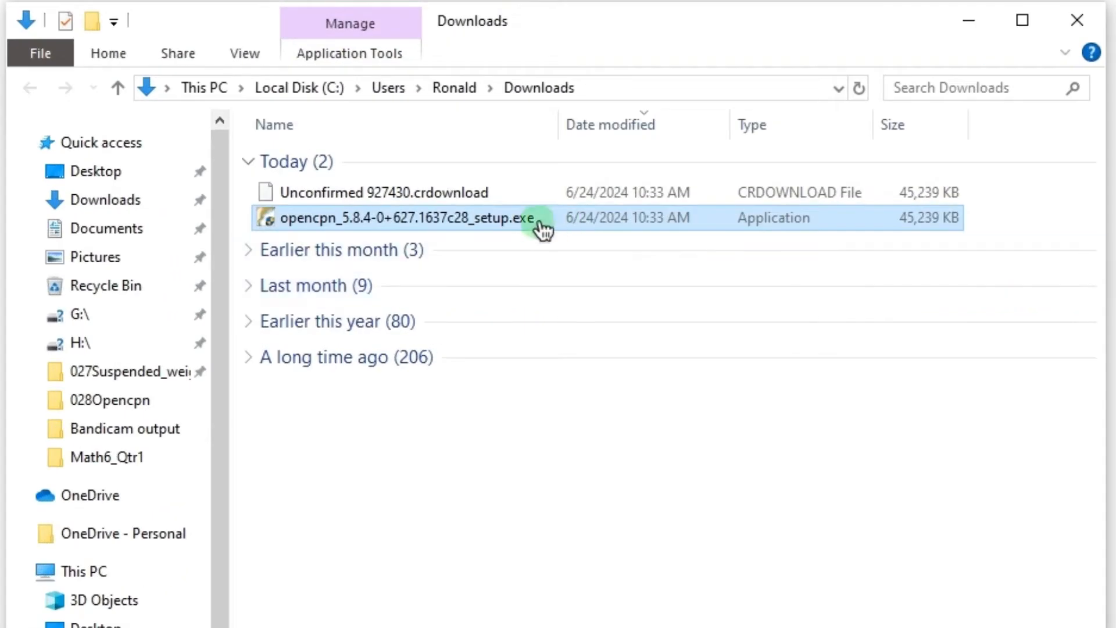
mouse_move(523, 228)
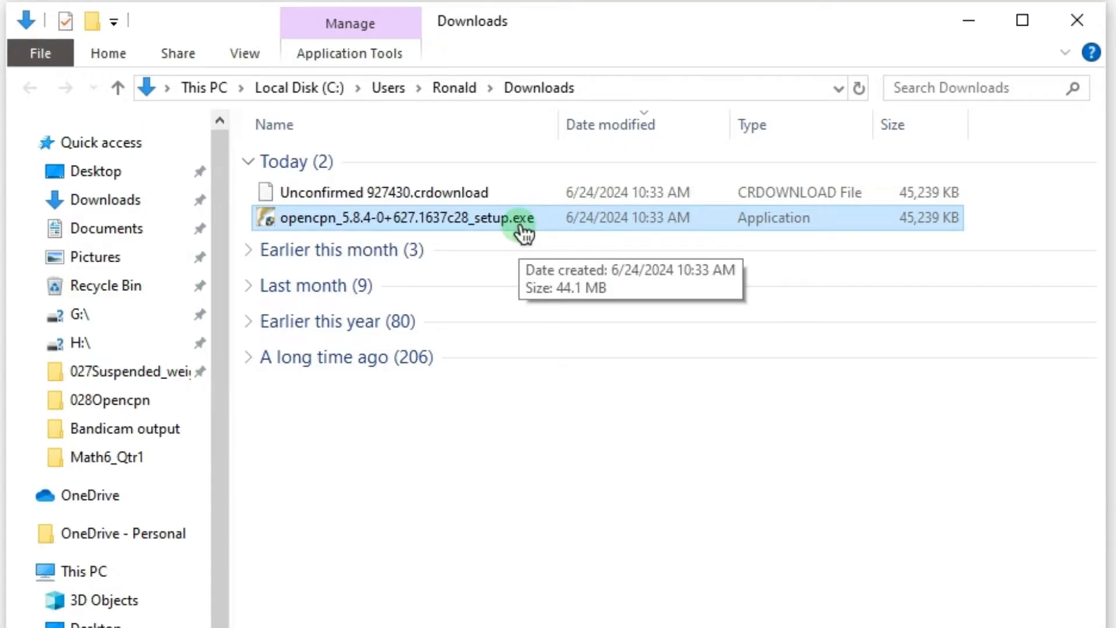
mouse_move(363, 232)
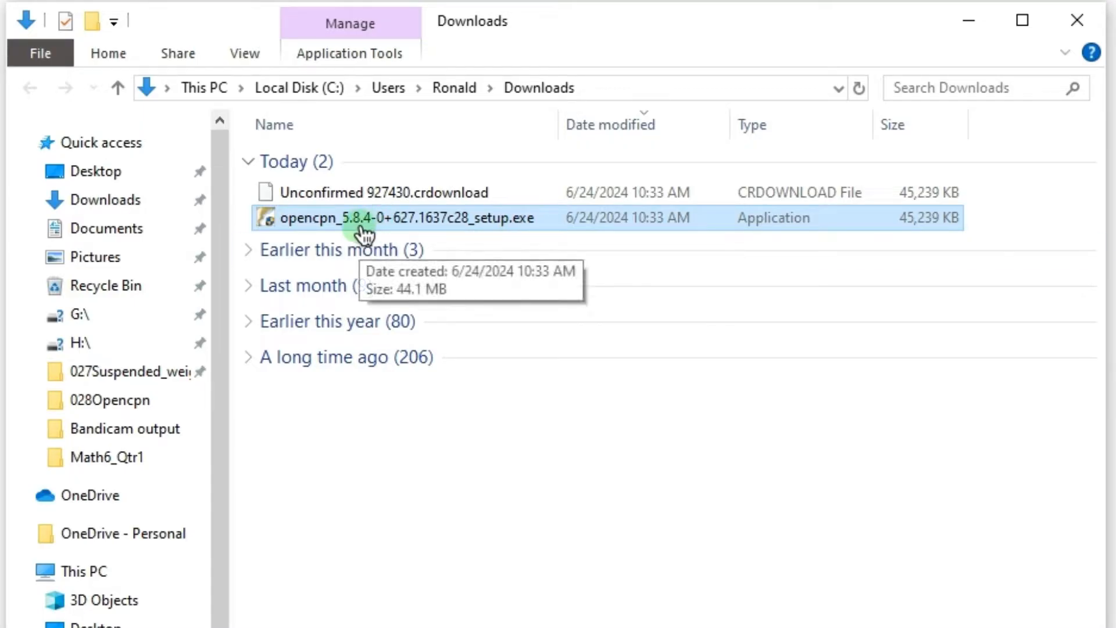
right_click(424, 275)
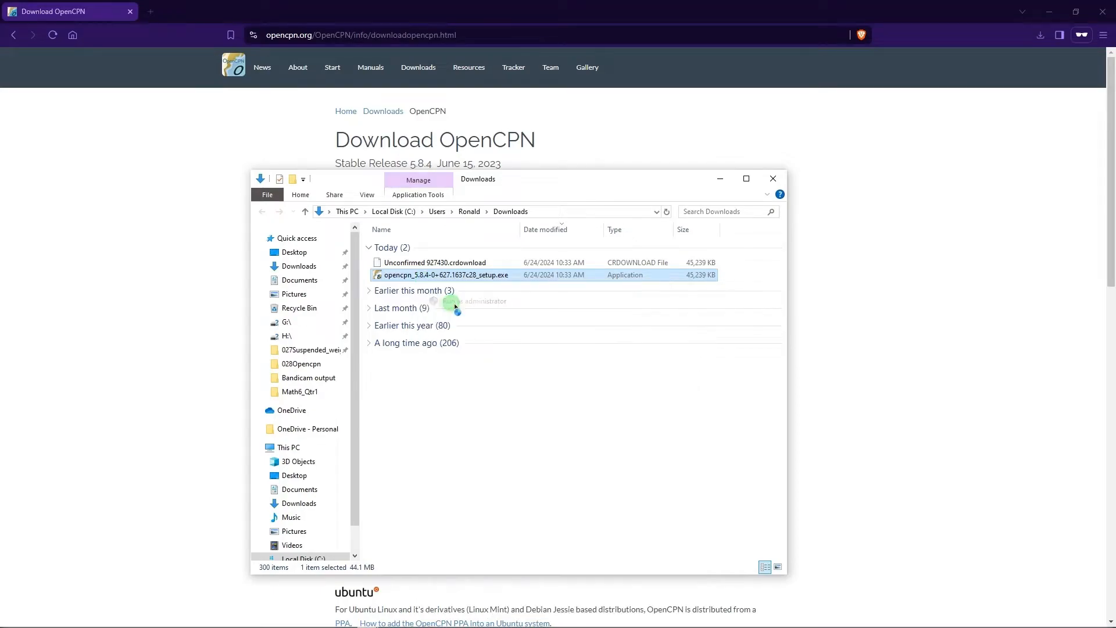
double_click(446, 275)
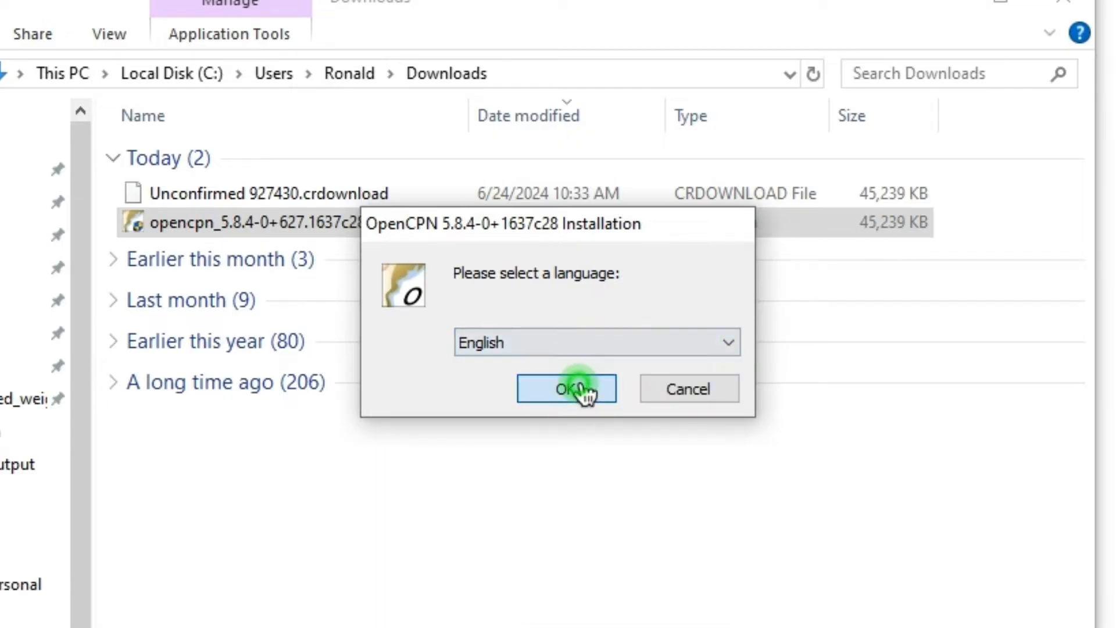
Install OpenCPN 5.8.4 in English with the default folder, Start Menu and configuration
left_click(565, 389)
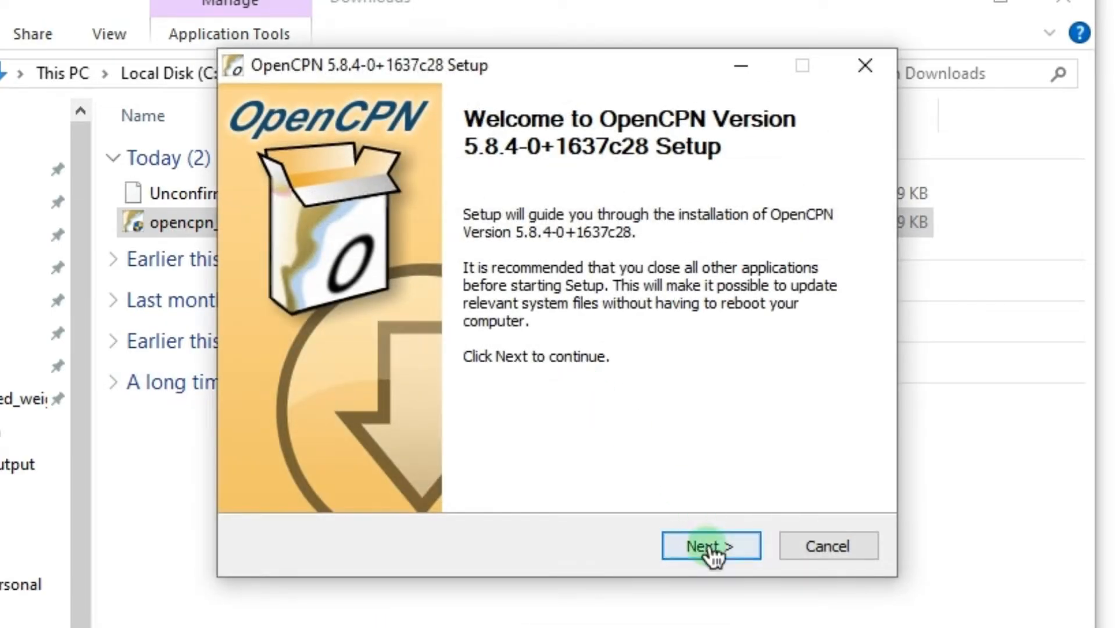
left_click(710, 546)
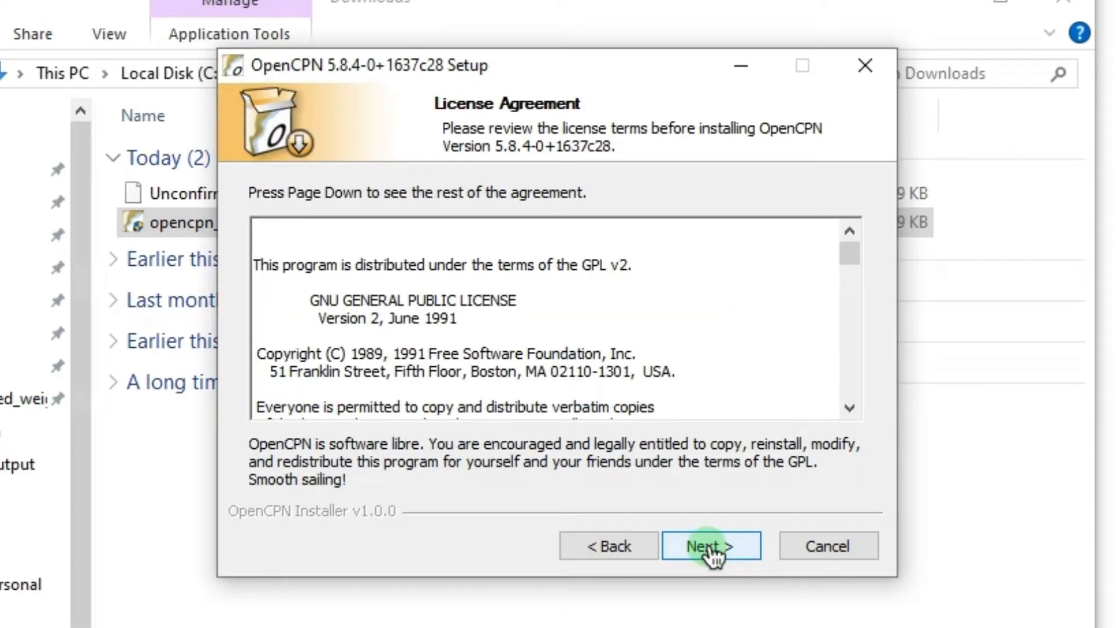
left_click(710, 546)
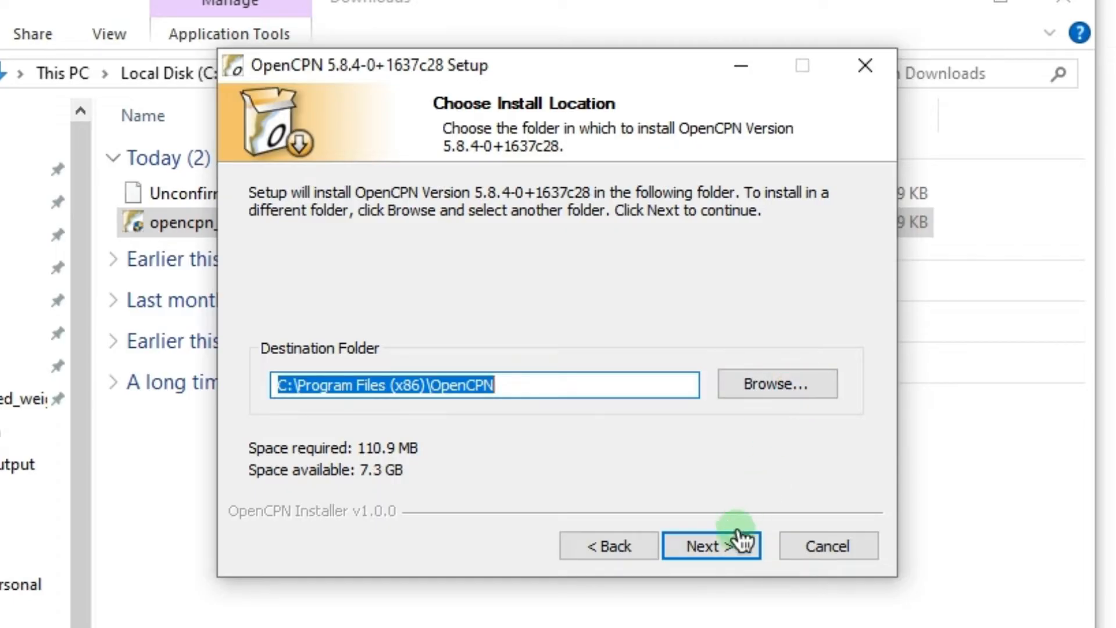
left_click(711, 546)
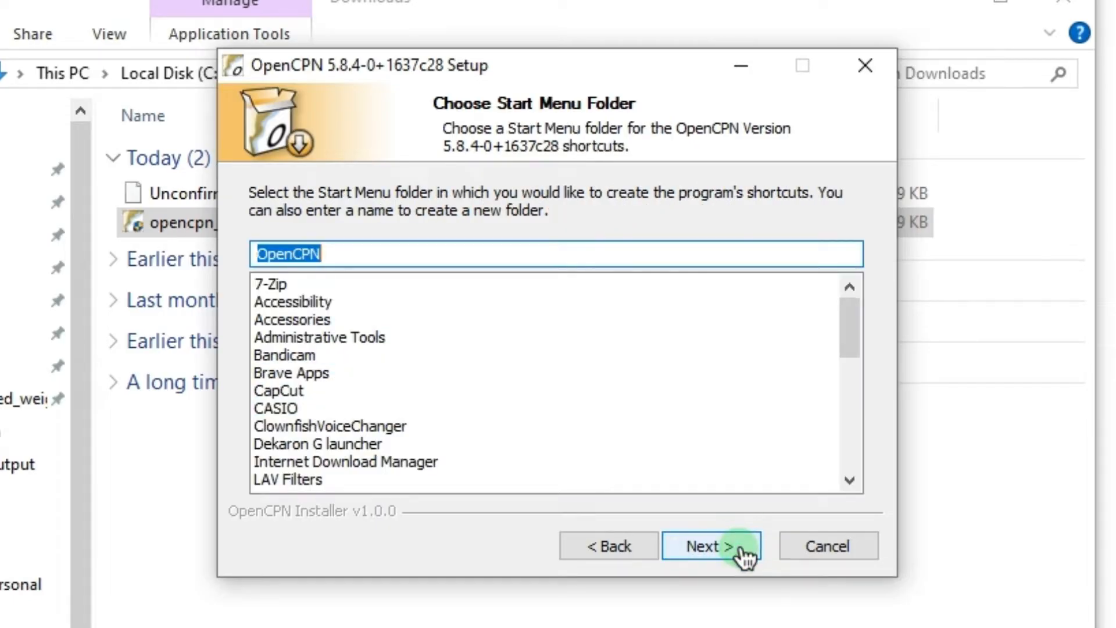
left_click(711, 546)
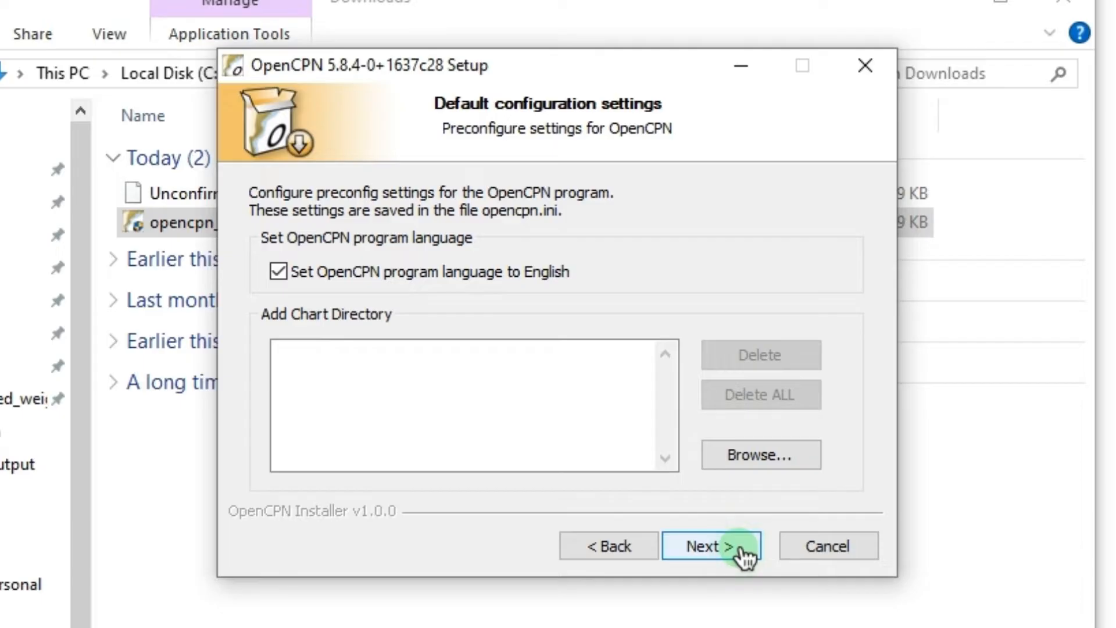
left_click(712, 546)
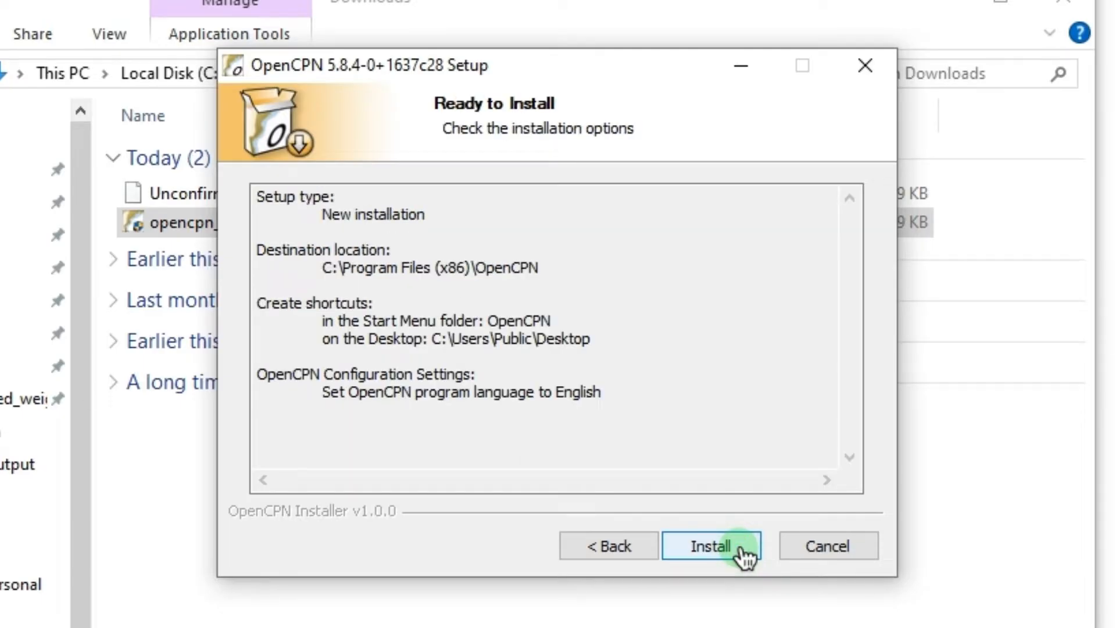
left_click(711, 546)
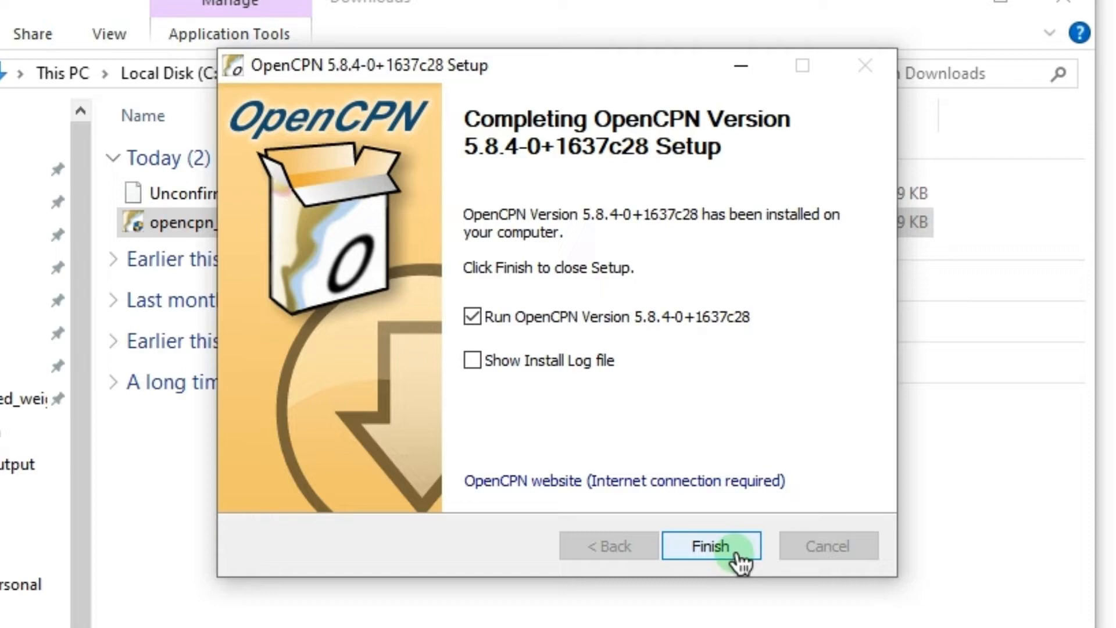
left_click(711, 546)
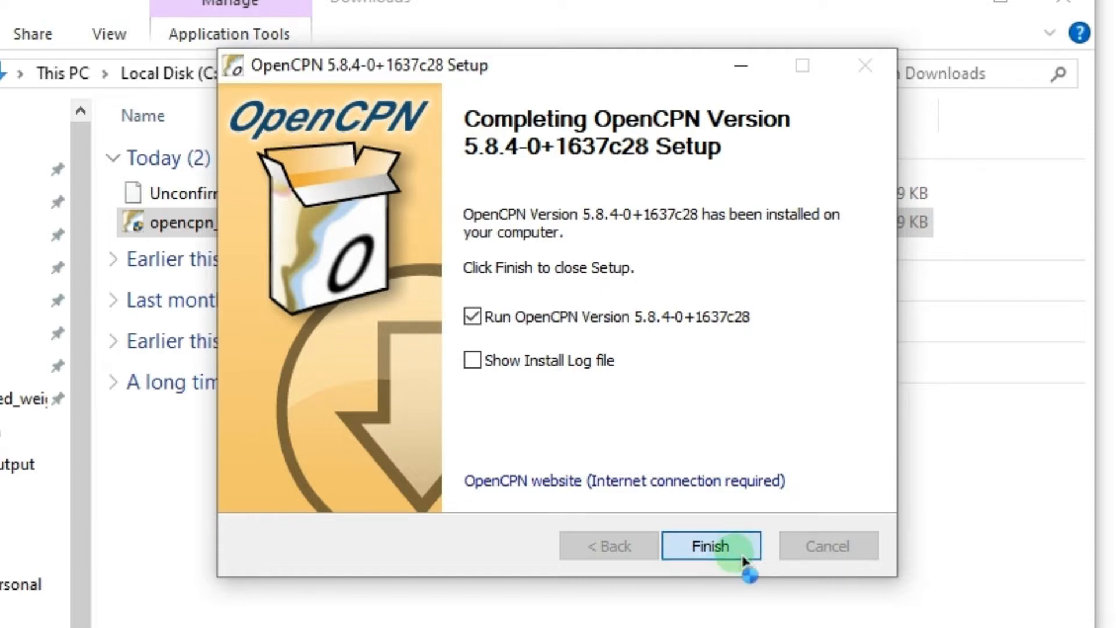
Accept the Welcome to OpenCPN warranty disclaimer to reach the world map
left_click(710, 546)
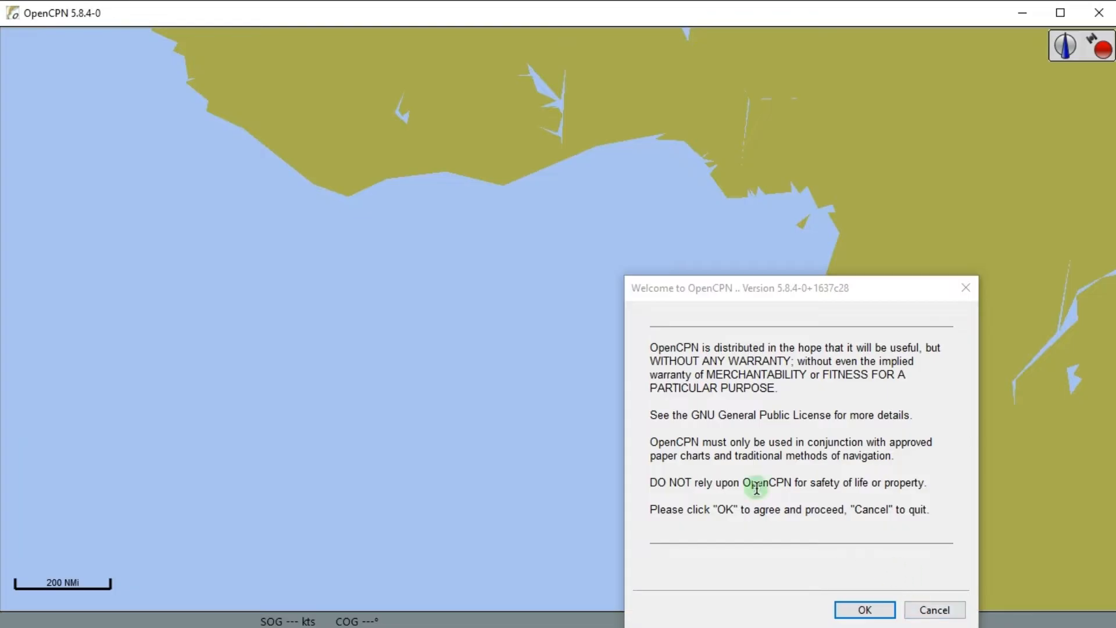
mouse_move(824, 349)
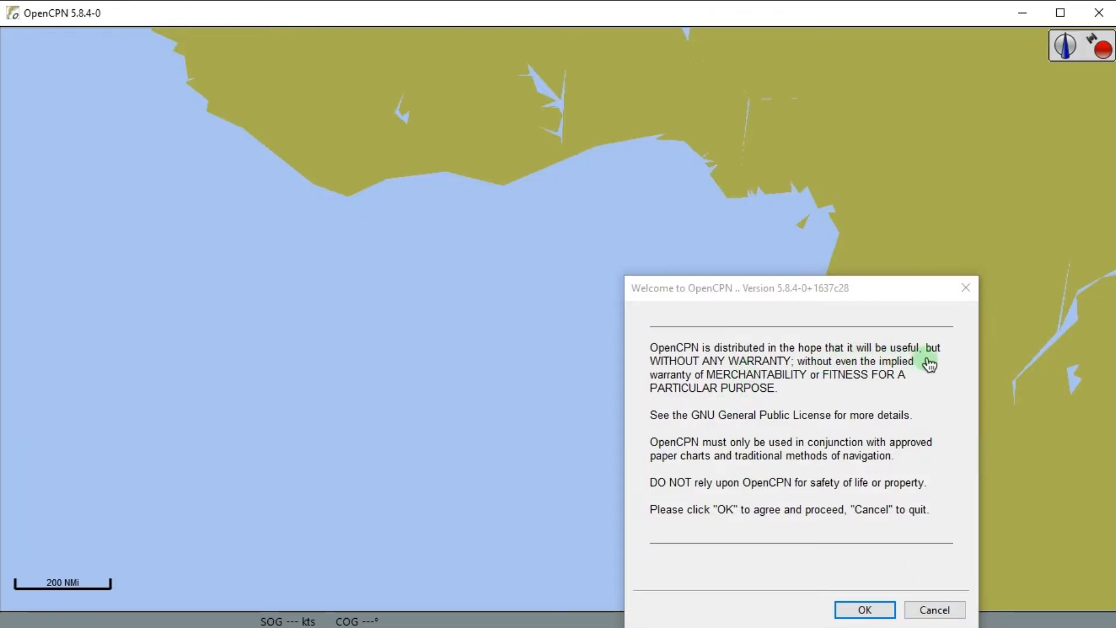
mouse_move(704, 445)
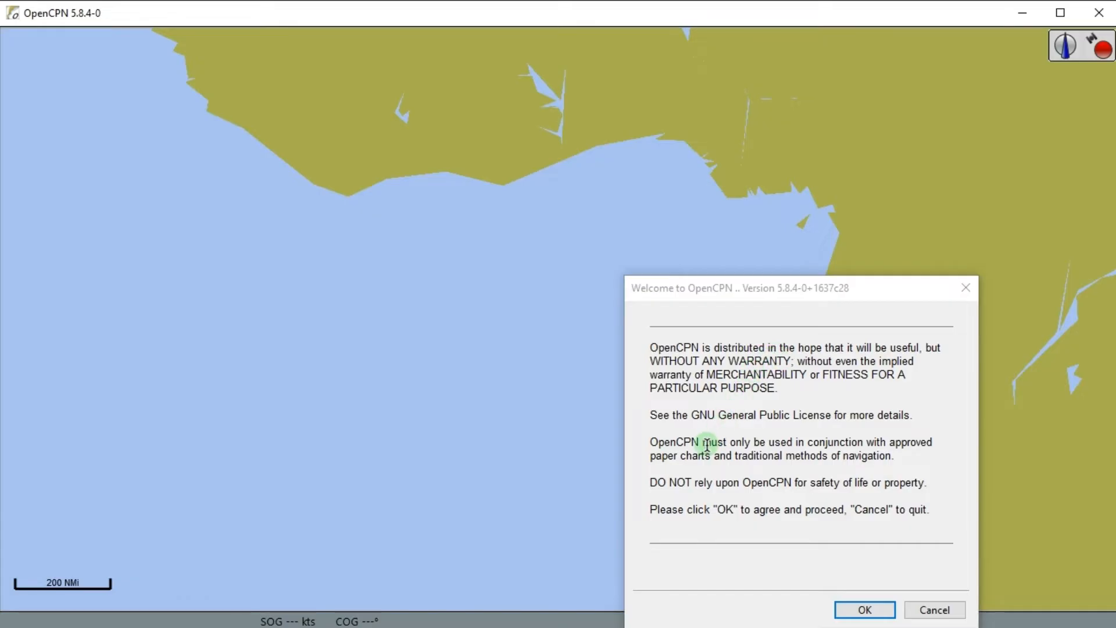
mouse_move(805, 456)
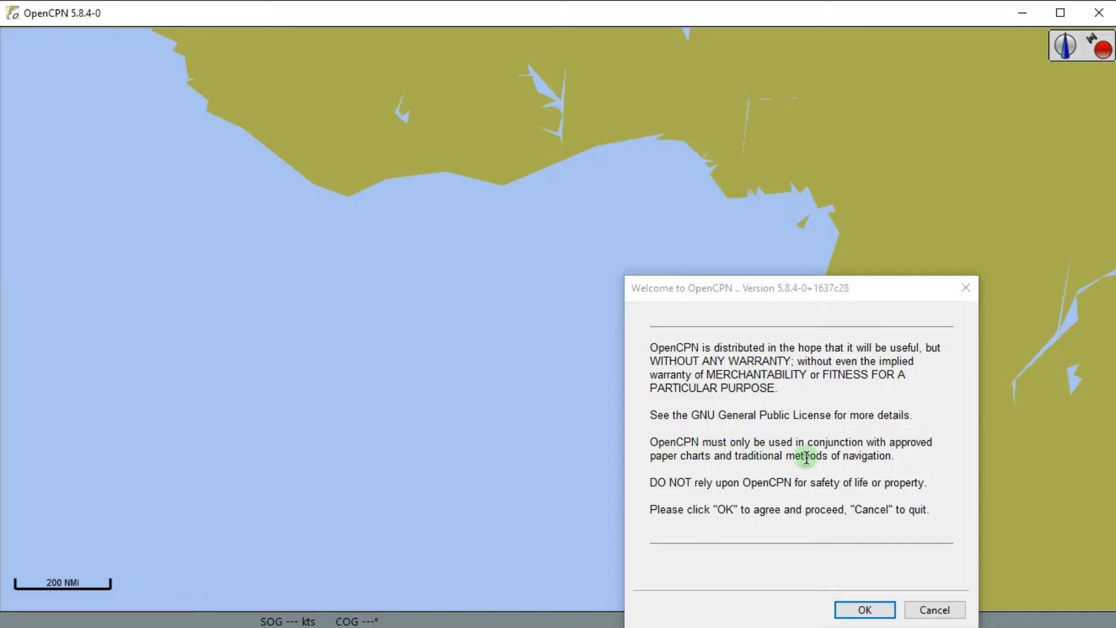
mouse_move(821, 459)
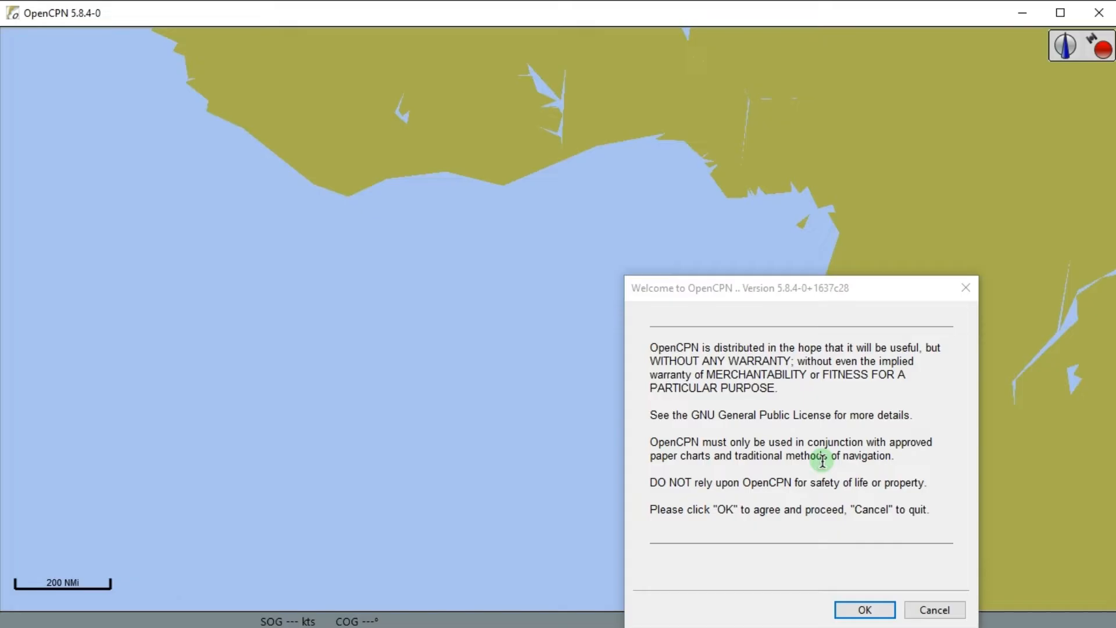
mouse_move(1024, 161)
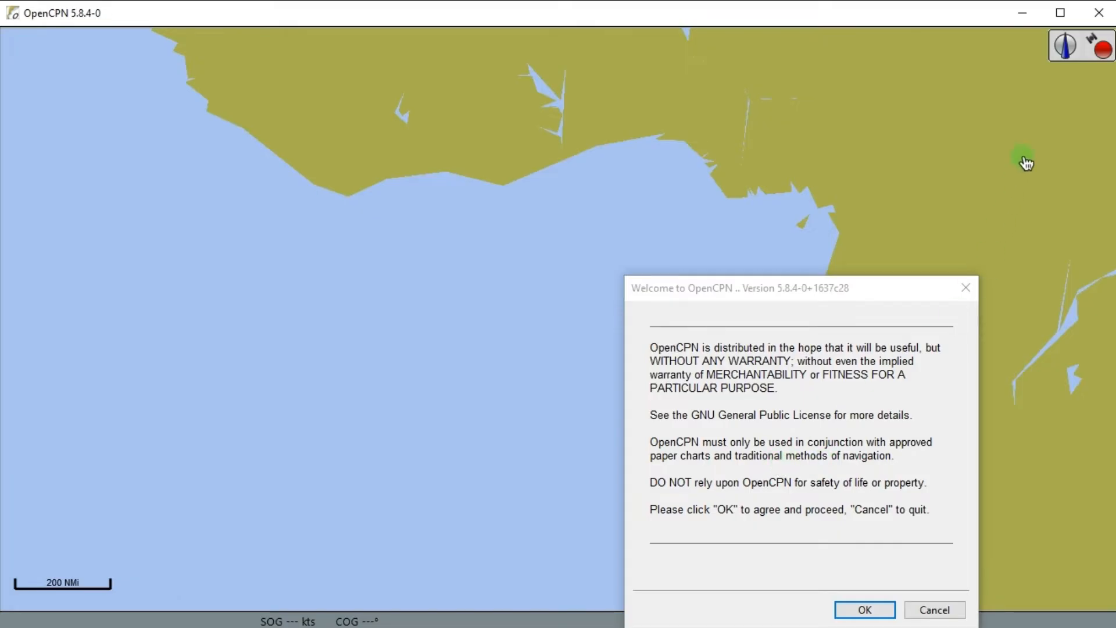
mouse_move(1060, 13)
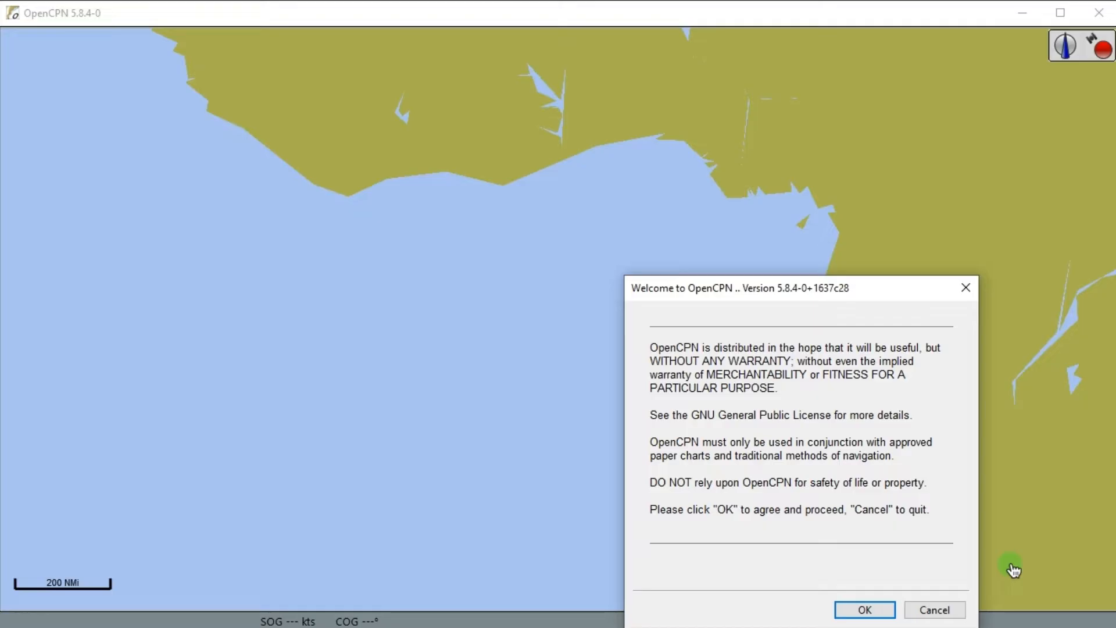
mouse_move(947, 564)
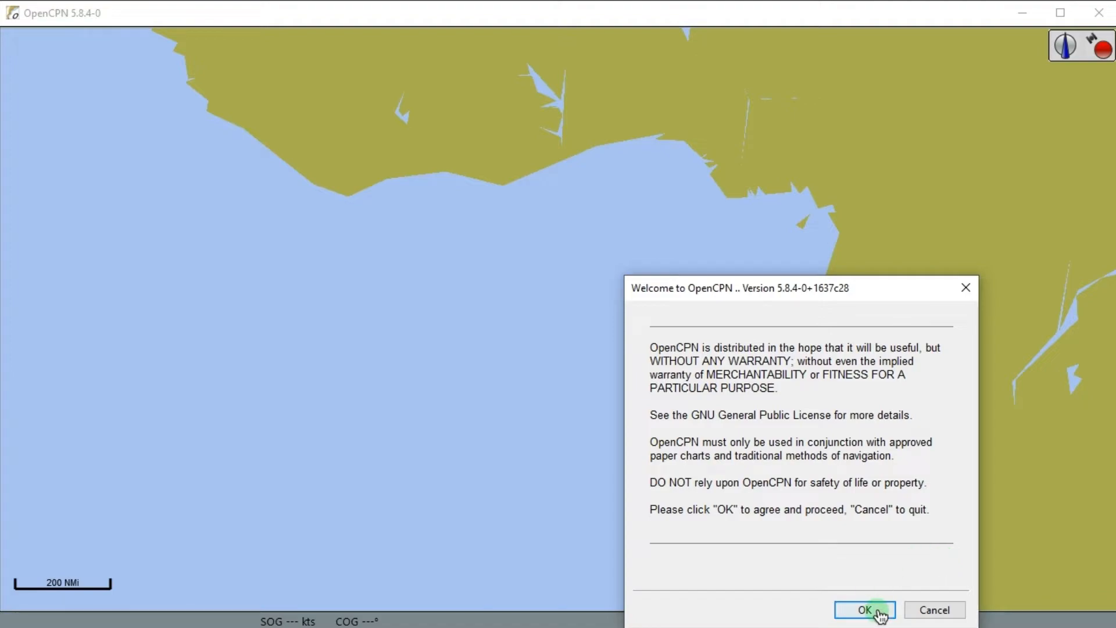
left_click(864, 609)
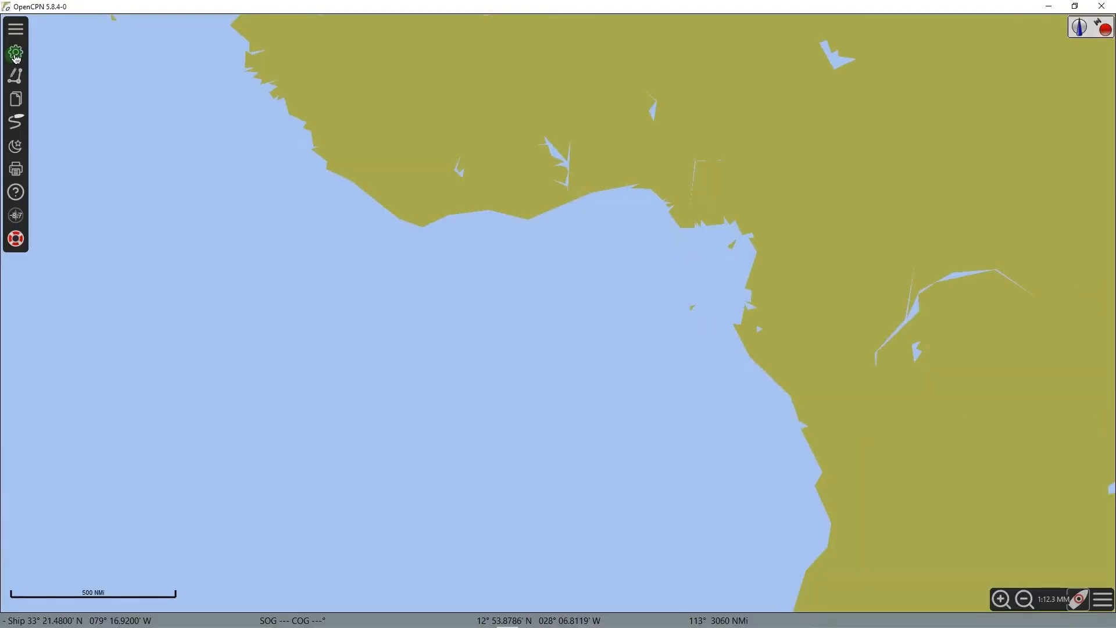
Enable Smooth Panning / Zooming and Zoom to Cursor under Display > General
left_click(15, 52)
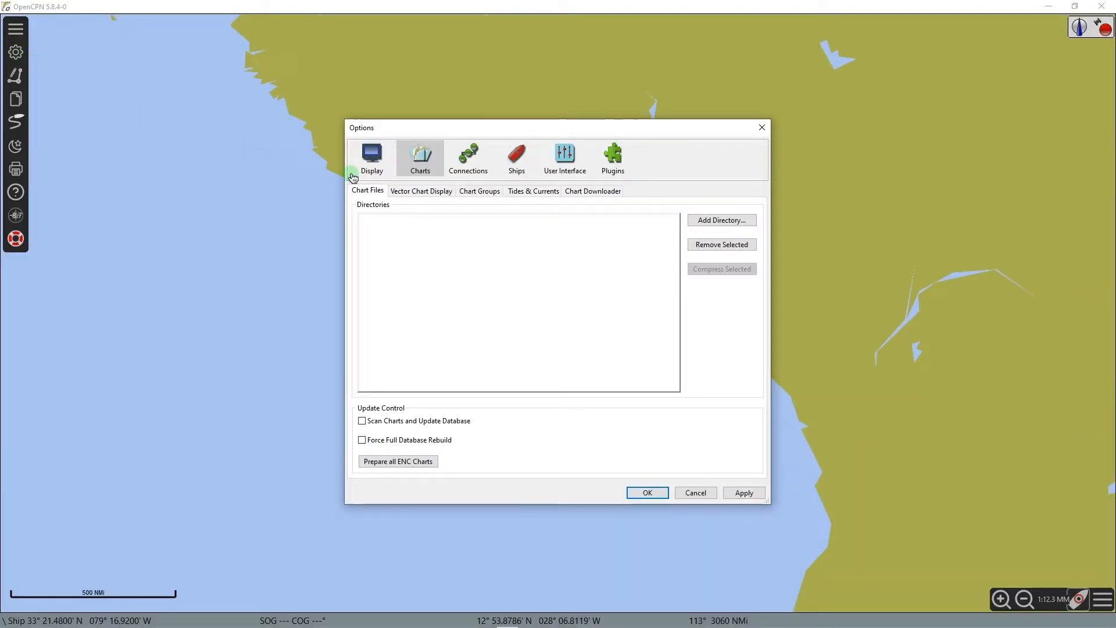
left_click(371, 158)
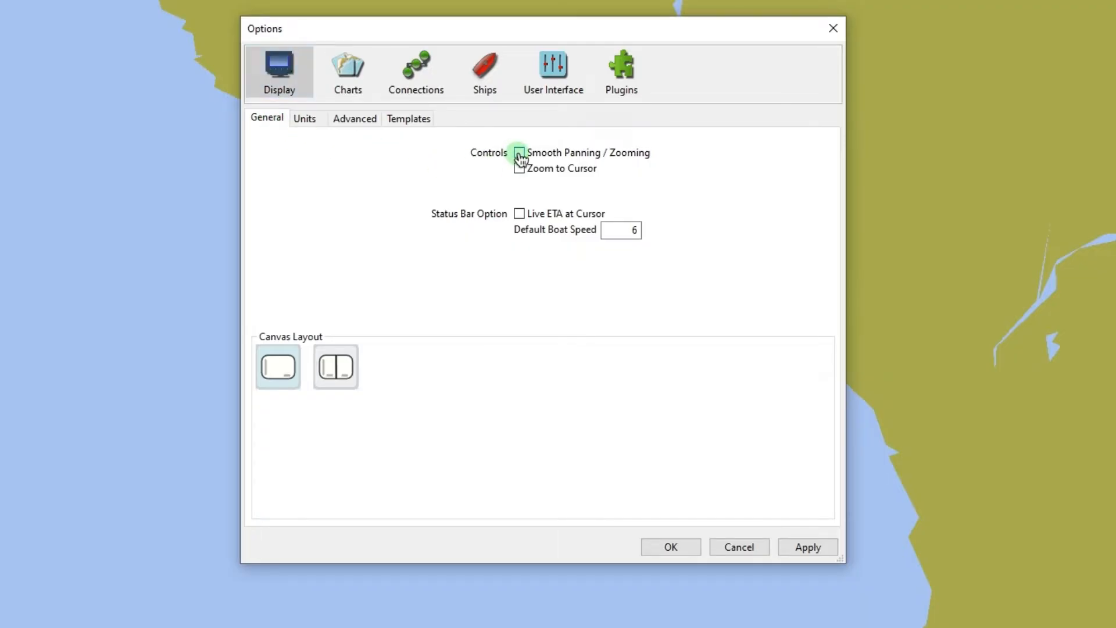
left_click(520, 169)
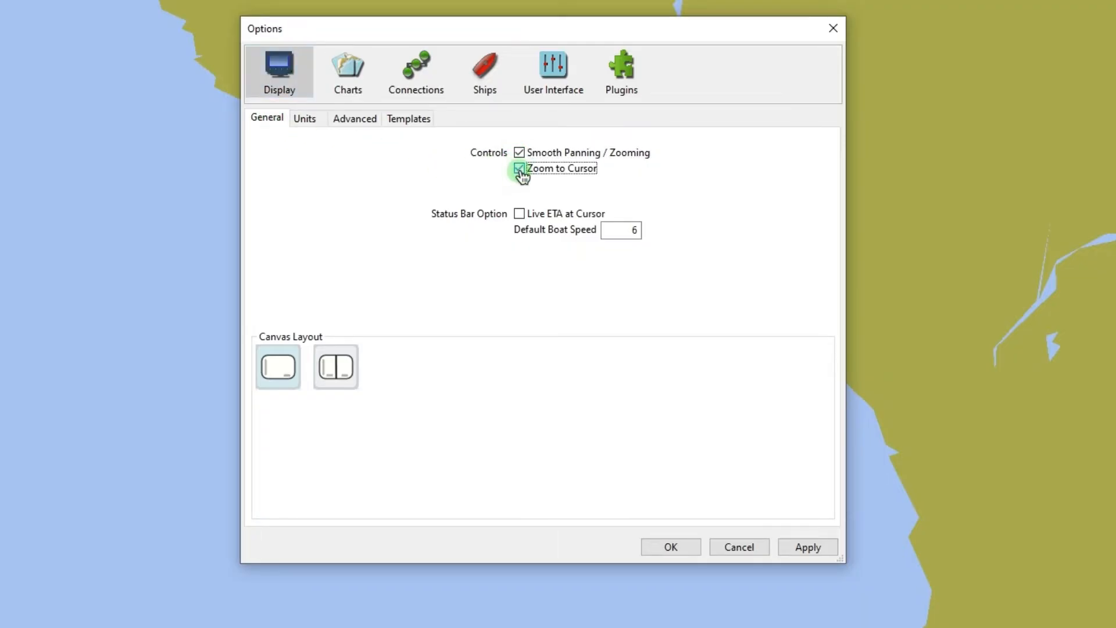
mouse_move(808, 547)
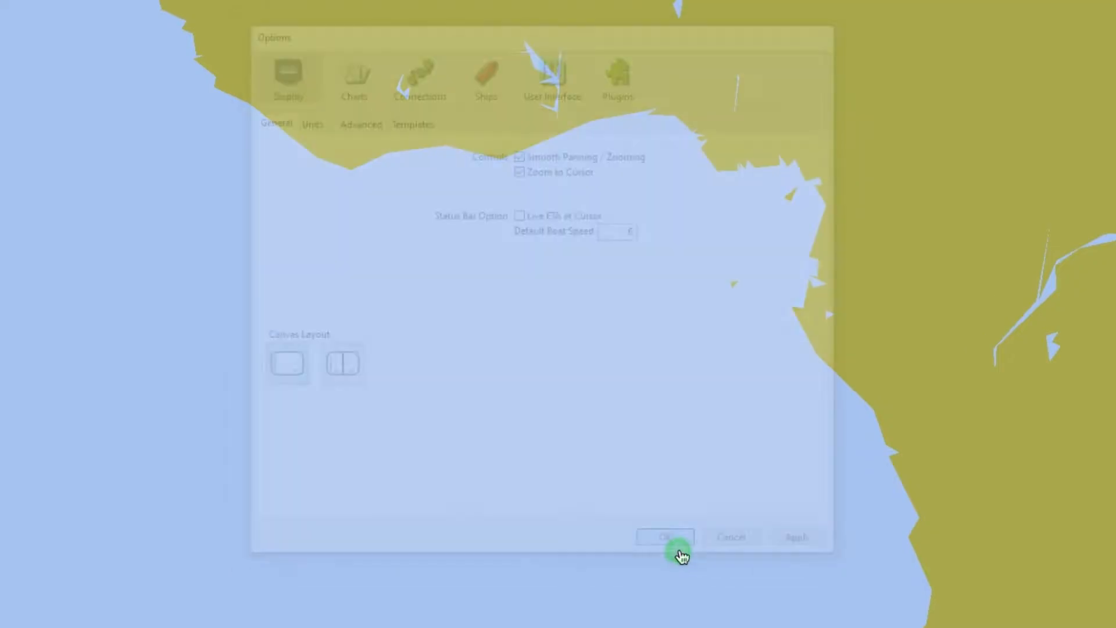
left_click(664, 536)
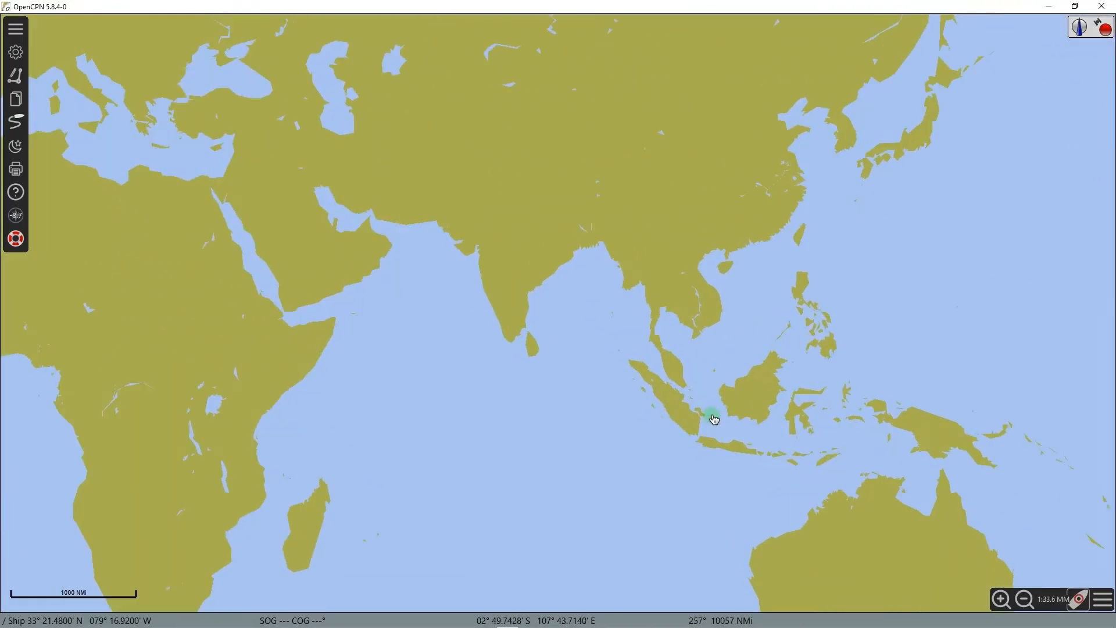
Pan the chart toward Africa and open Options > Charts > Chart Downloader
left_click_drag(713, 418, 726, 415)
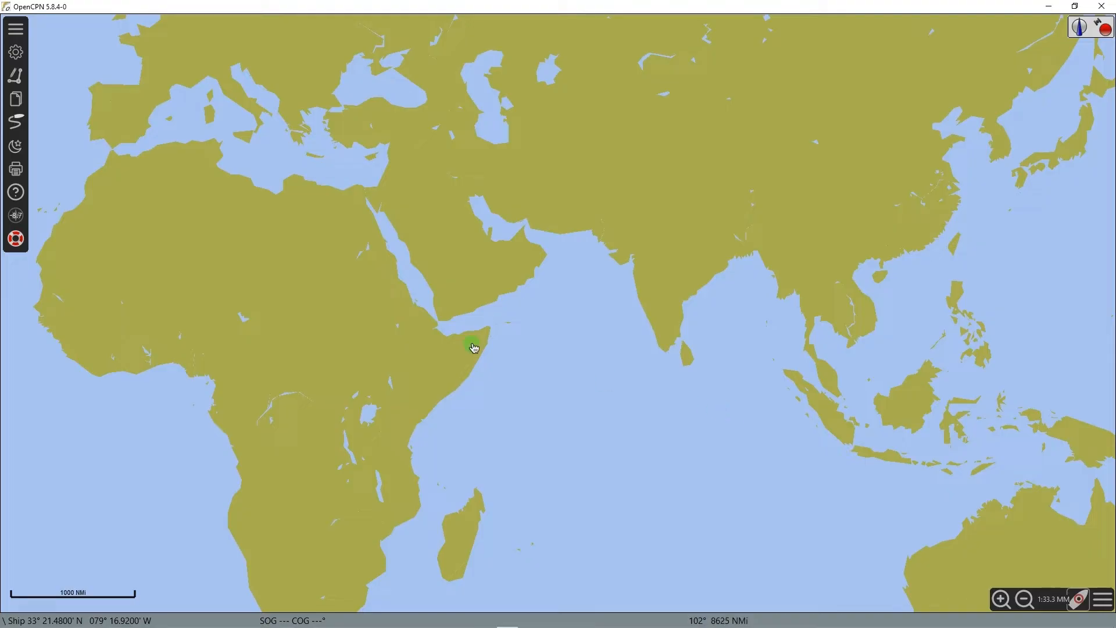
left_click(15, 51)
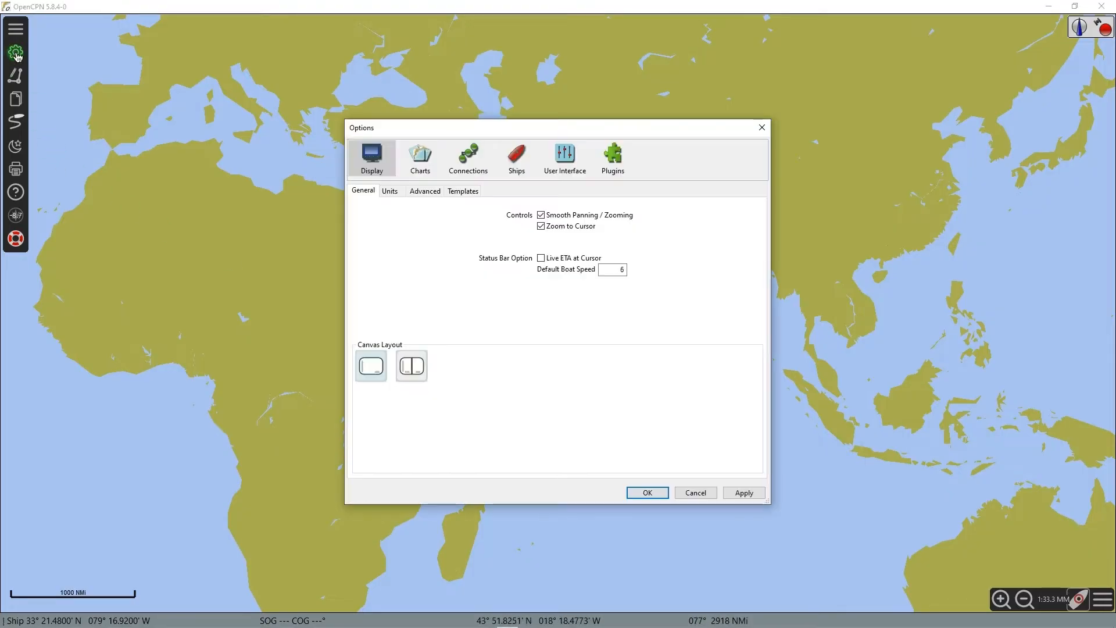
left_click(420, 157)
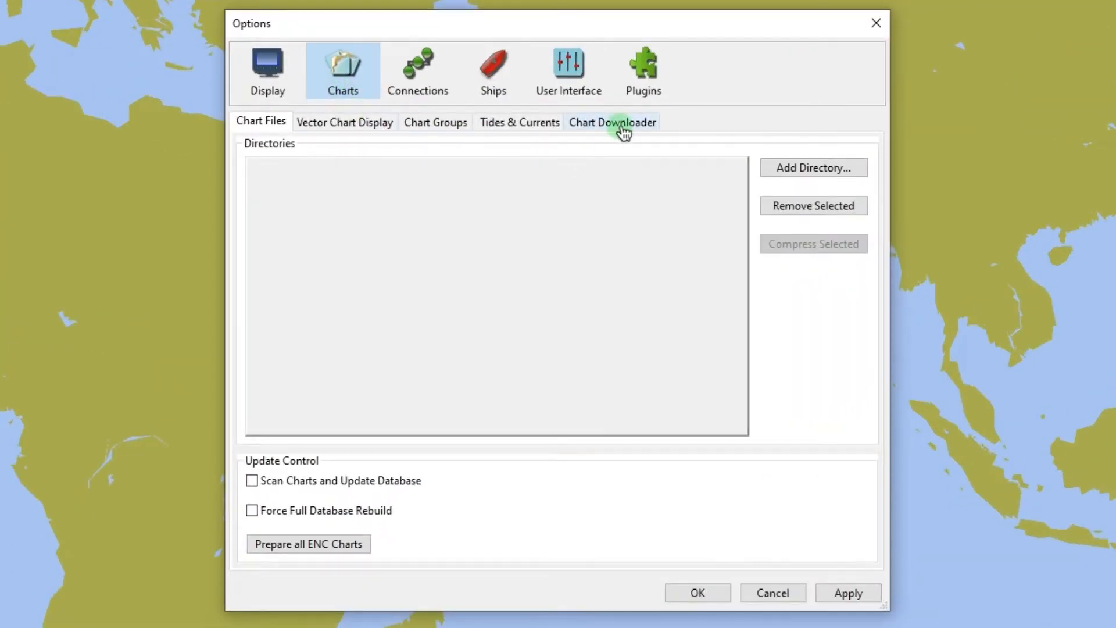
left_click(611, 121)
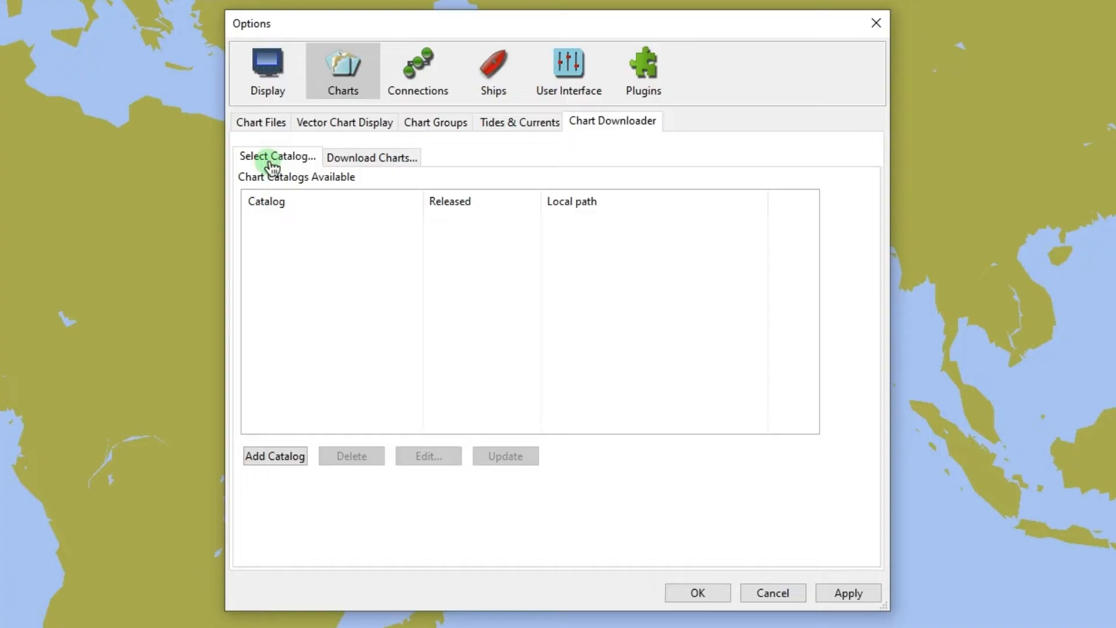
mouse_move(275, 457)
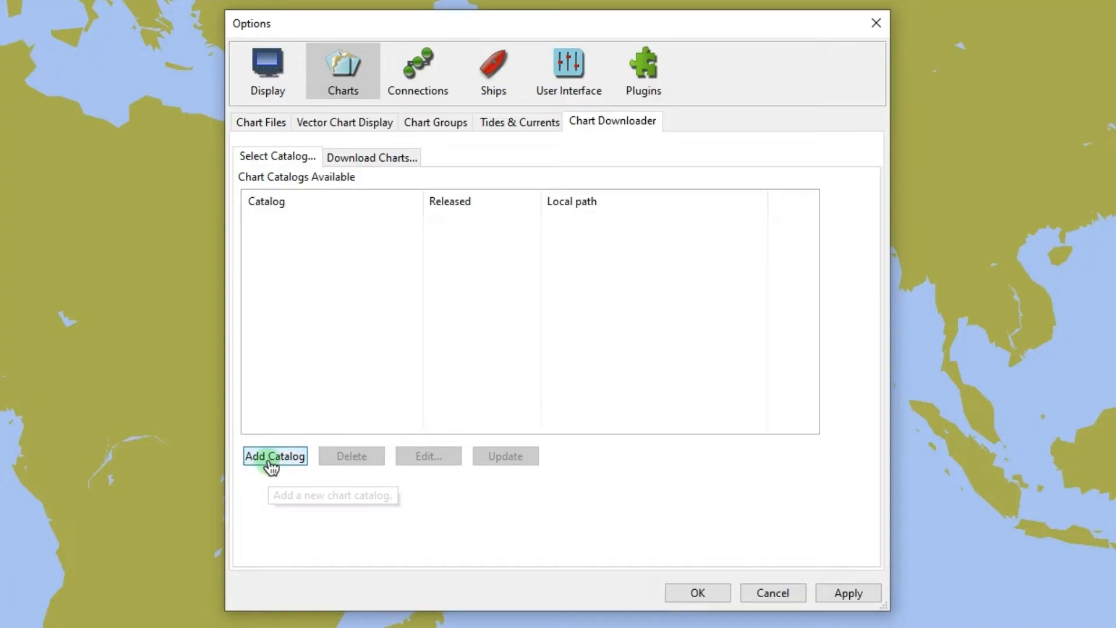
Add the USA - NOAA & Inland charts > ENC > All ENCs catalog
left_click(275, 456)
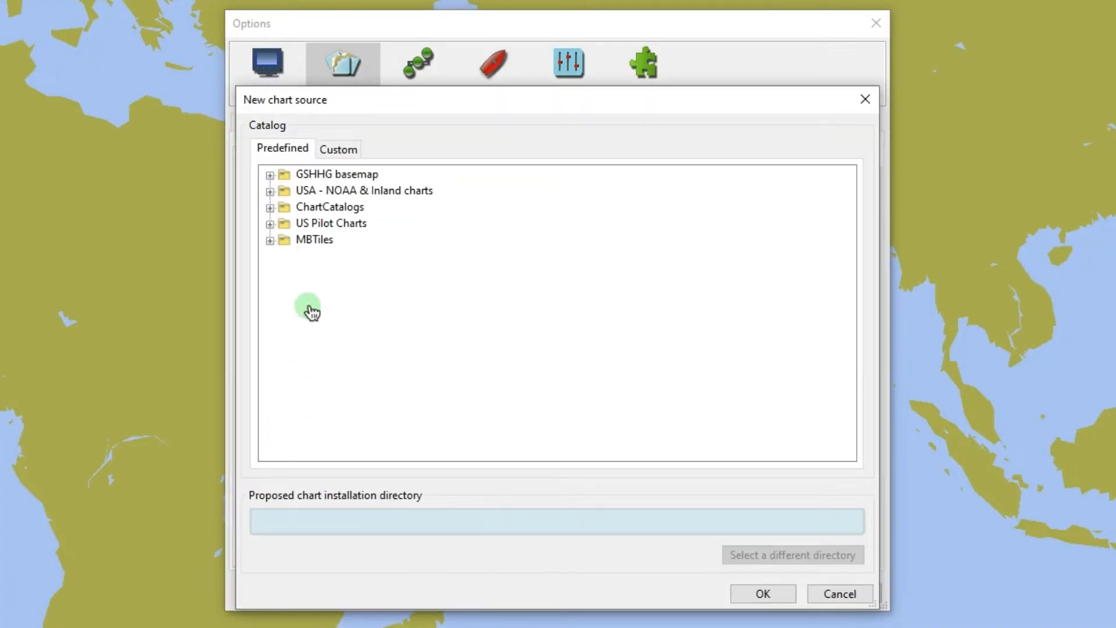
mouse_move(317, 187)
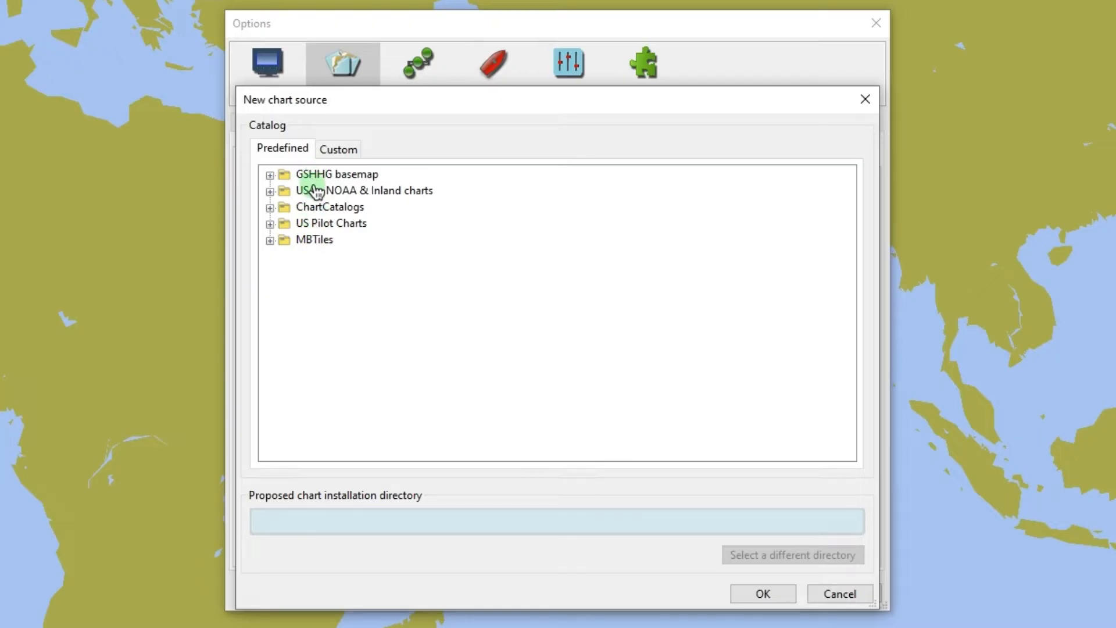
mouse_move(307, 207)
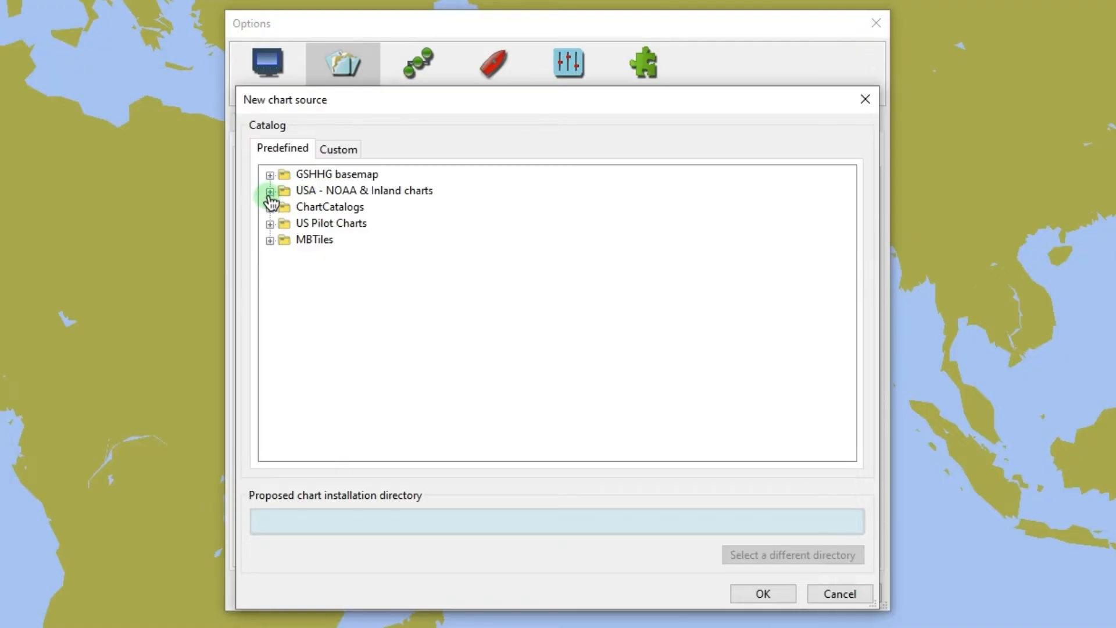
left_click(271, 191)
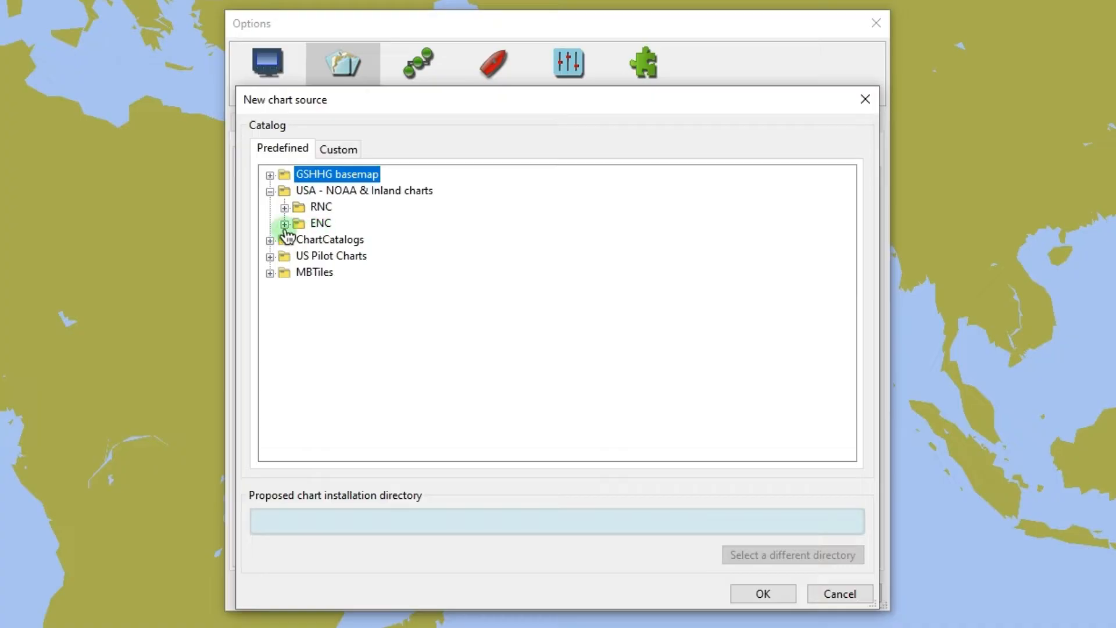
left_click(284, 222)
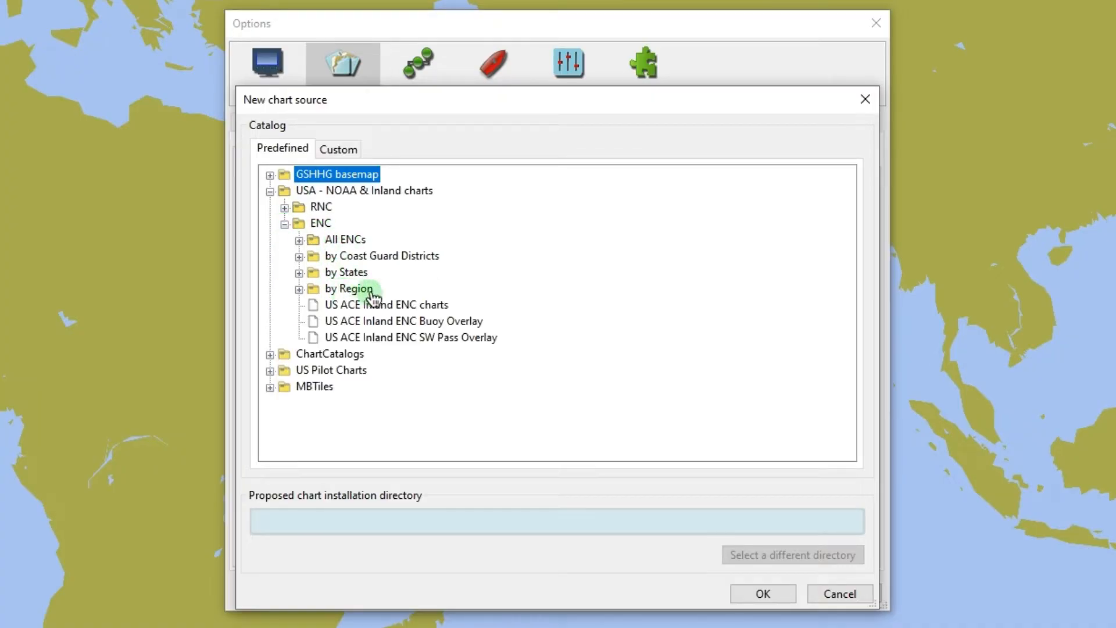
mouse_move(365, 327)
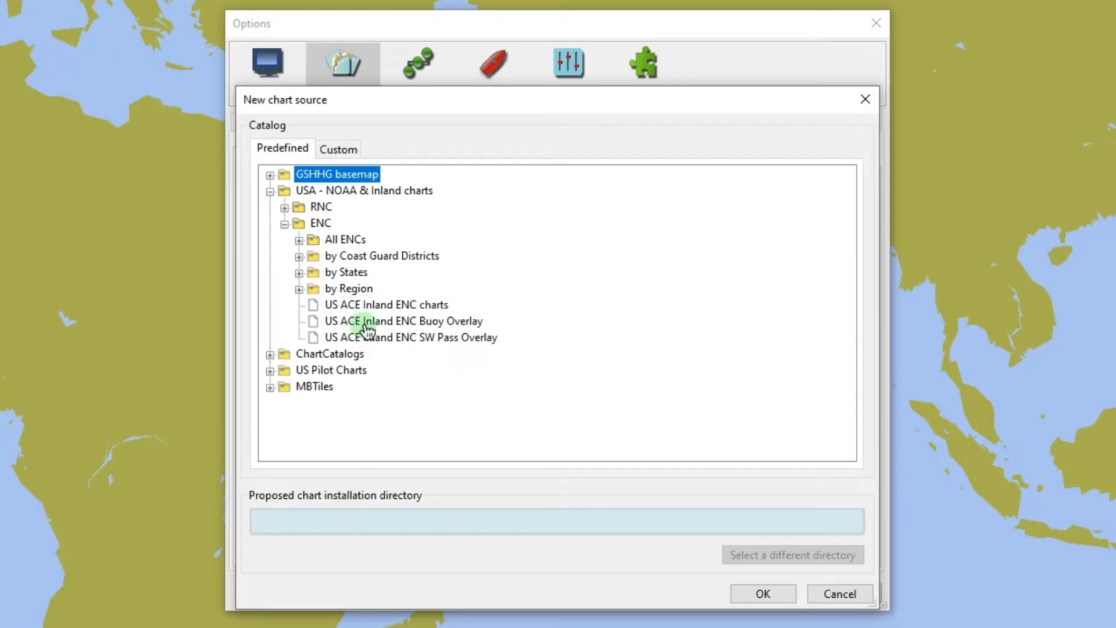
mouse_move(343, 245)
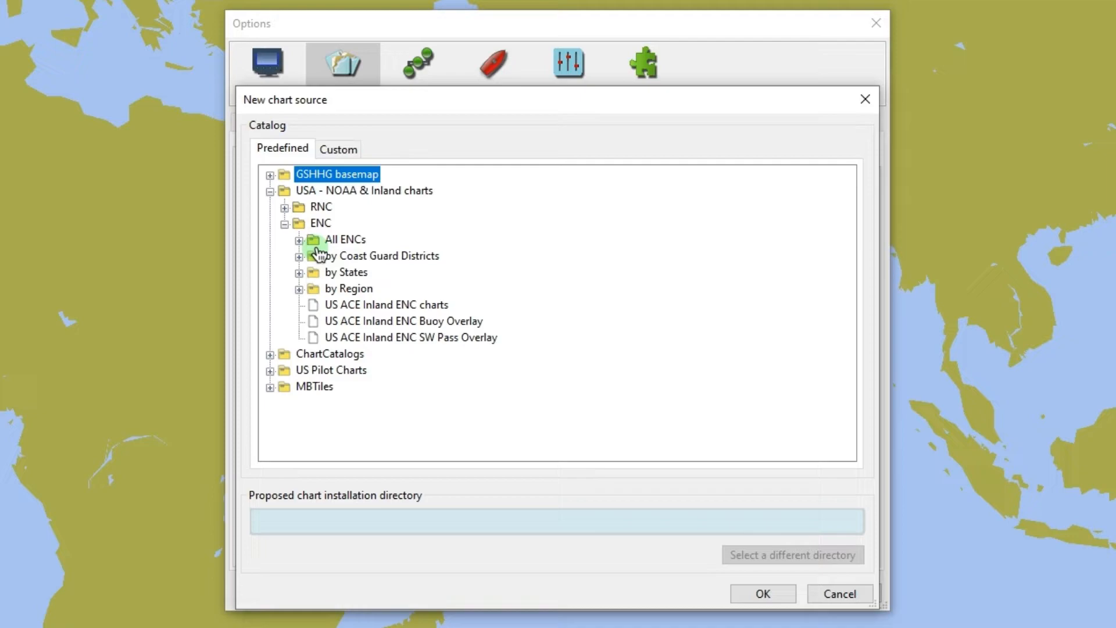
left_click(300, 240)
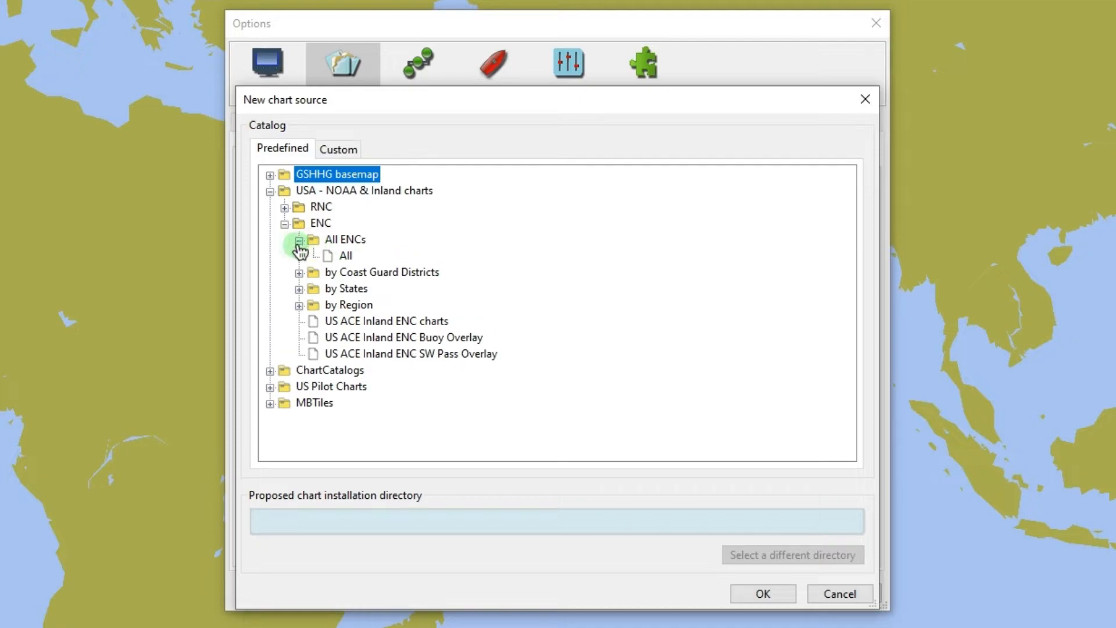
left_click(345, 255)
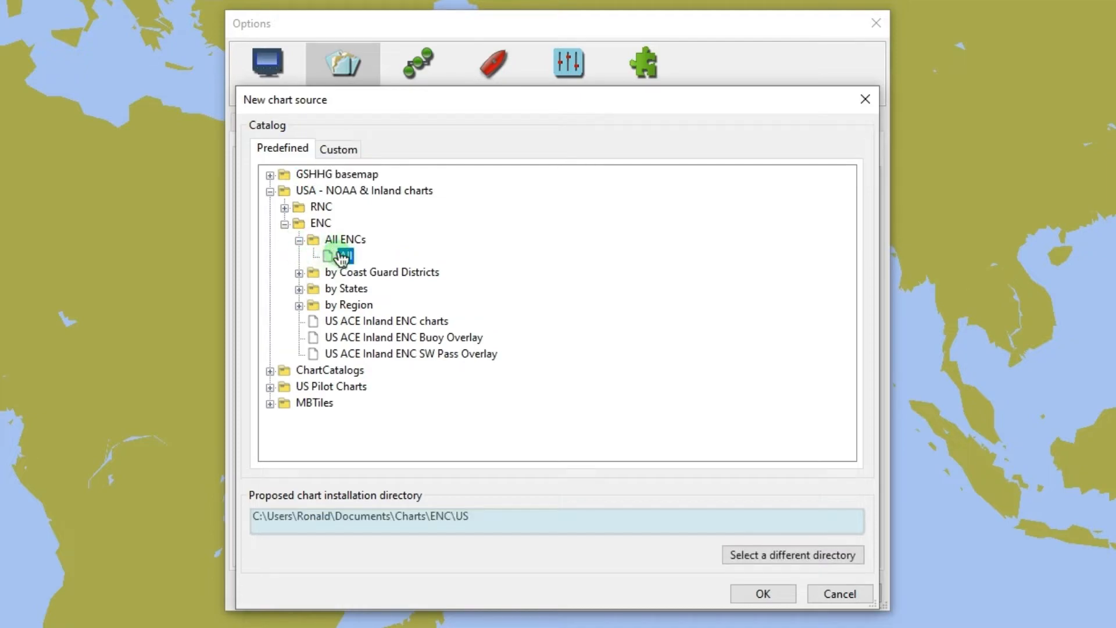
left_click(343, 255)
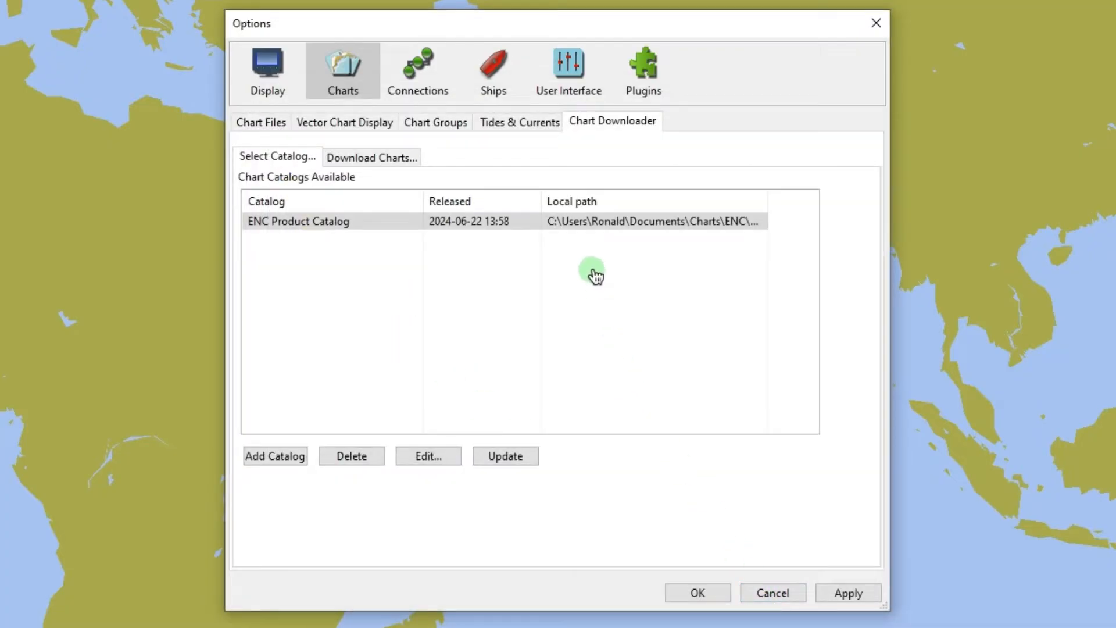
Mark all 4392 charts in the ENC Product Catalog and start downloading them
left_click(599, 222)
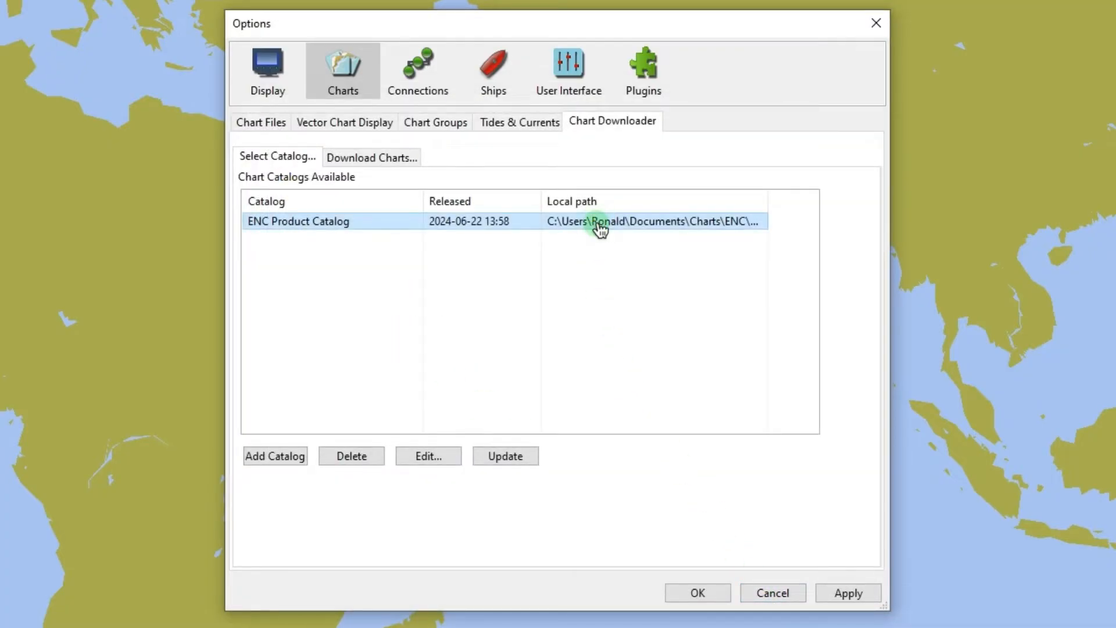
mouse_move(642, 237)
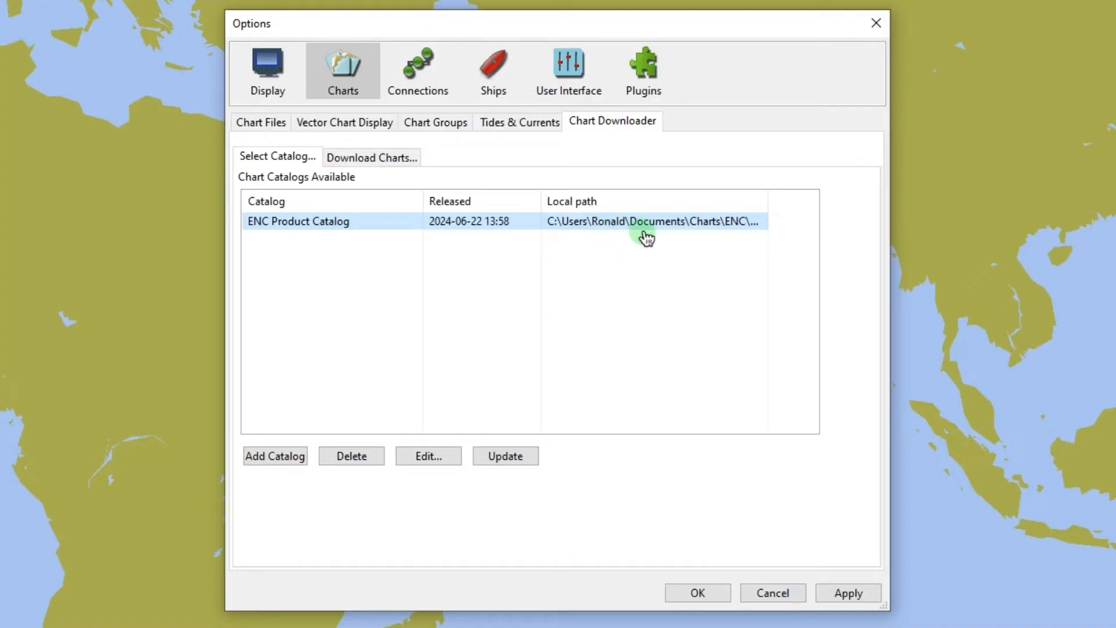
left_click(371, 156)
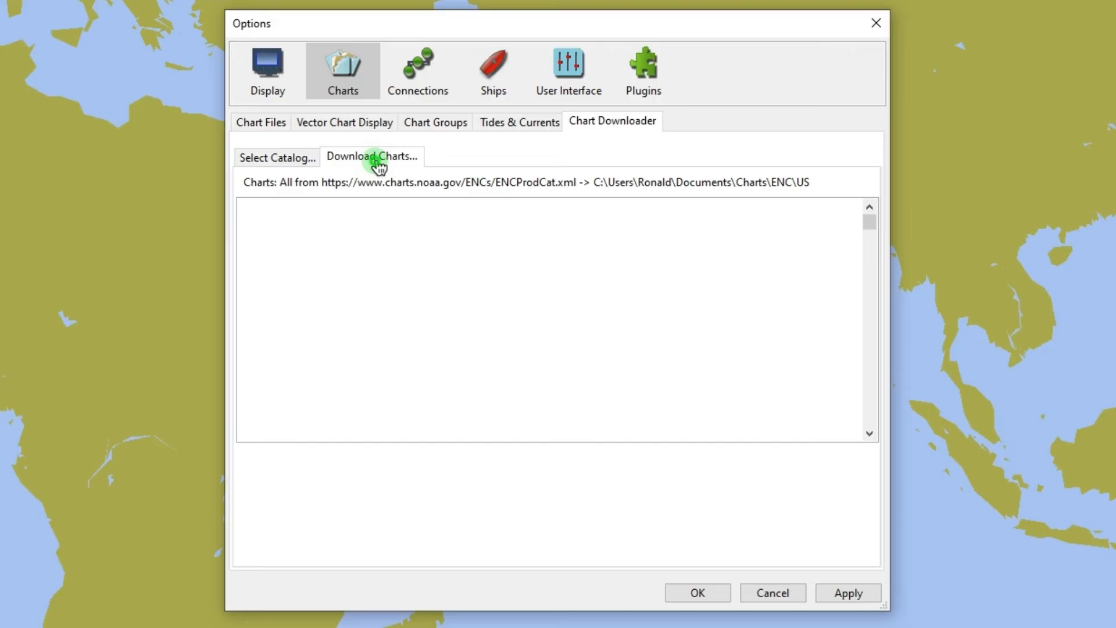
left_click(371, 156)
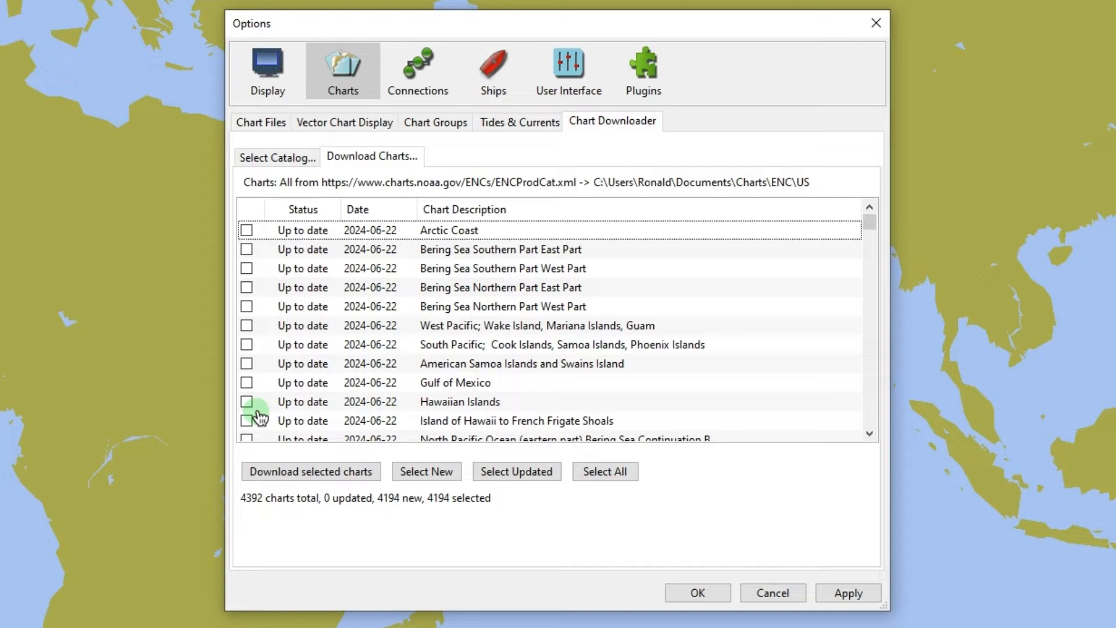
left_click(605, 472)
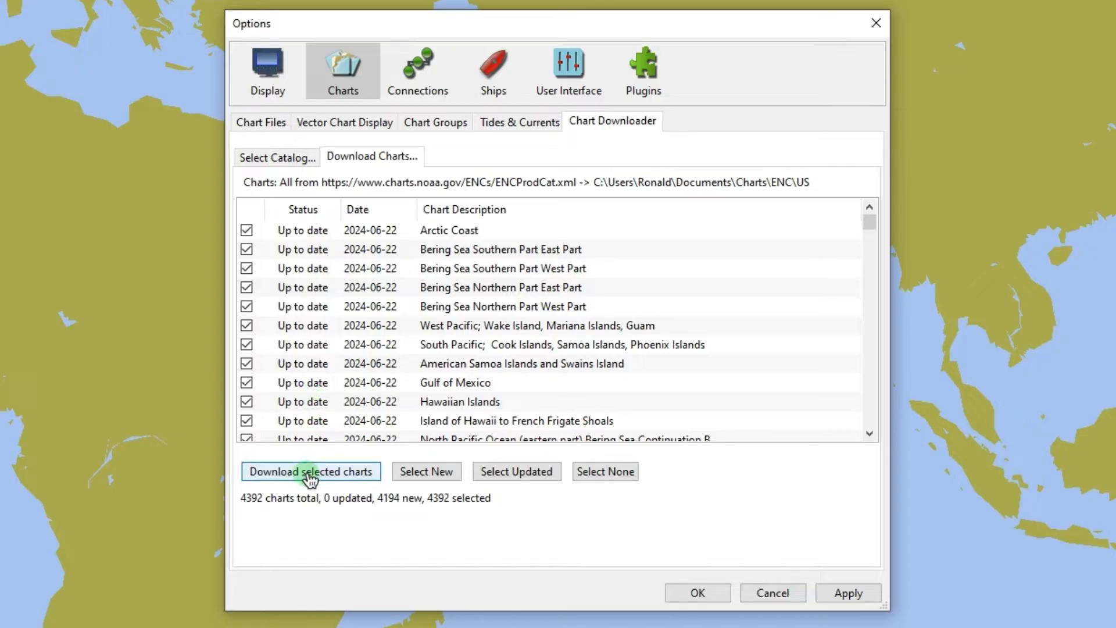
left_click(311, 471)
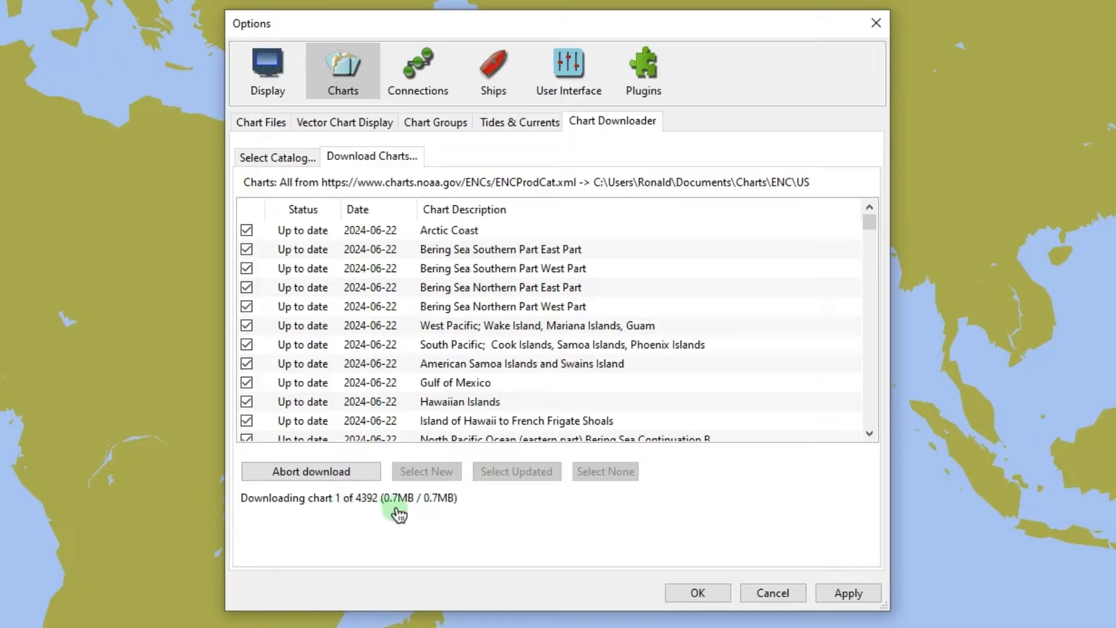
mouse_move(371, 511)
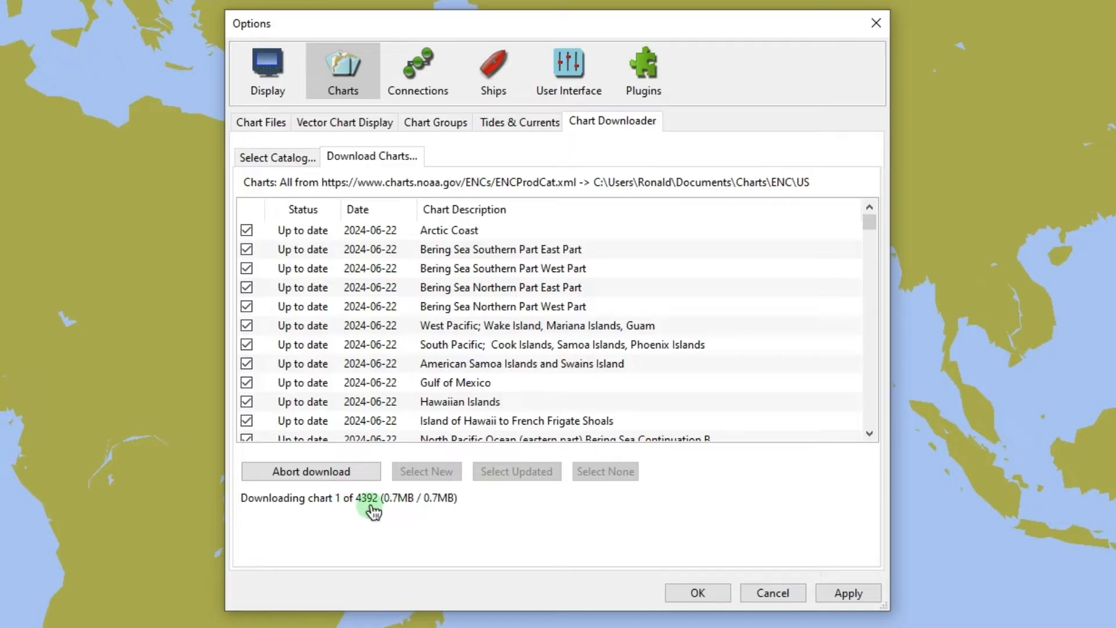
mouse_move(342, 510)
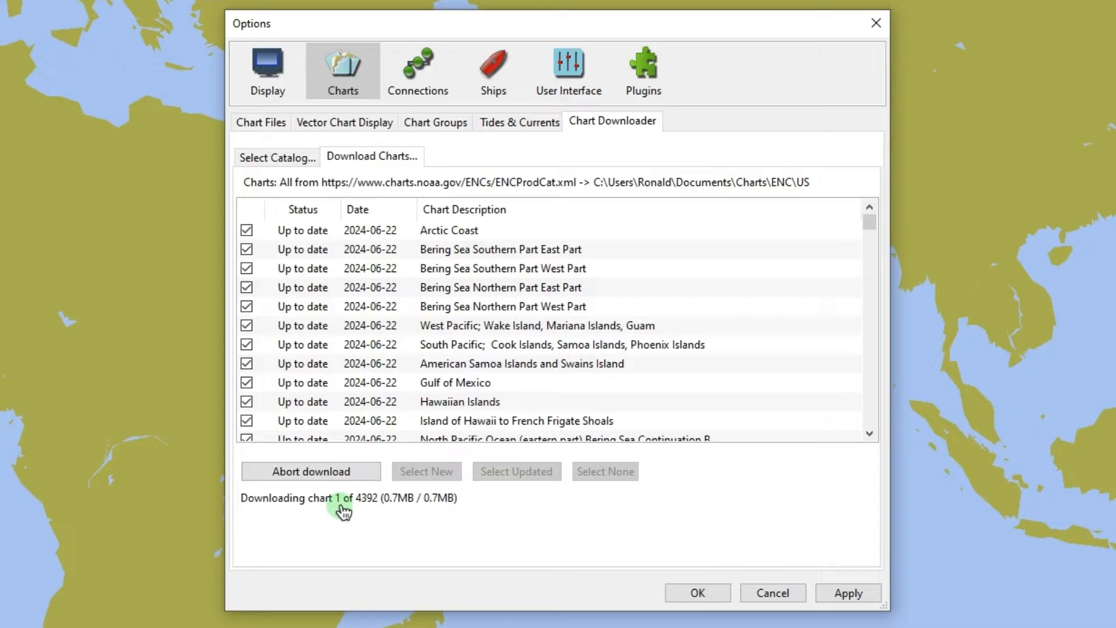
left_click(311, 472)
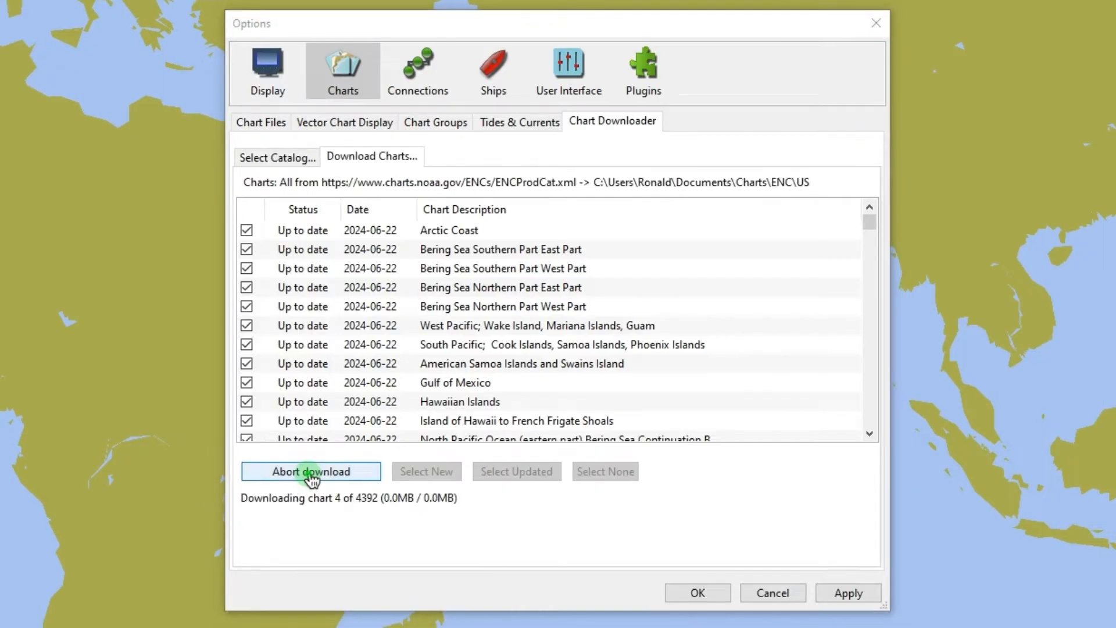
left_click(310, 472)
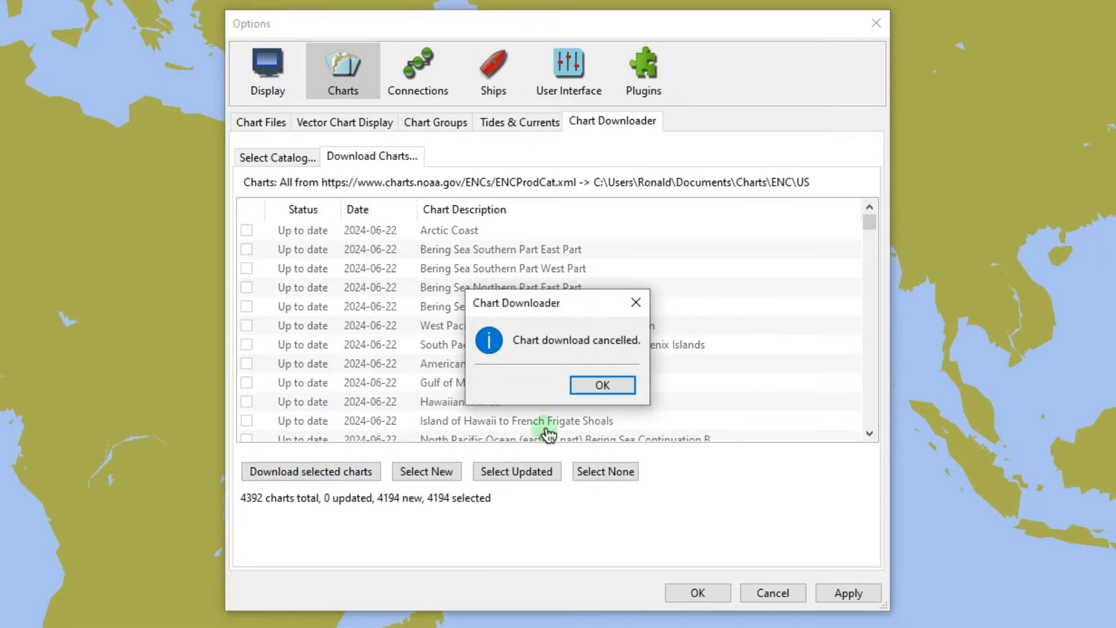
mouse_move(602, 384)
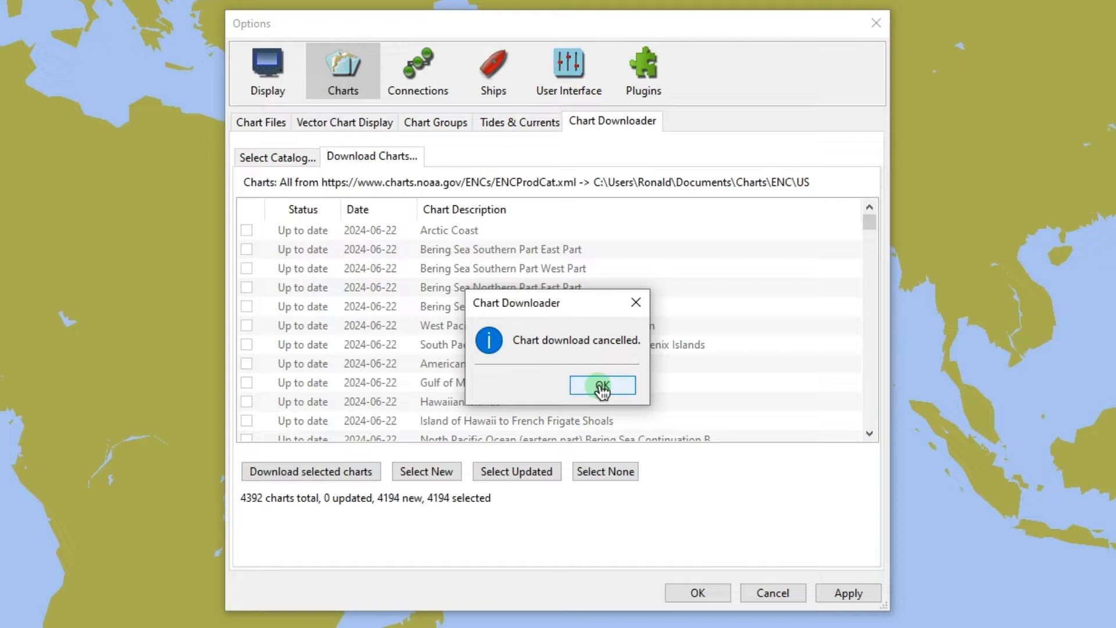
Dismiss the 'Chart download cancelled' notice and return to the Select Catalog list
left_click(602, 385)
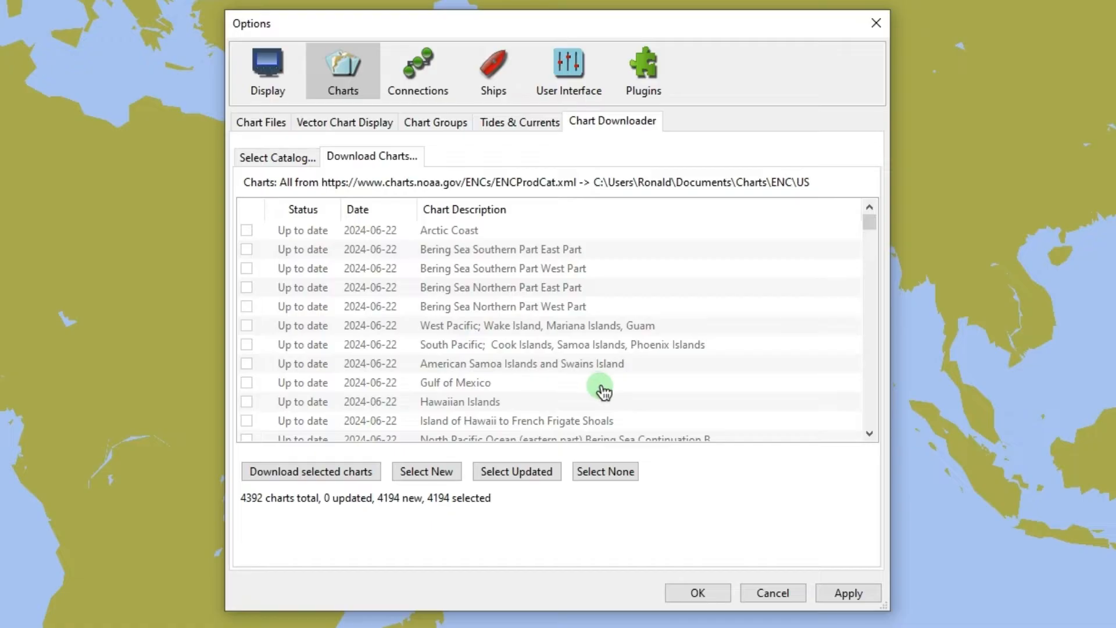
left_click(276, 156)
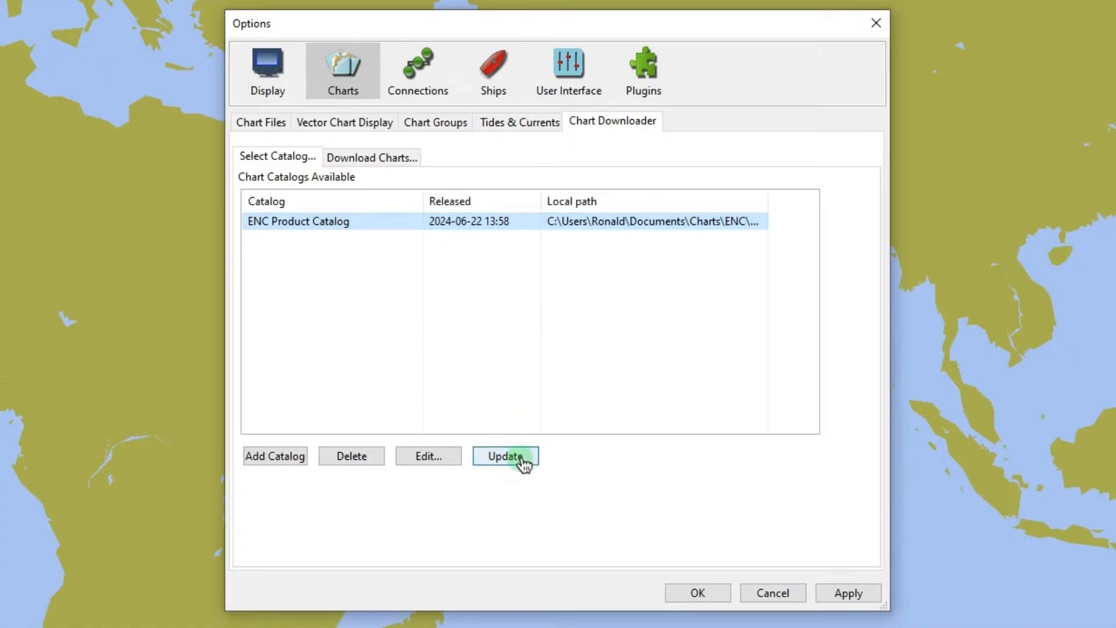
Refresh the ENC Product Catalog, listing 198 charts updated 2024-06-24, and apply the settings
left_click(505, 455)
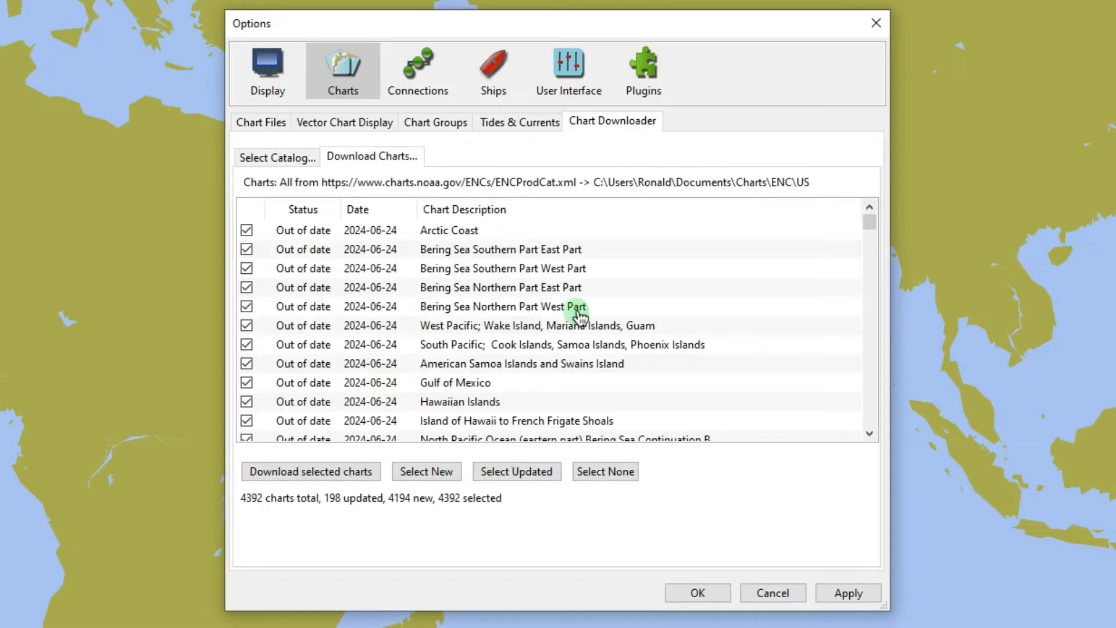
mouse_move(669, 504)
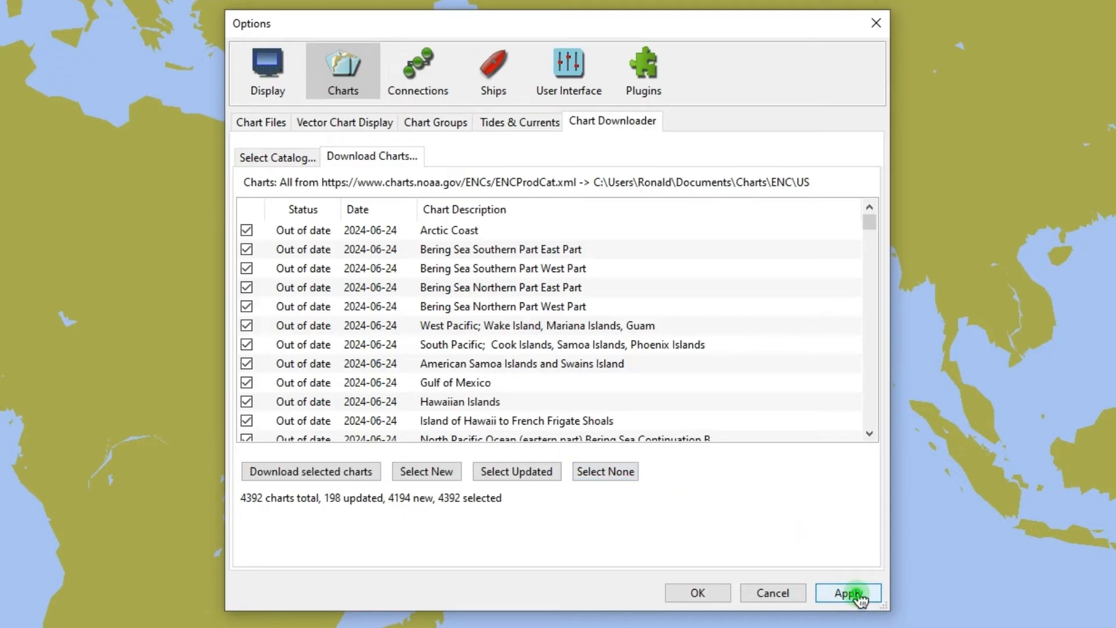
left_click(846, 592)
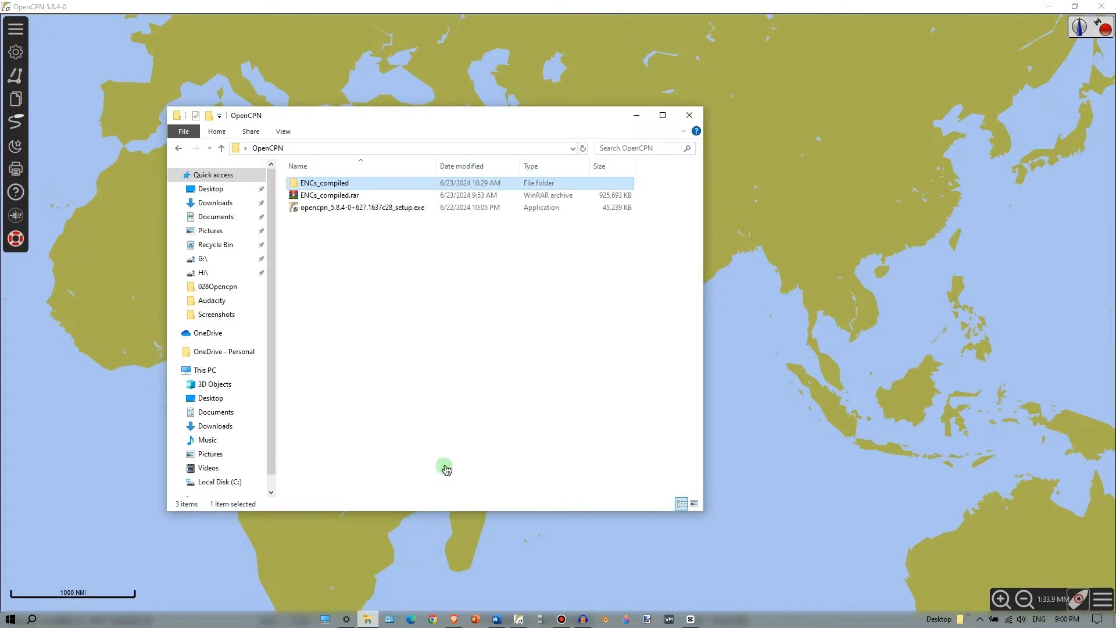
Inspect ENCs_compiled.rar, then open the ENCs_compiled folder and scroll through its chart subfolders
left_click(330, 196)
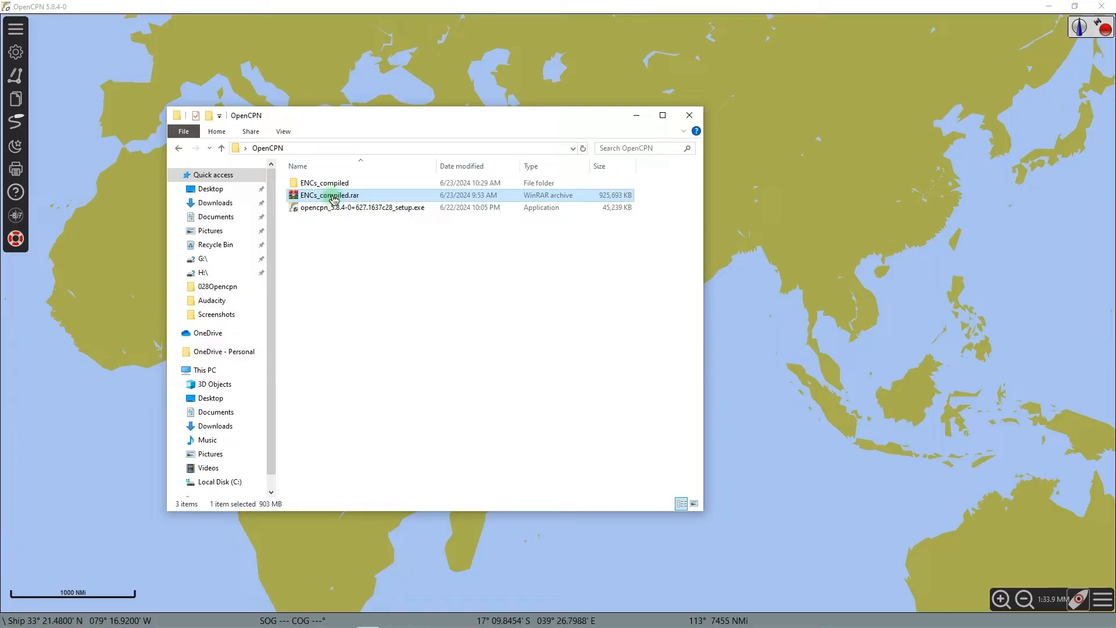
mouse_move(353, 203)
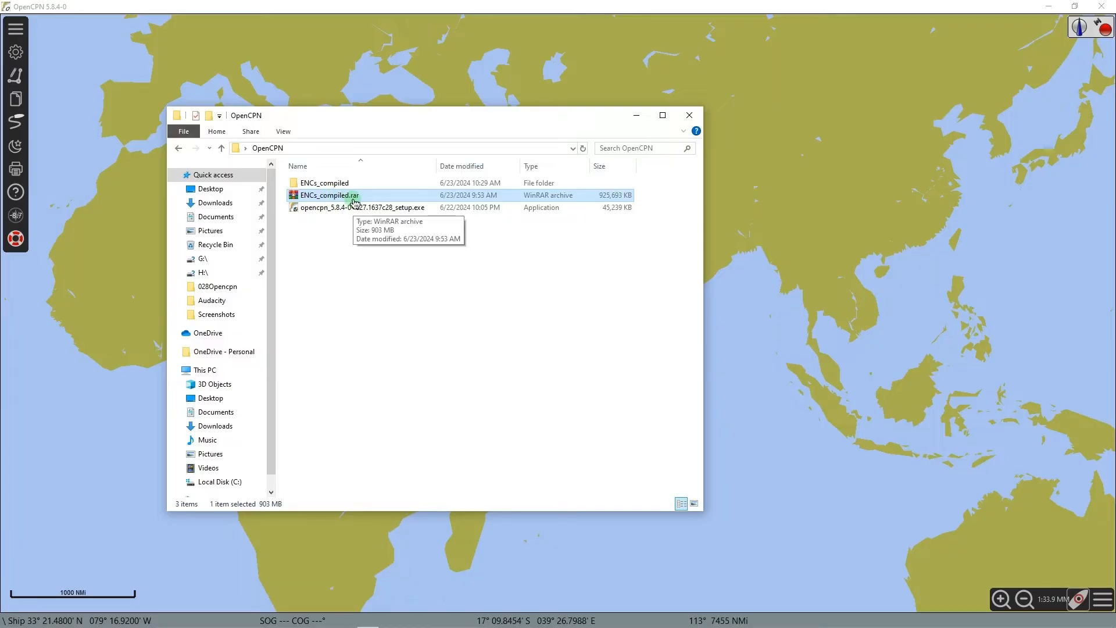
right_click(329, 196)
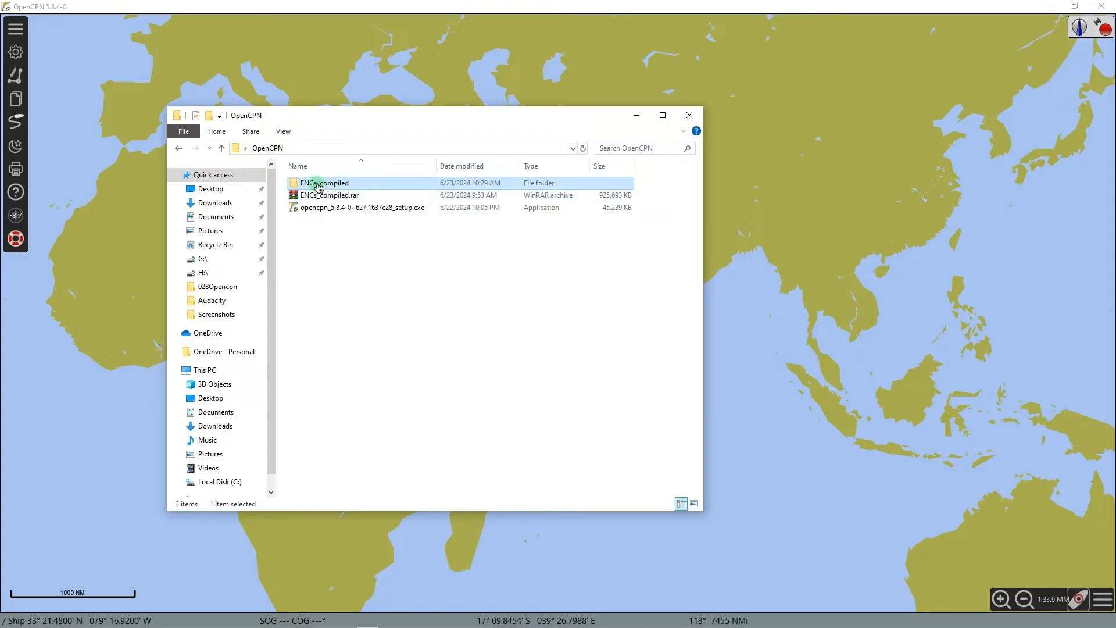
double_click(327, 183)
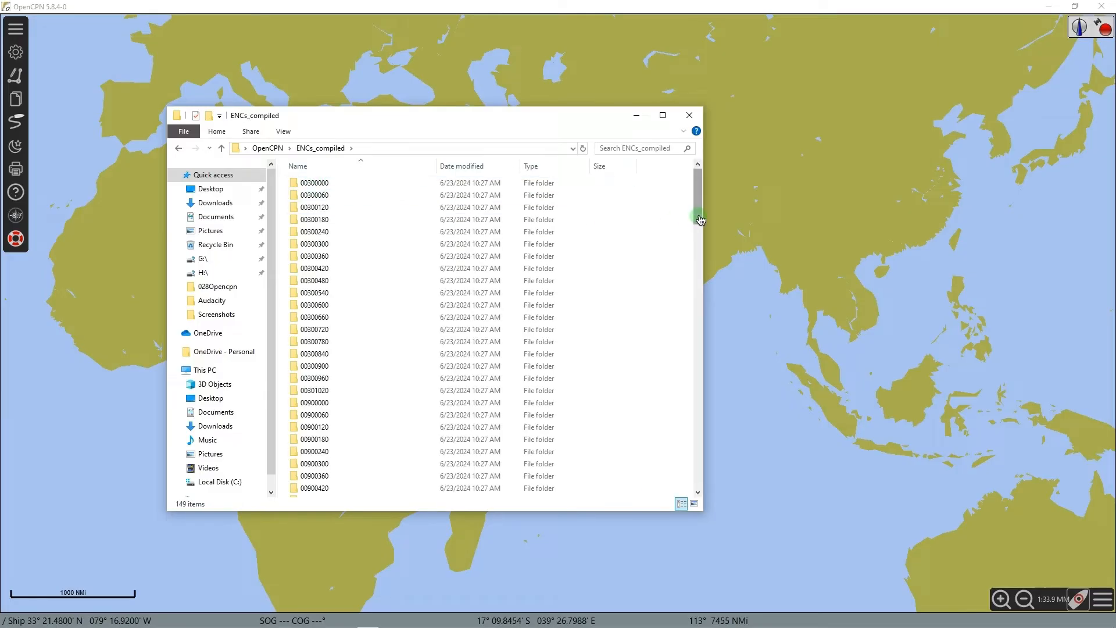
left_click_drag(699, 219, 699, 238)
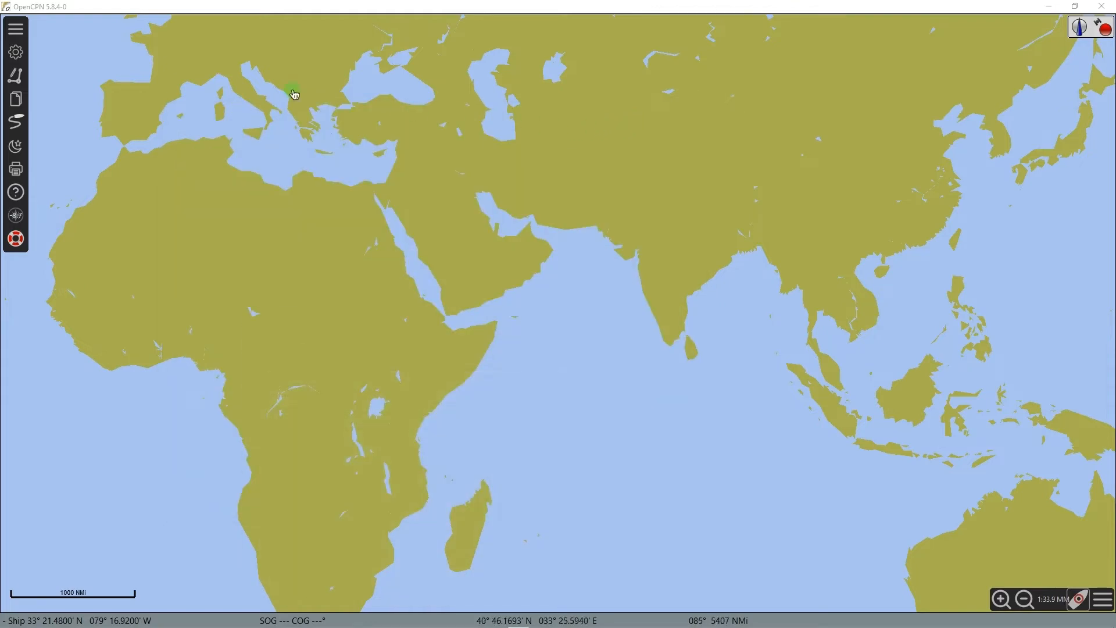
Add Desktop\OpenCPN\ENCs_compiled as a chart directory in Chart Files and select the entry
left_click(15, 51)
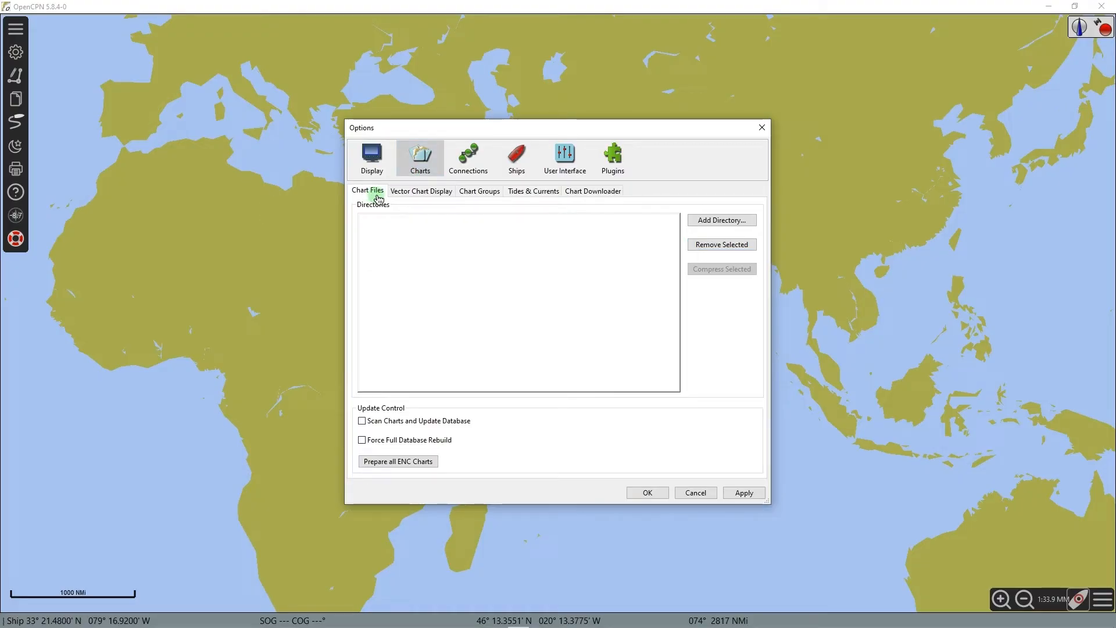
left_click(721, 219)
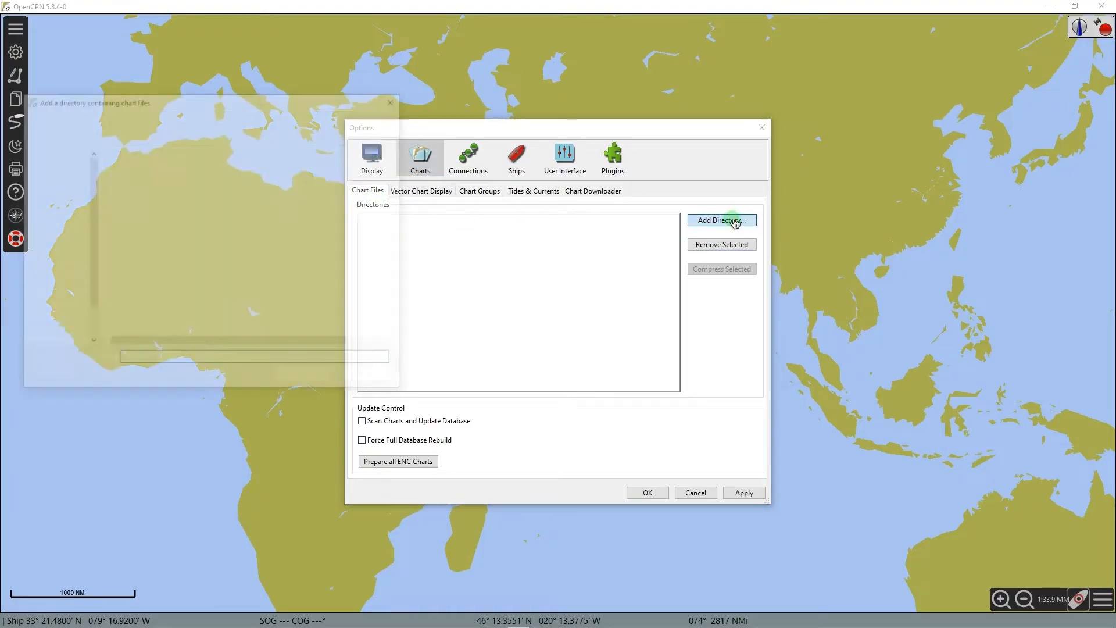
left_click(721, 220)
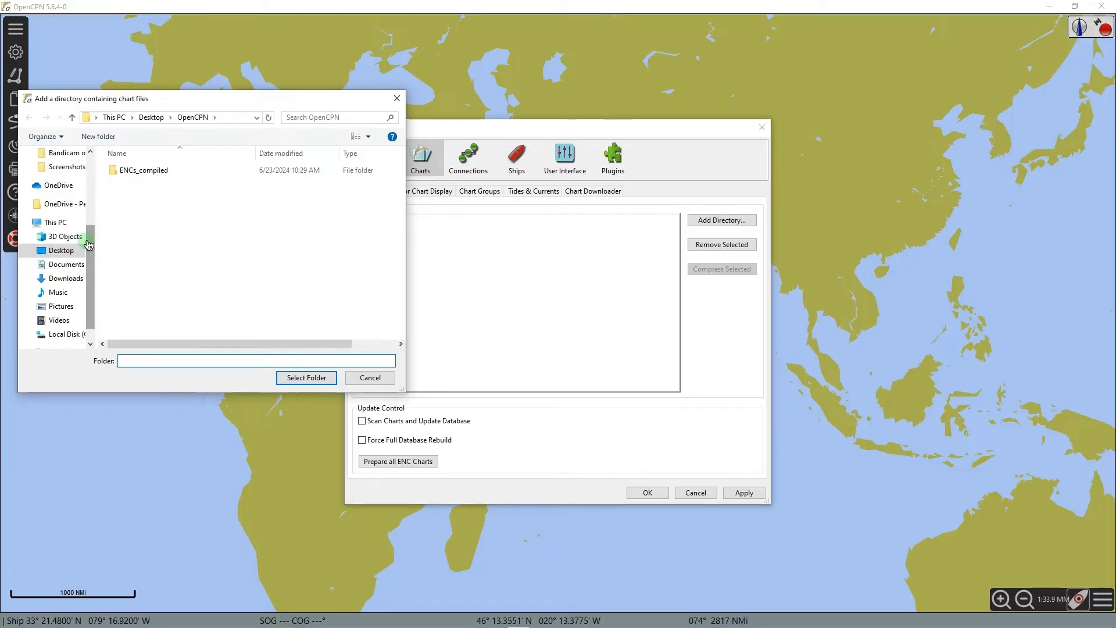
left_click(144, 170)
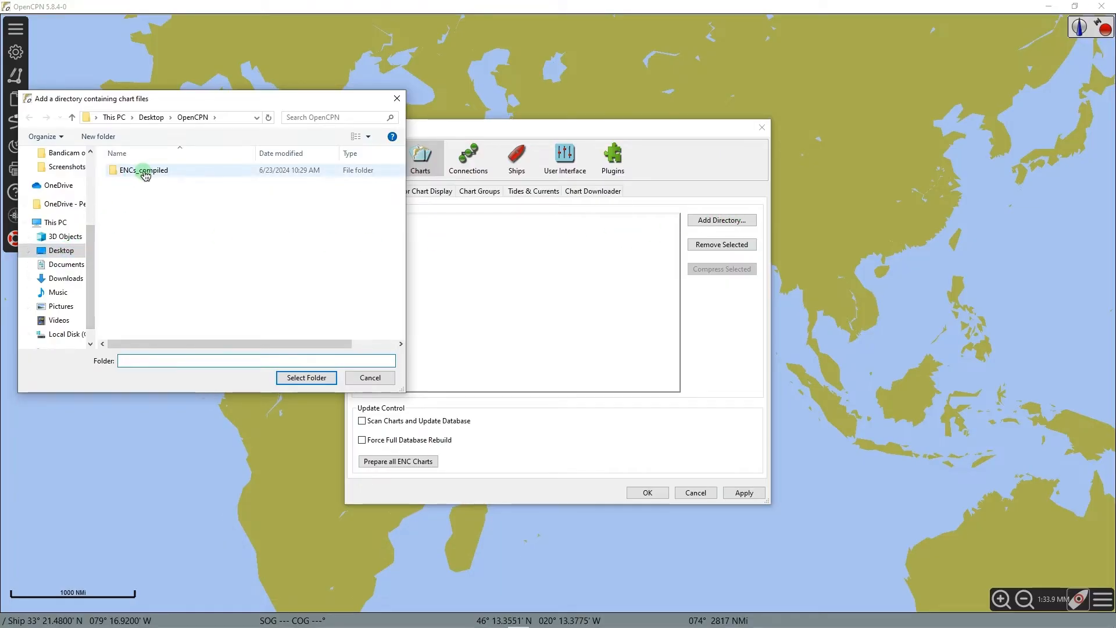
mouse_move(144, 170)
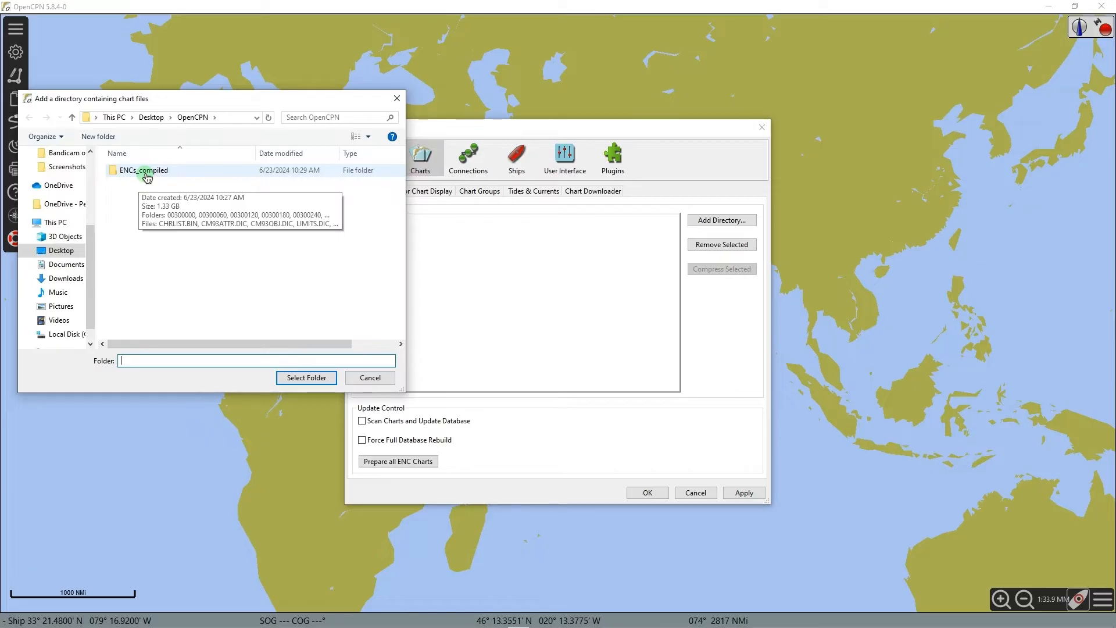
left_click(146, 169)
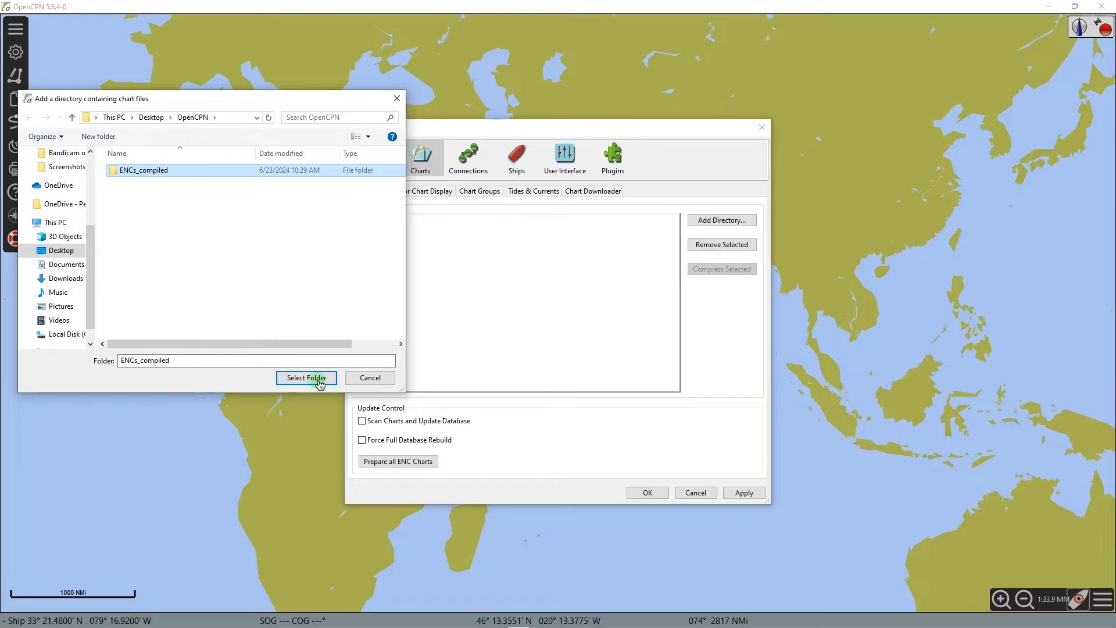
left_click(307, 377)
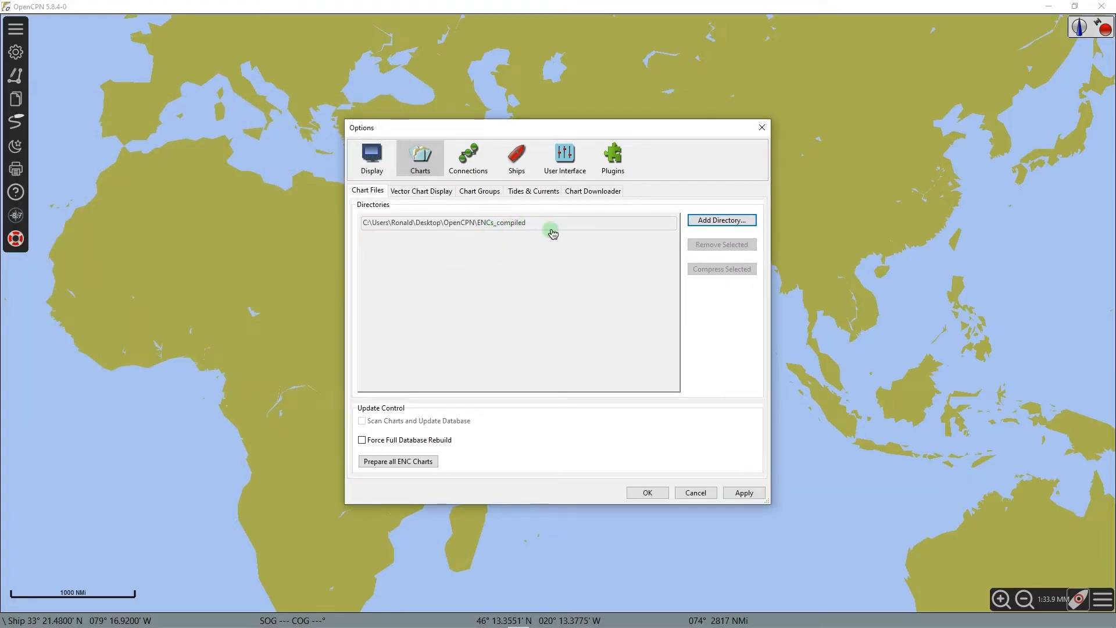
left_click(518, 222)
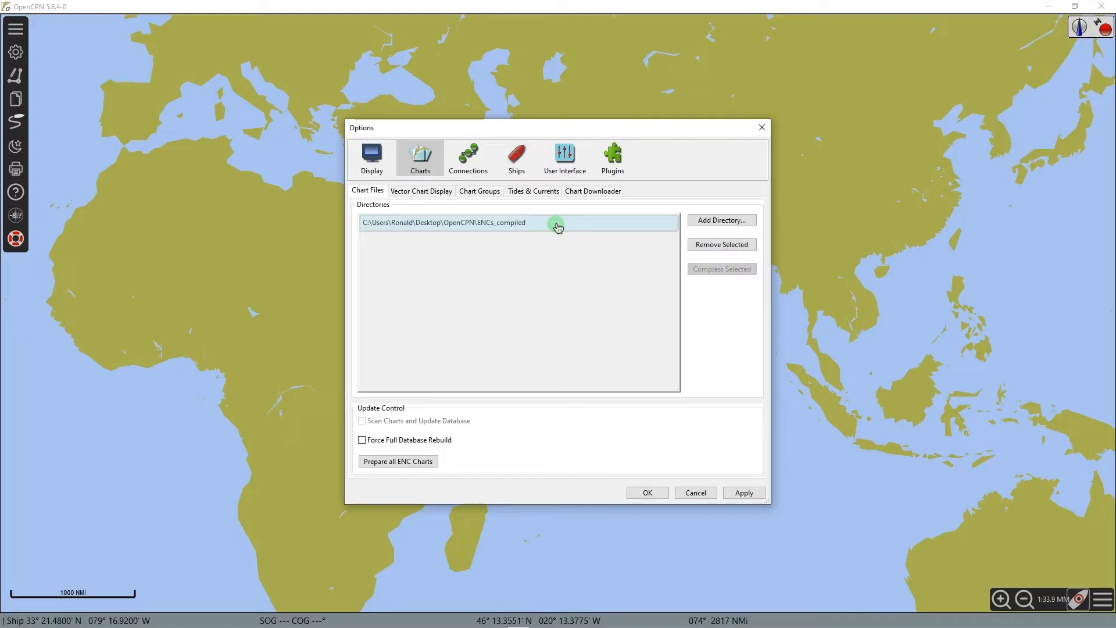
left_click(742, 492)
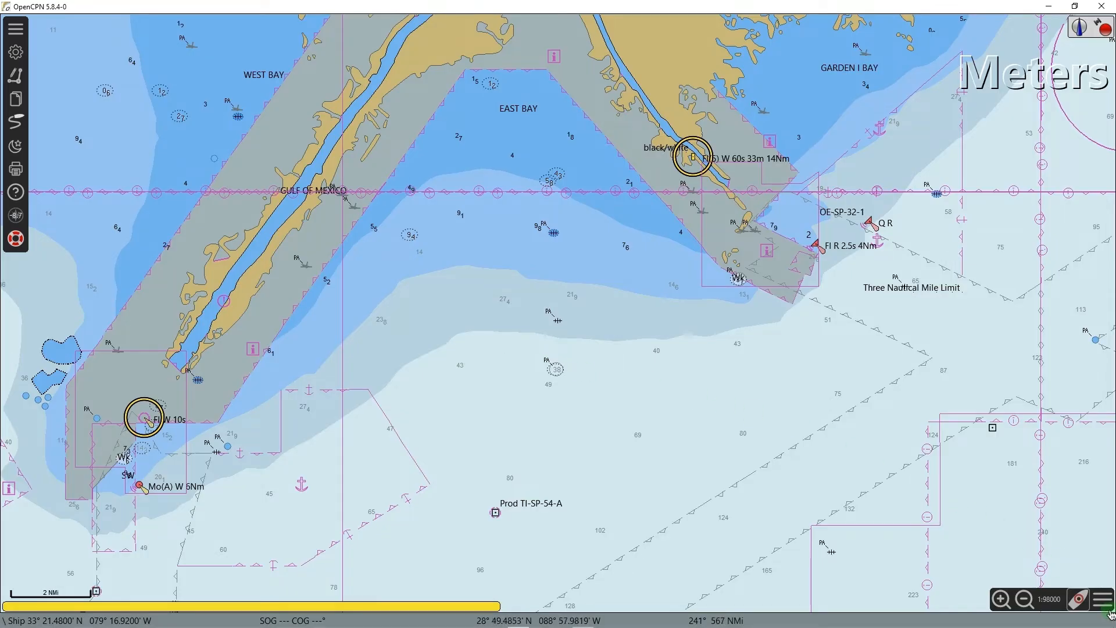
In Chart Panel Options, check Display Category and toggle Show text and Show Grid
left_click(1104, 600)
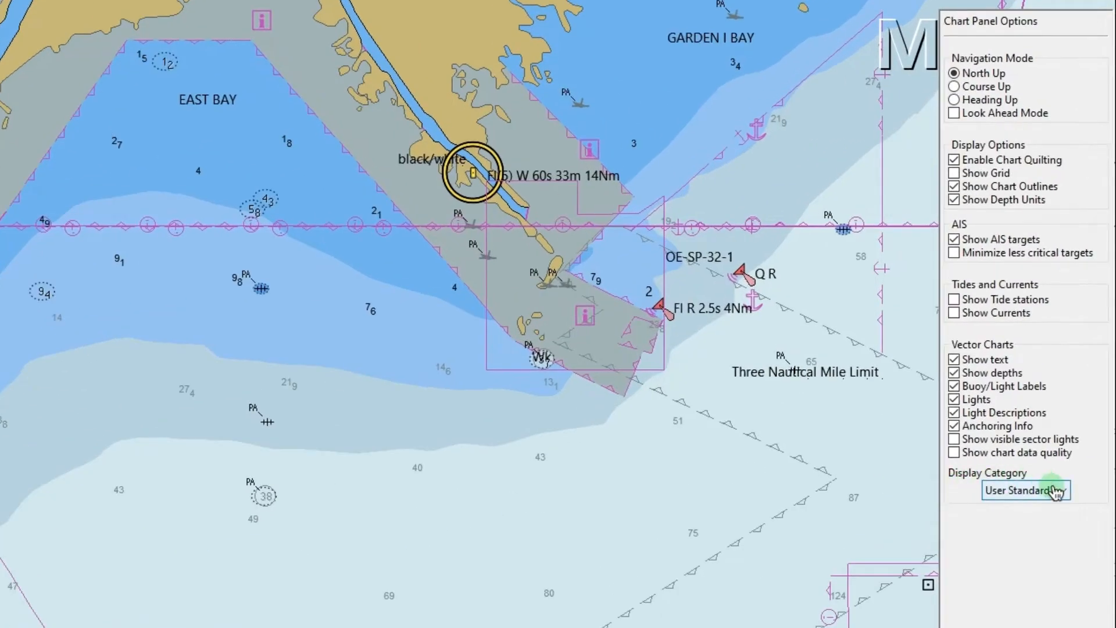
left_click(1025, 490)
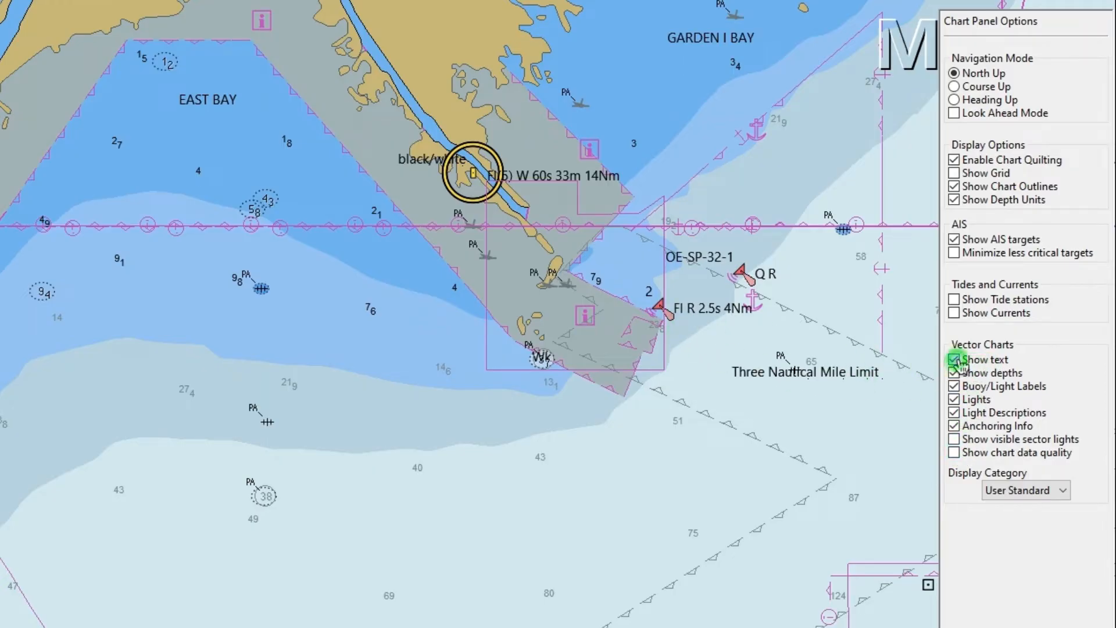
left_click(954, 359)
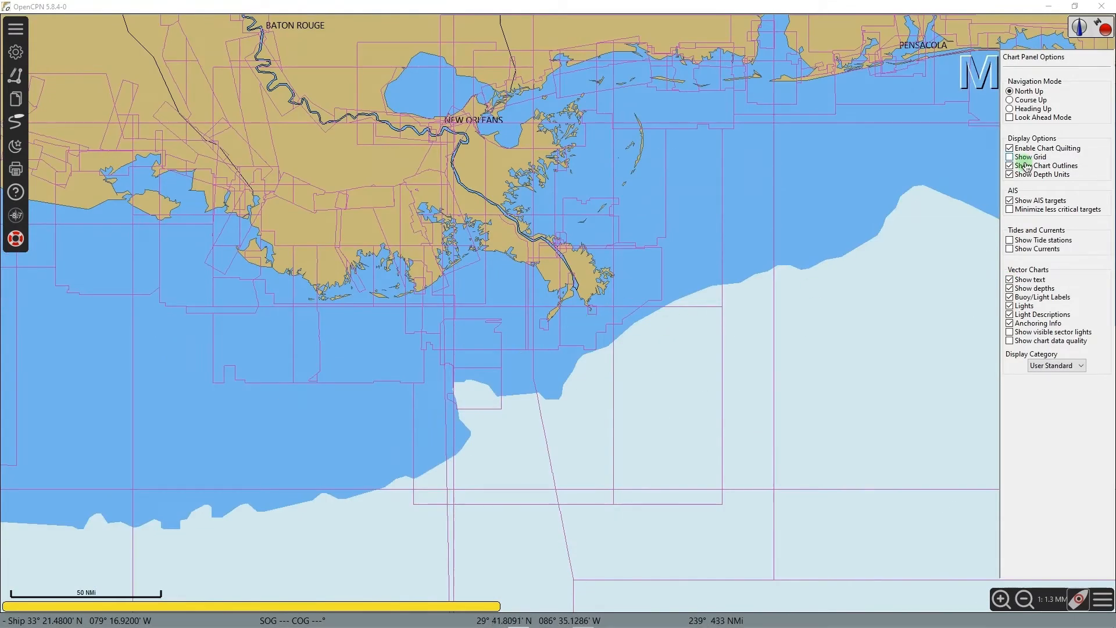
left_click(1009, 165)
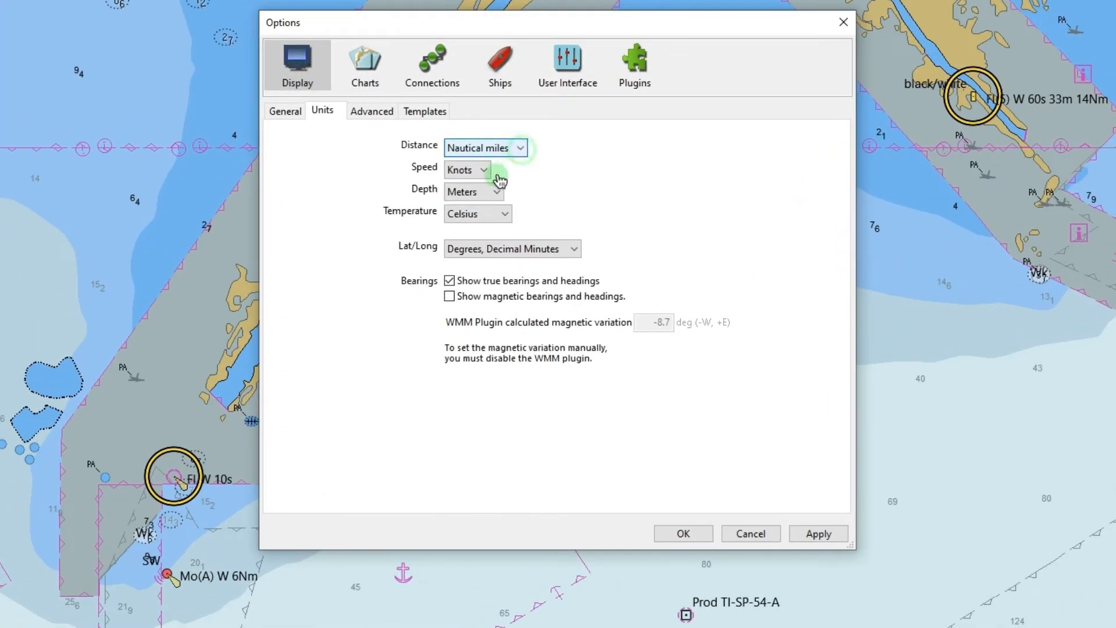
Review speed units, keep depth in Meters, view Advanced and Templates, then show Charts
left_click(483, 169)
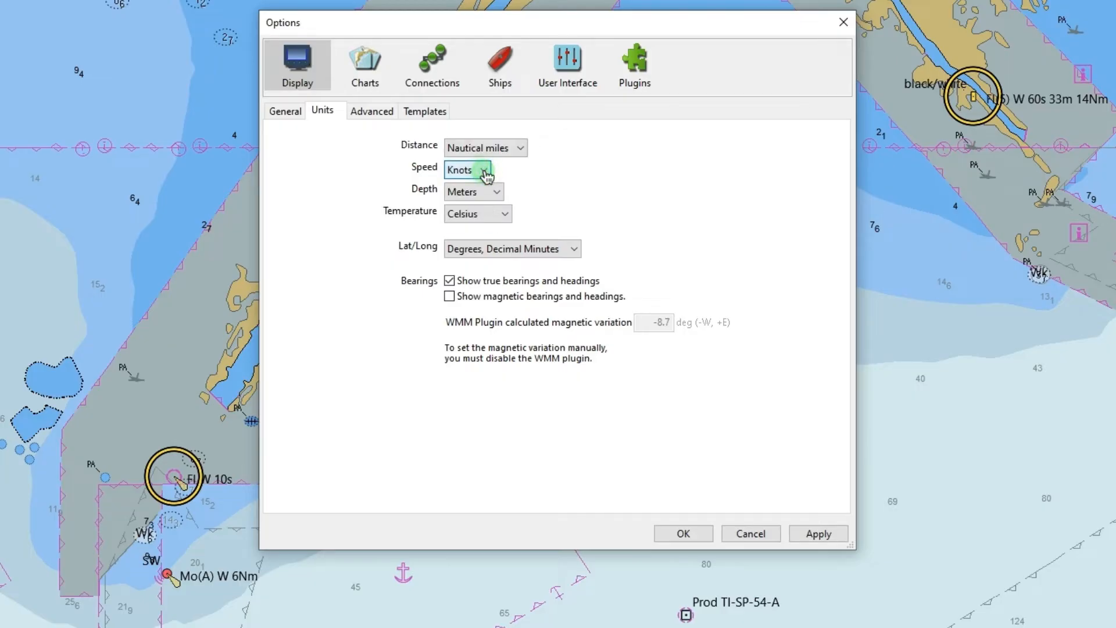
left_click(496, 191)
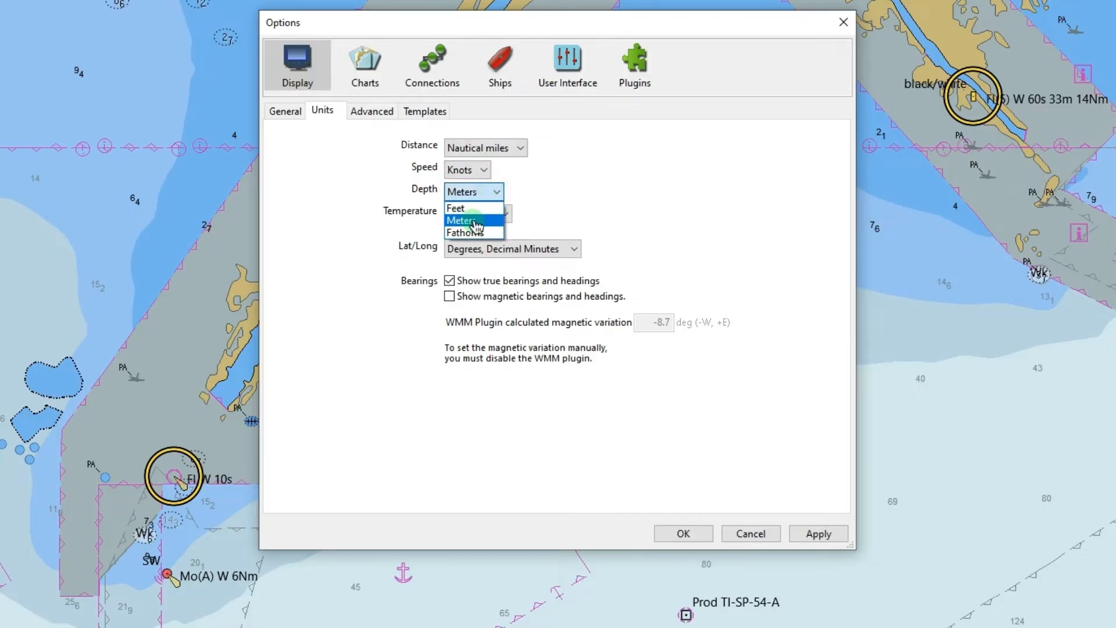
left_click(460, 219)
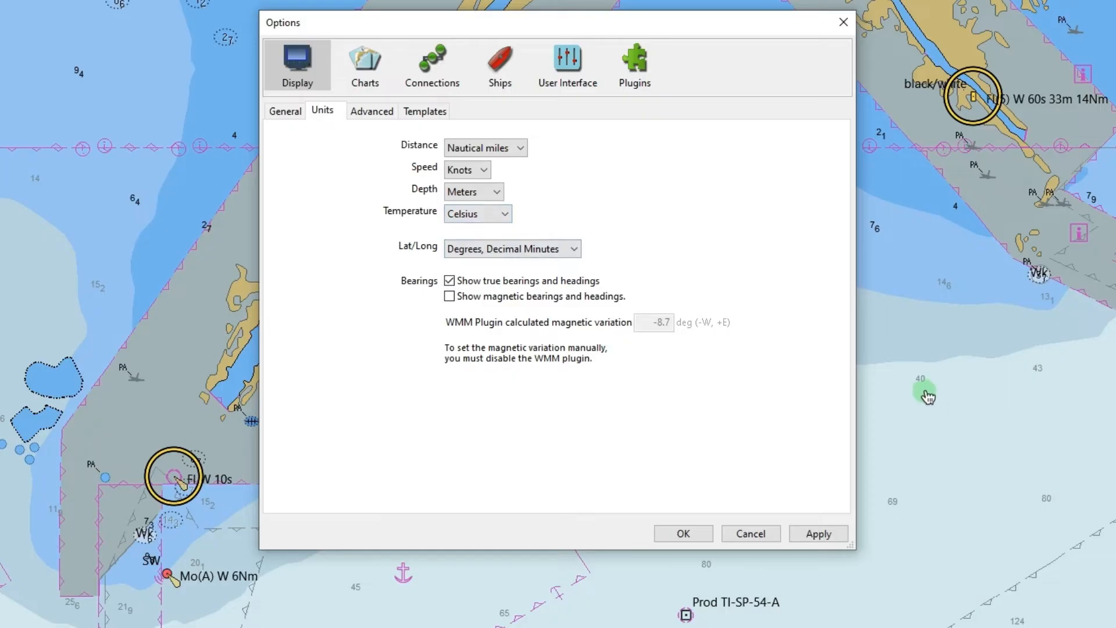
mouse_move(530, 216)
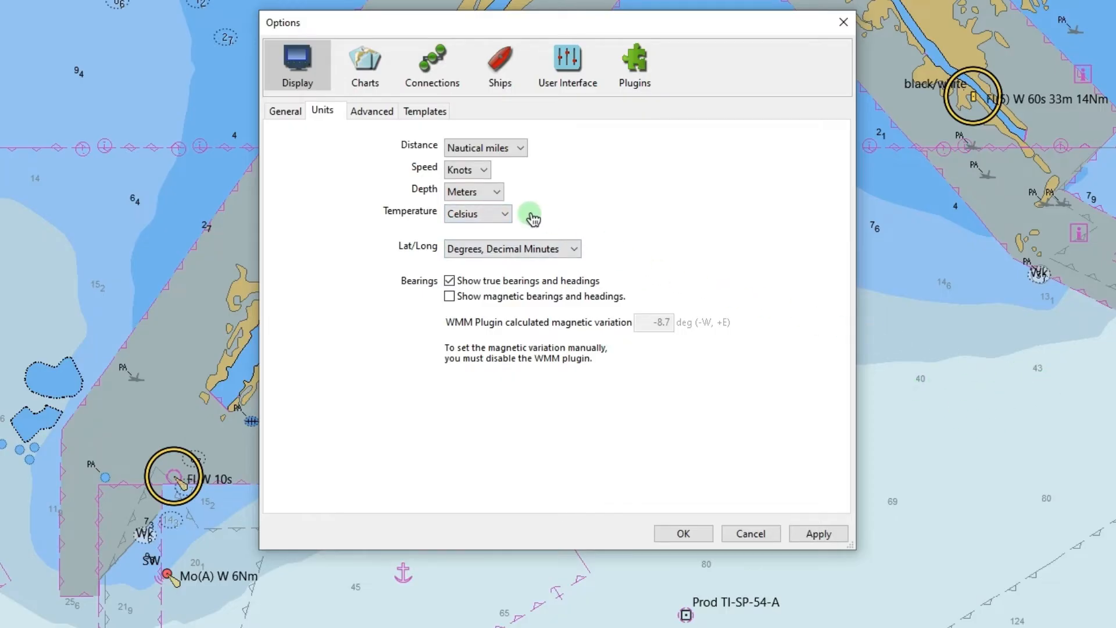
left_click(372, 111)
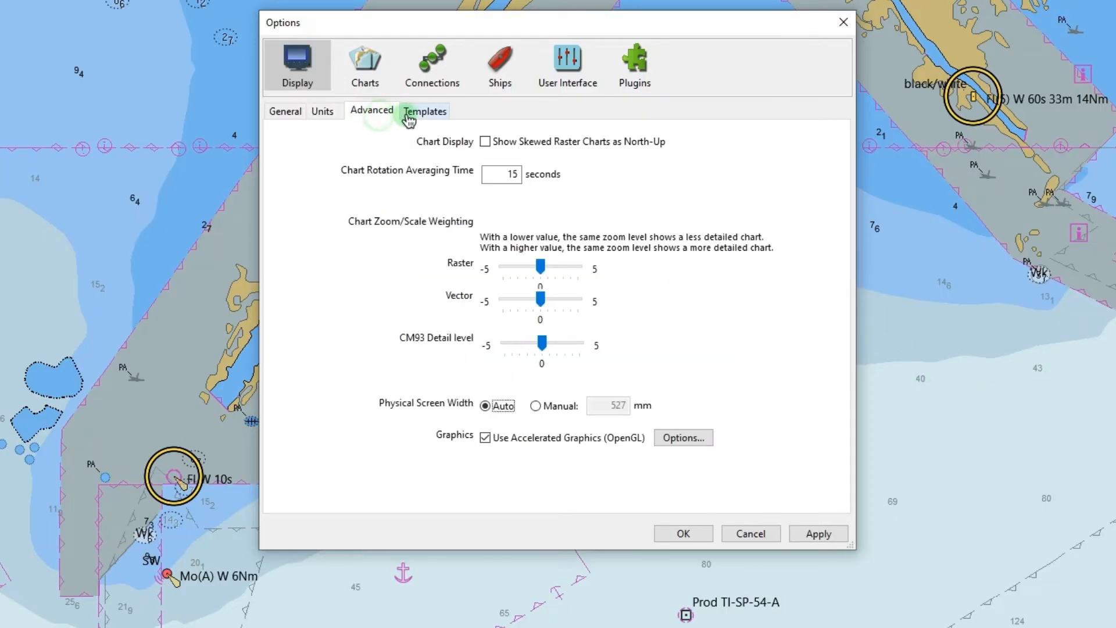
left_click(424, 111)
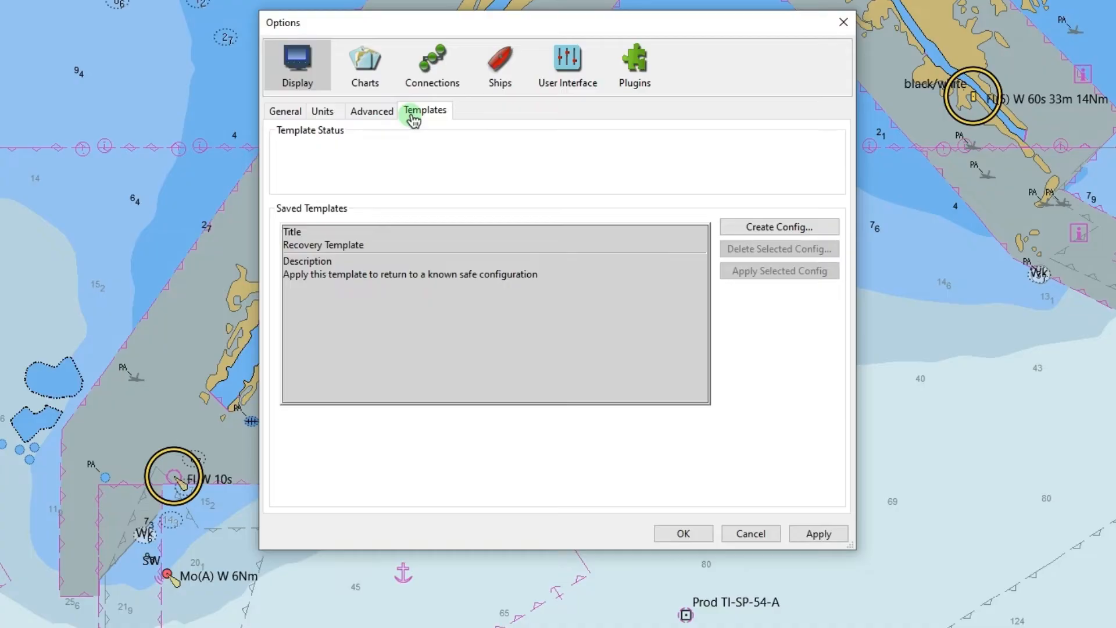
left_click(364, 64)
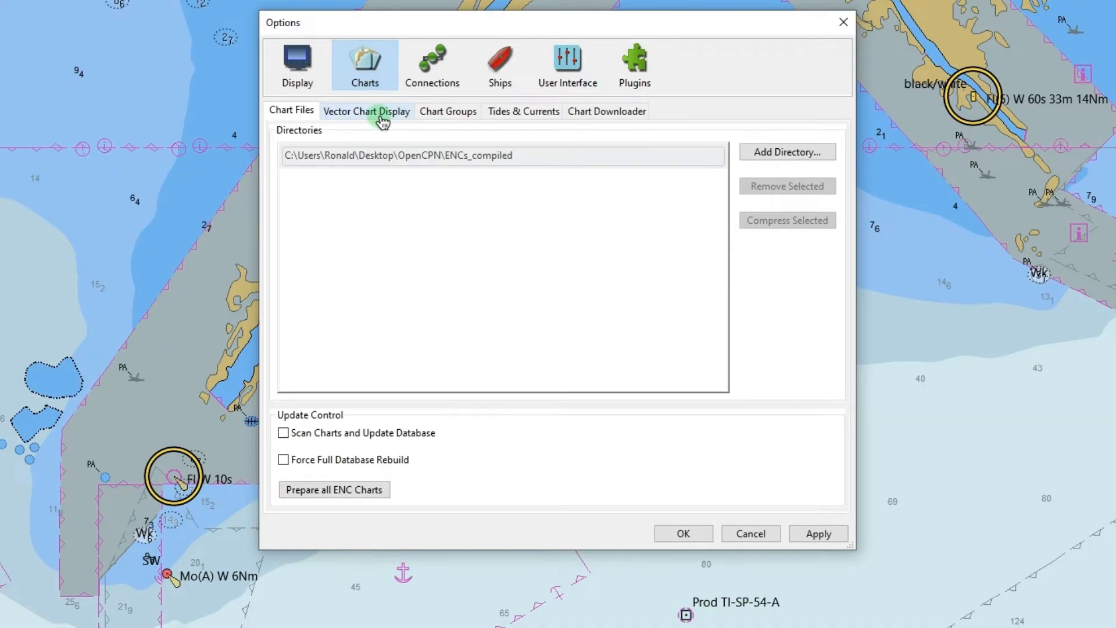
left_click(366, 111)
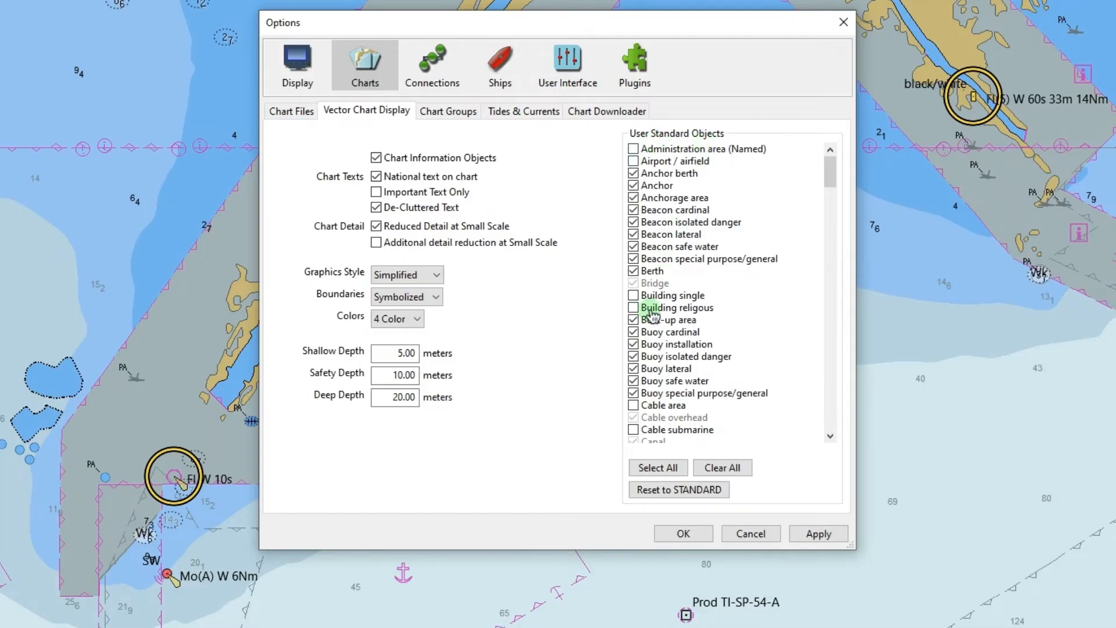
left_click(818, 533)
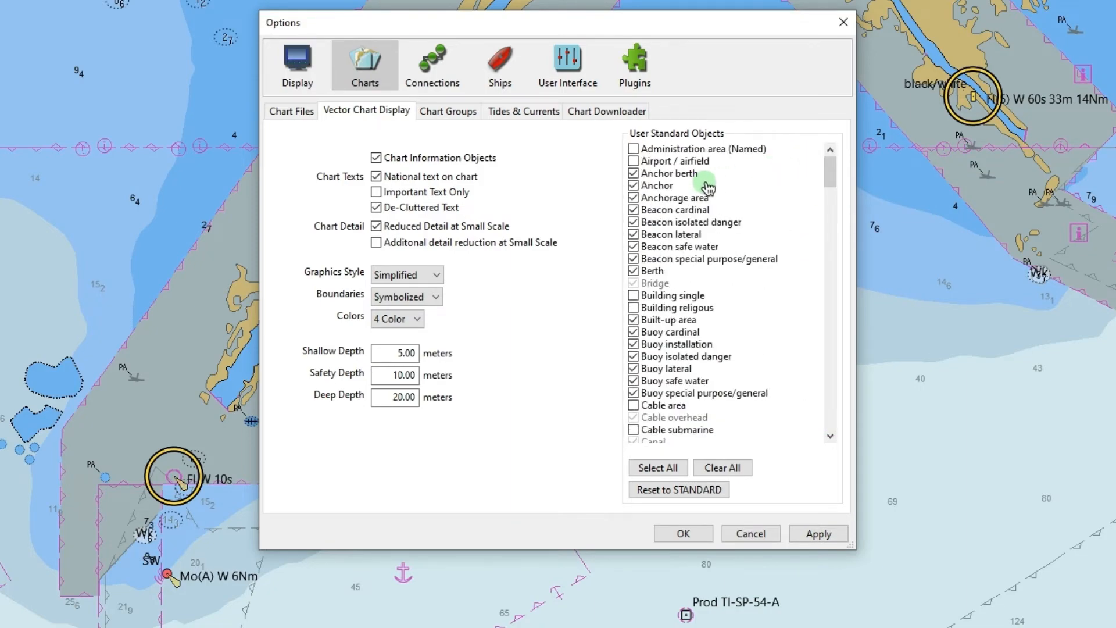
left_click(678, 490)
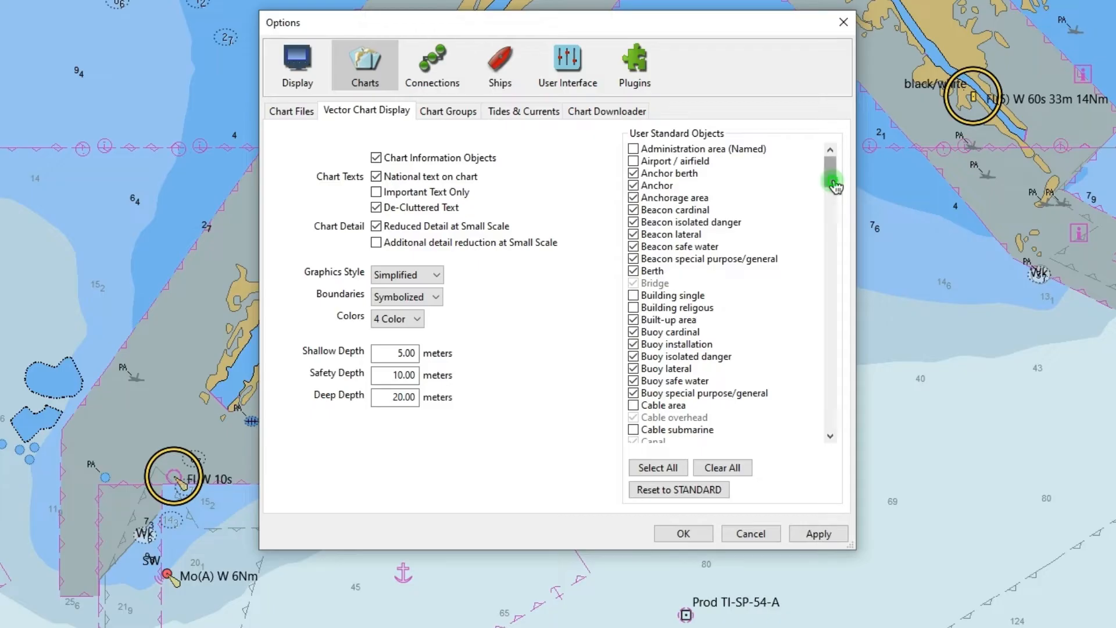
left_click_drag(833, 182, 833, 260)
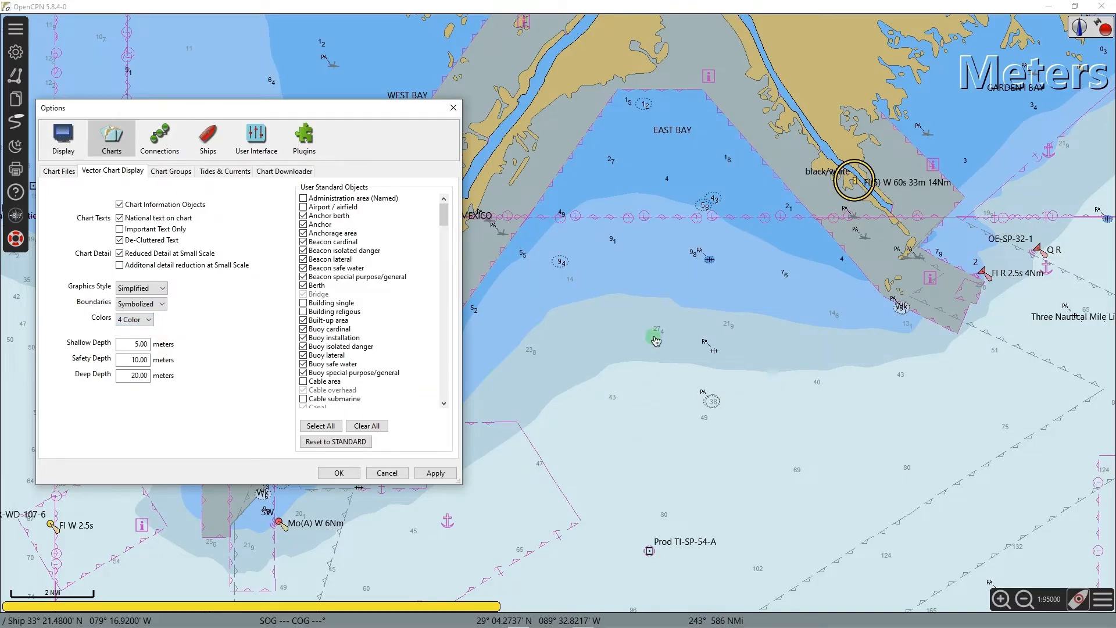
mouse_move(653, 174)
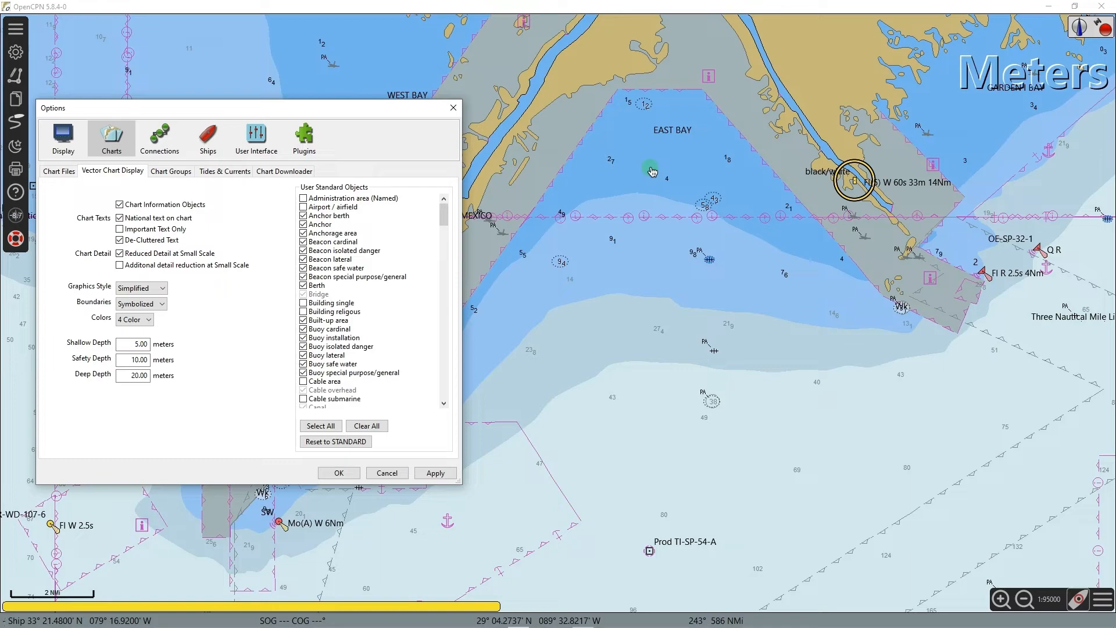
mouse_move(72, 351)
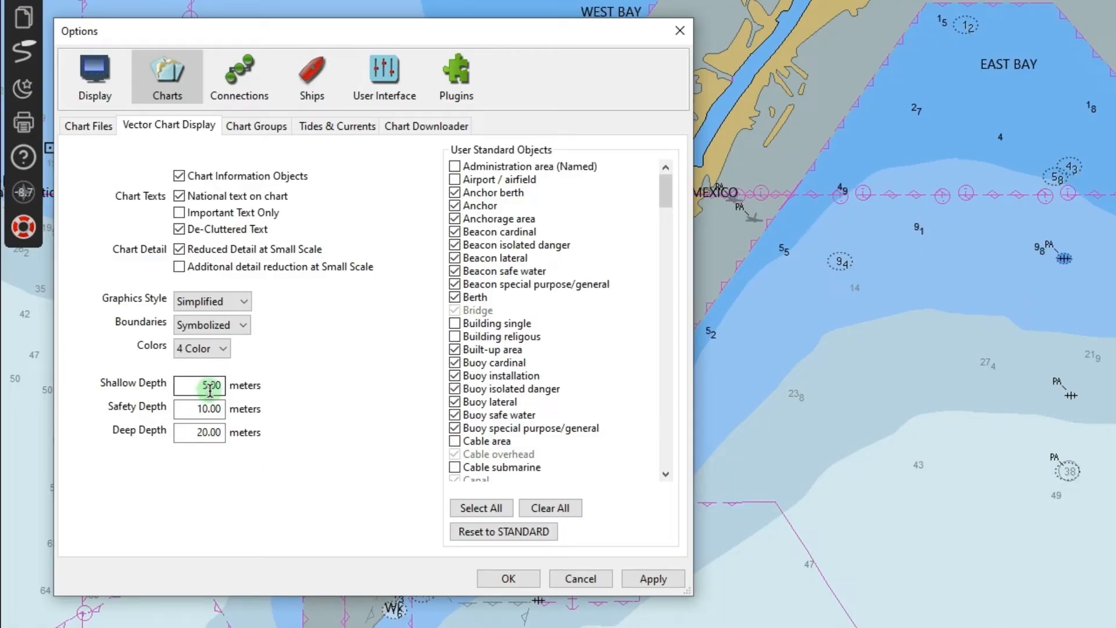
Change vector chart Colors from 4 Color to 2 Color and apply it
left_click(199, 409)
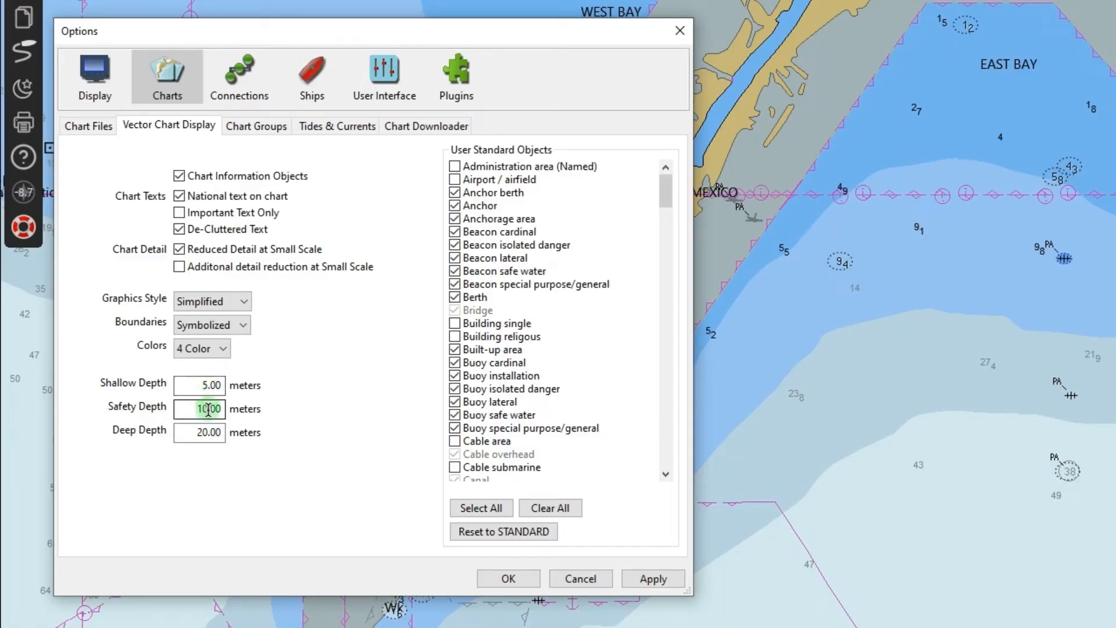
left_click(200, 432)
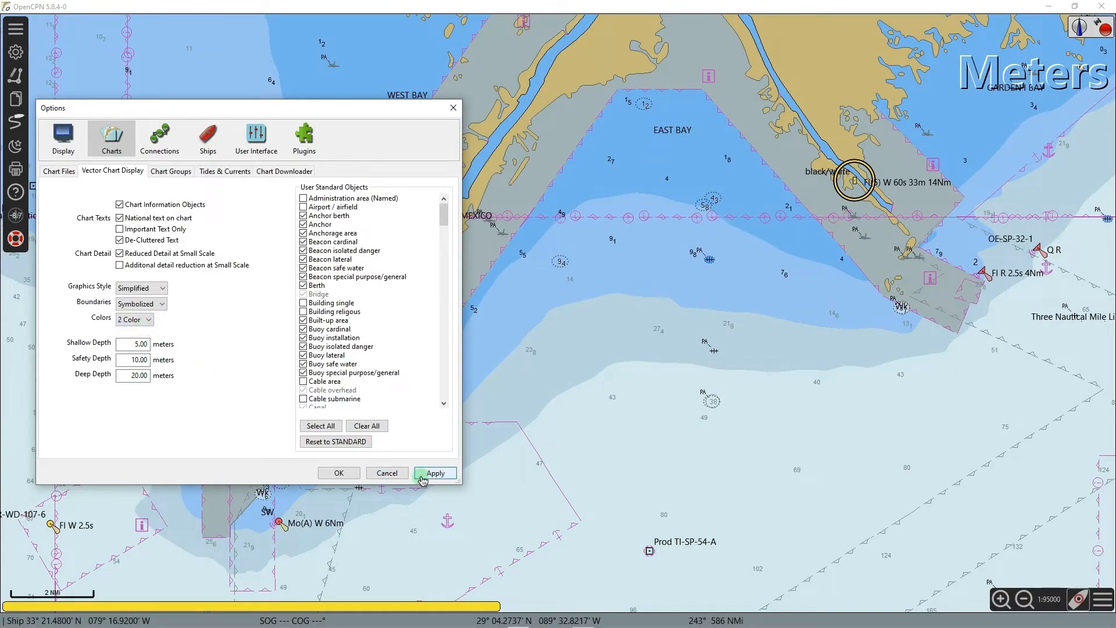
left_click(435, 473)
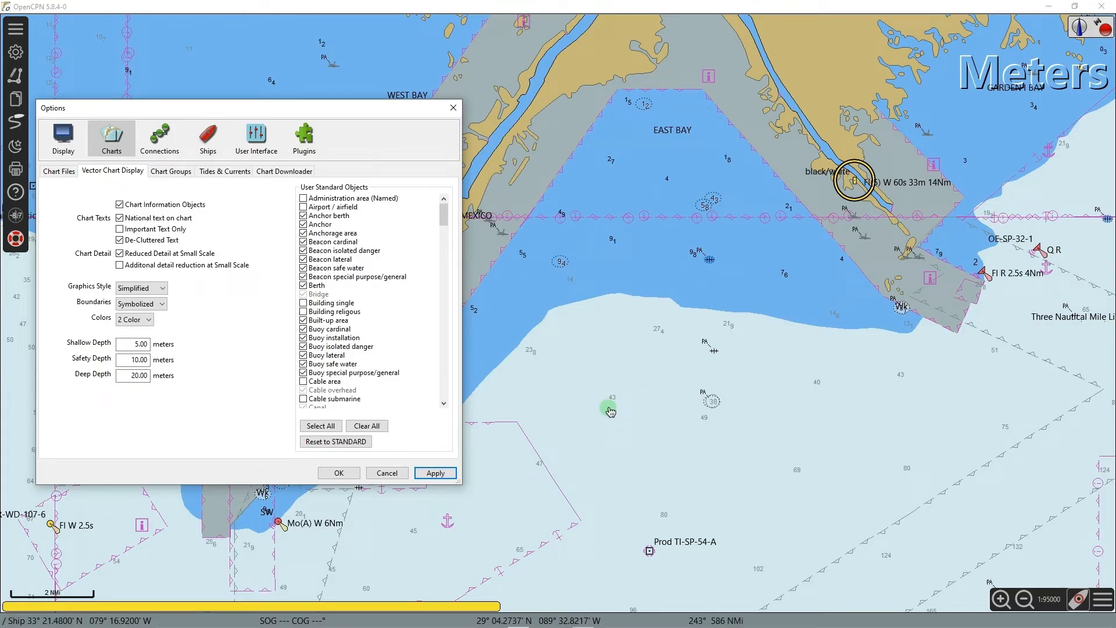
mouse_move(648, 259)
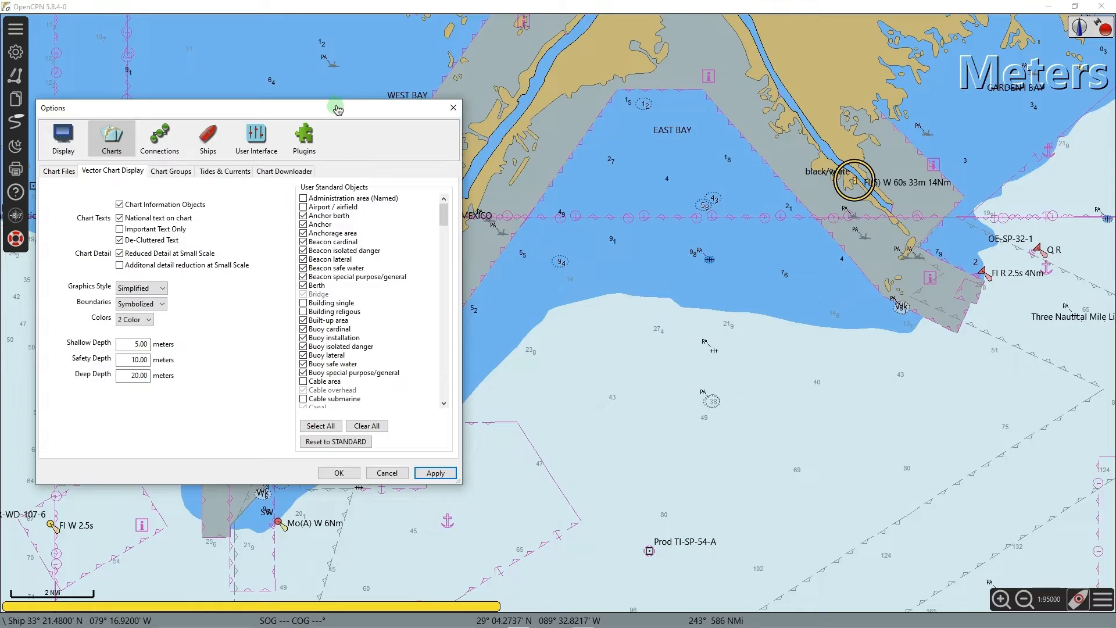
left_click(483, 194)
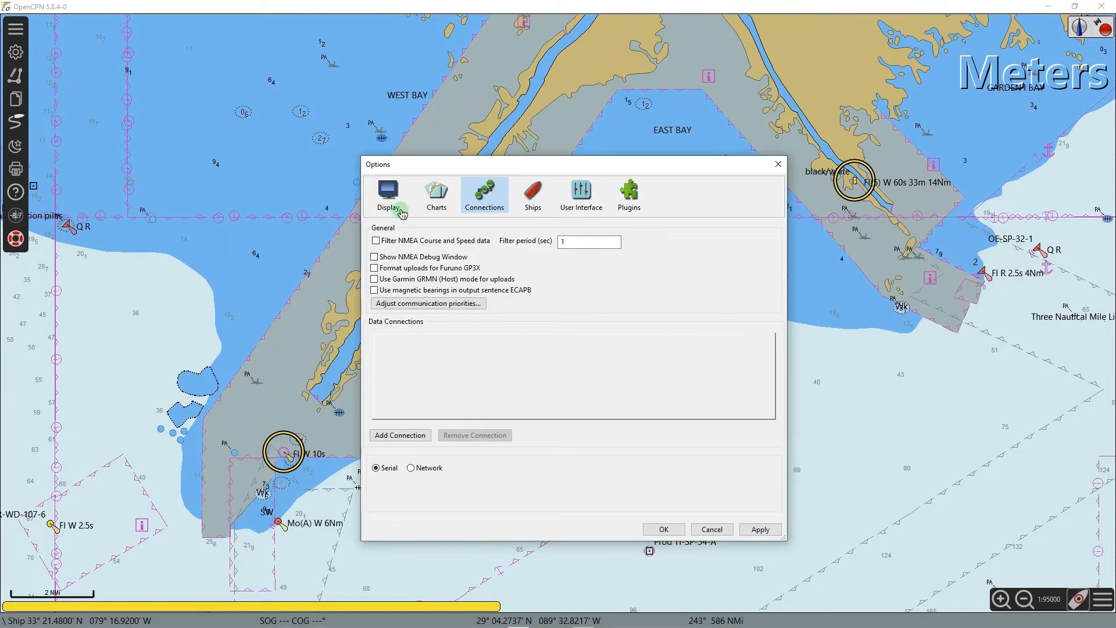
mouse_move(610, 212)
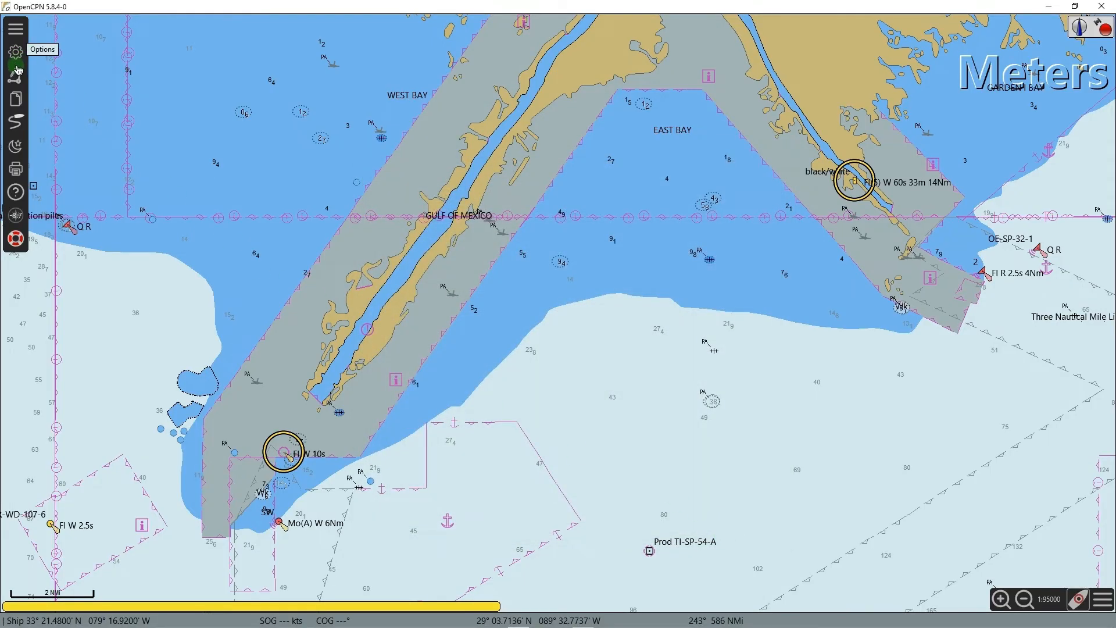
mouse_move(16, 73)
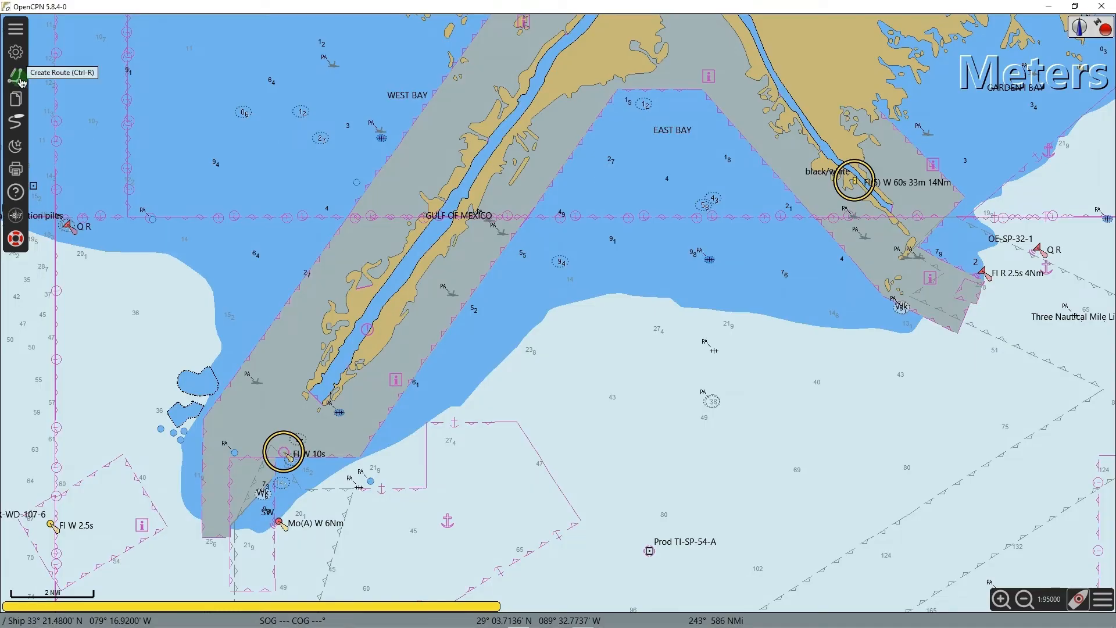
mouse_move(16, 104)
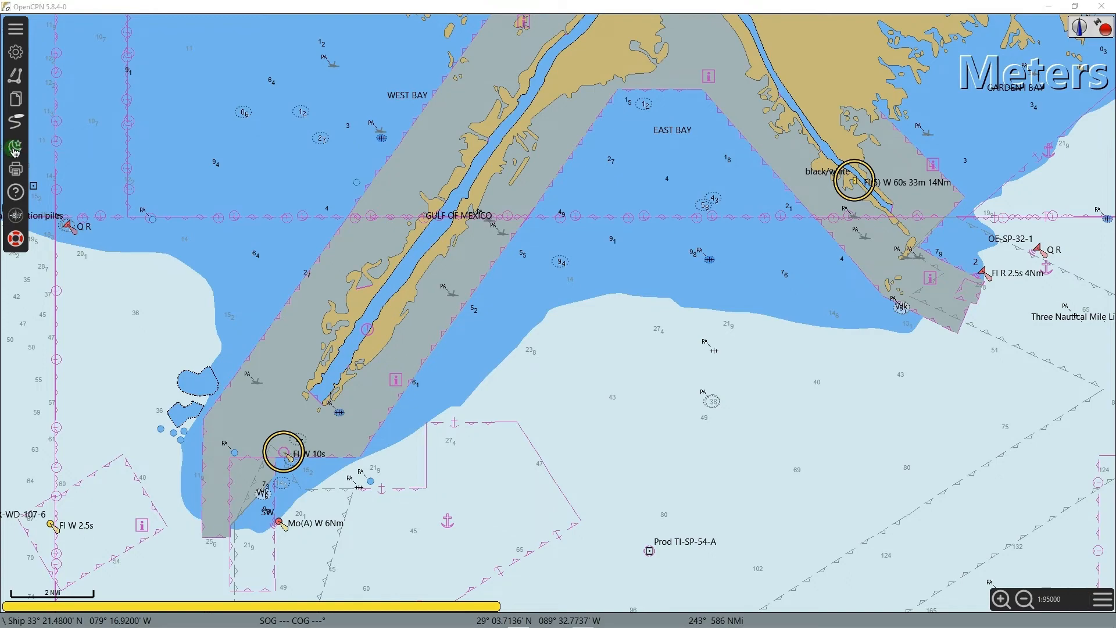
Cycle the chart colour scheme through dusk and night, back to day
left_click(15, 146)
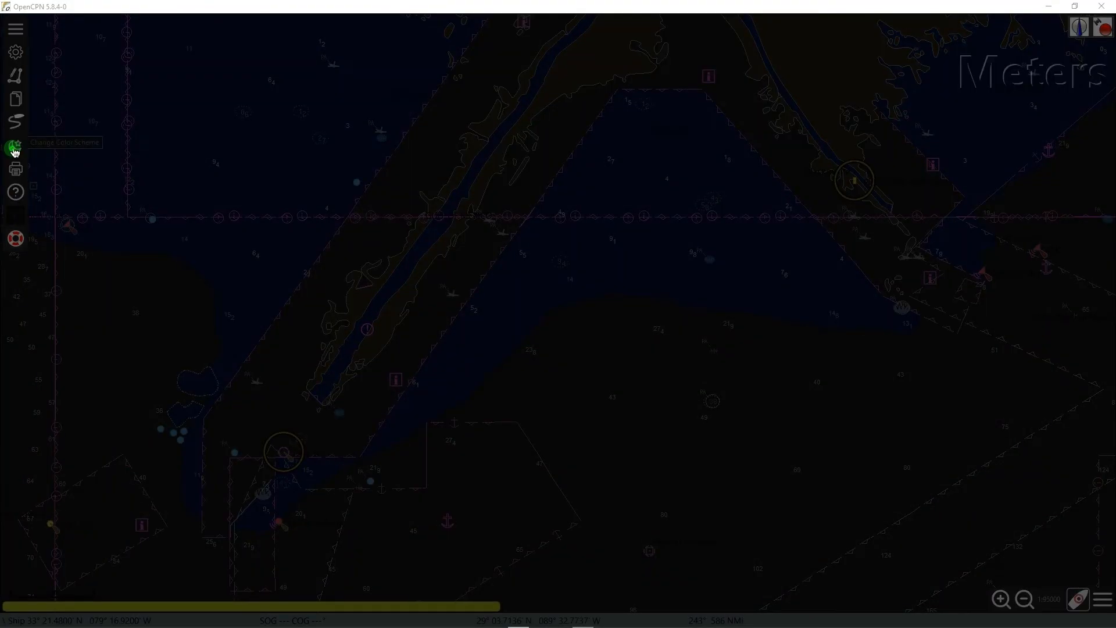
left_click(15, 146)
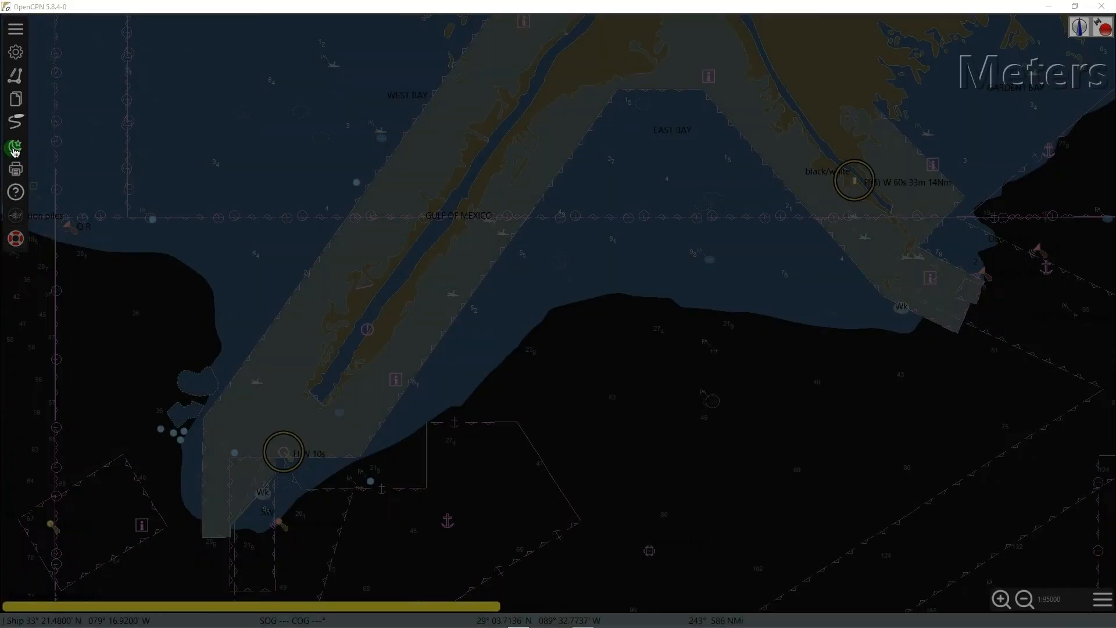
left_click(15, 146)
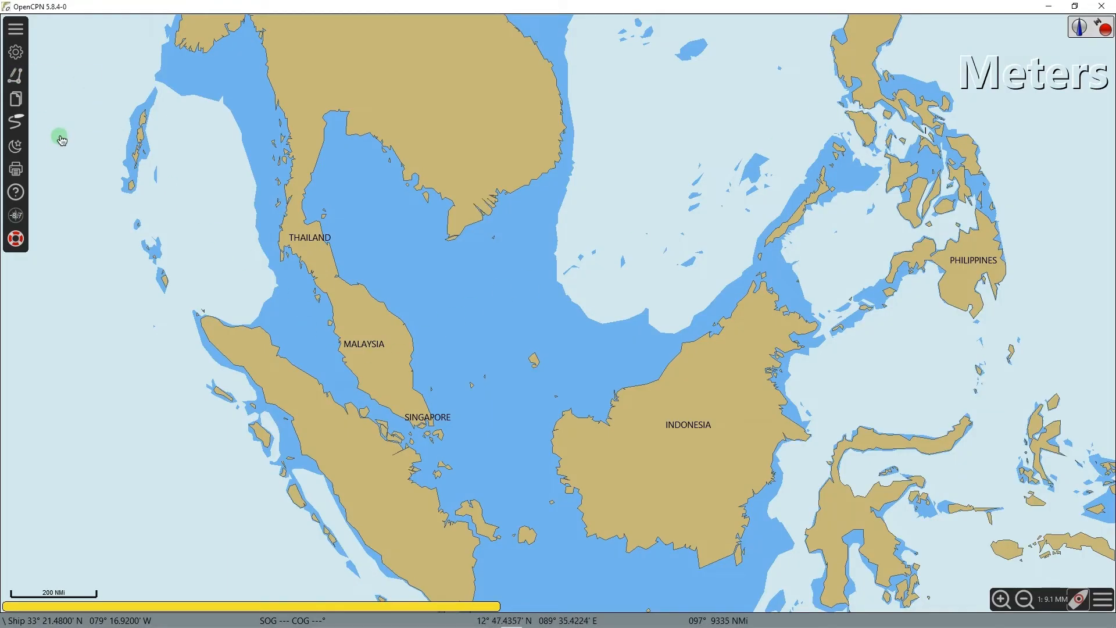
Create a route from Manila via Singapore up the Malacca Strait, then reposition the Middle Channel waypoint
right_click(60, 139)
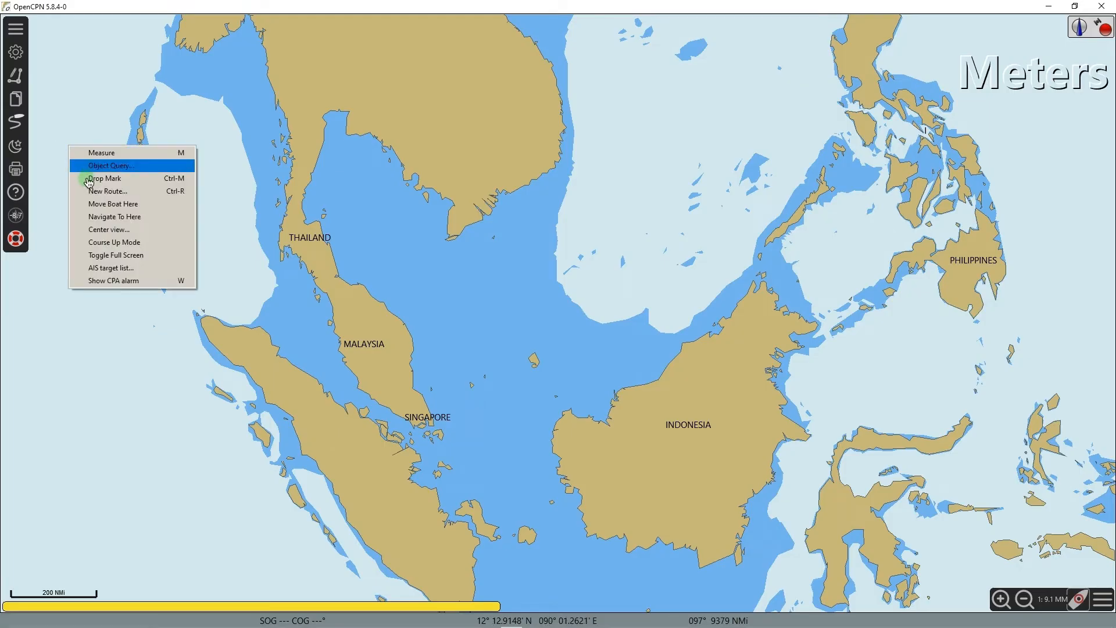
left_click(106, 178)
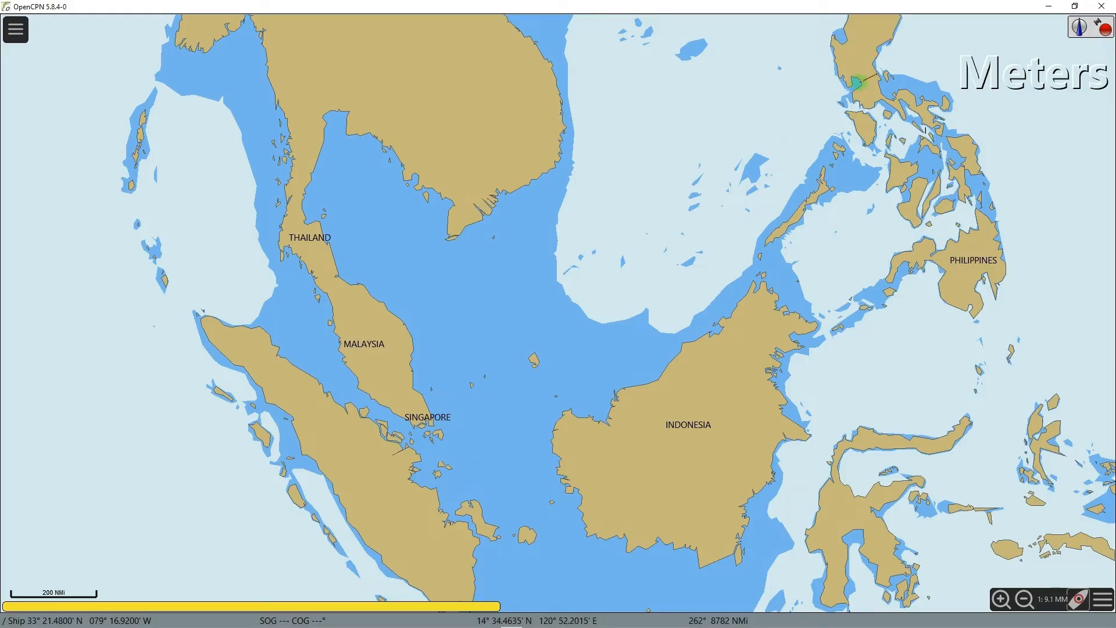
left_click(858, 82)
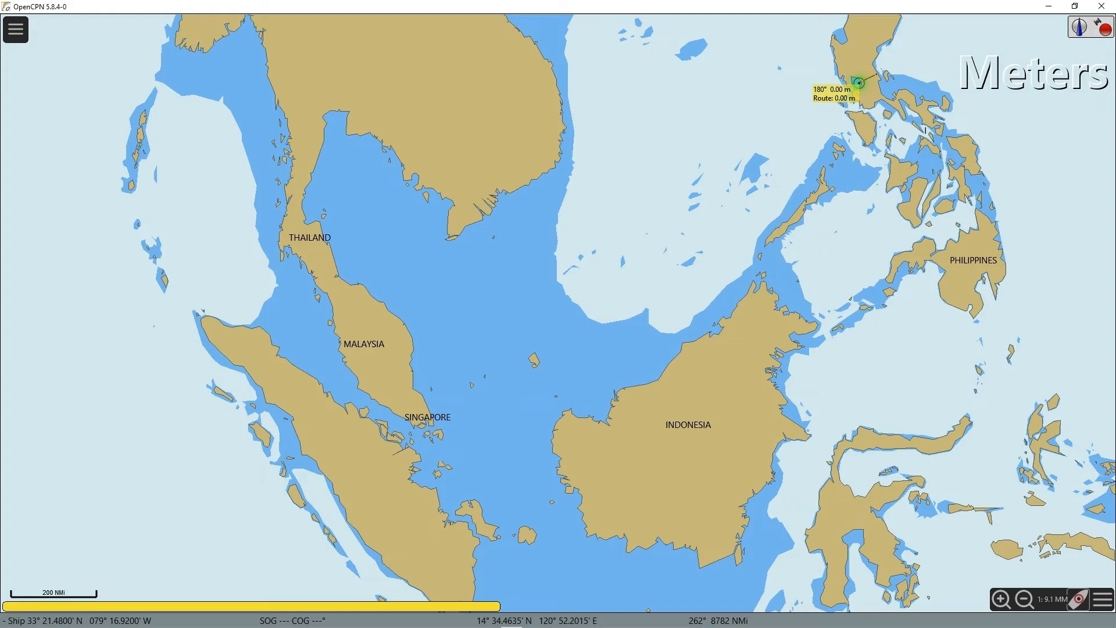
left_click(443, 427)
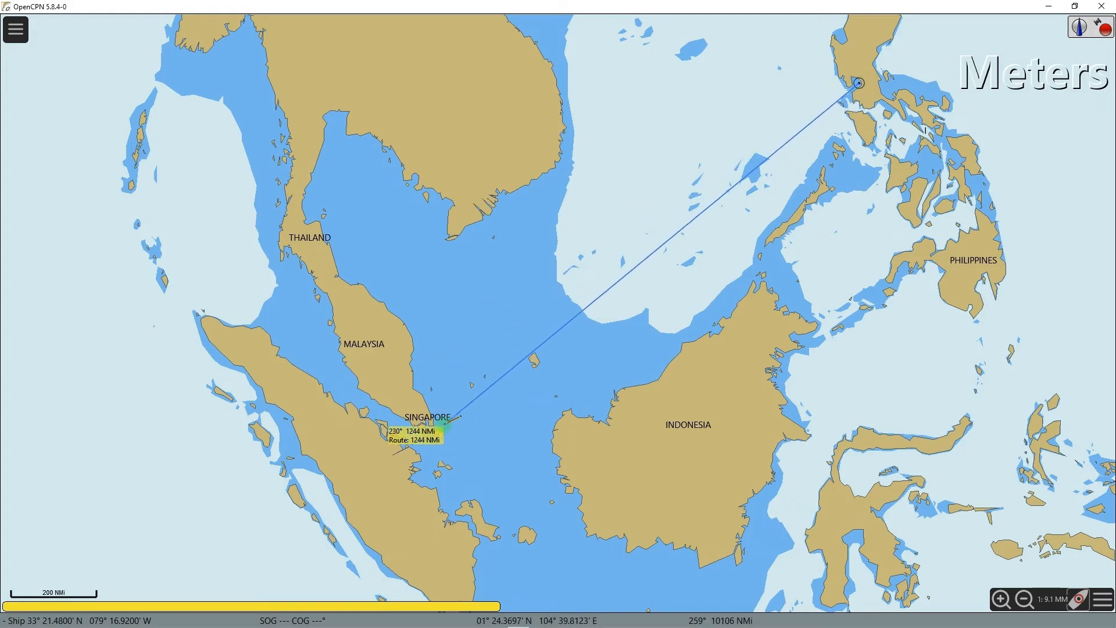
left_click_drag(443, 418, 433, 431)
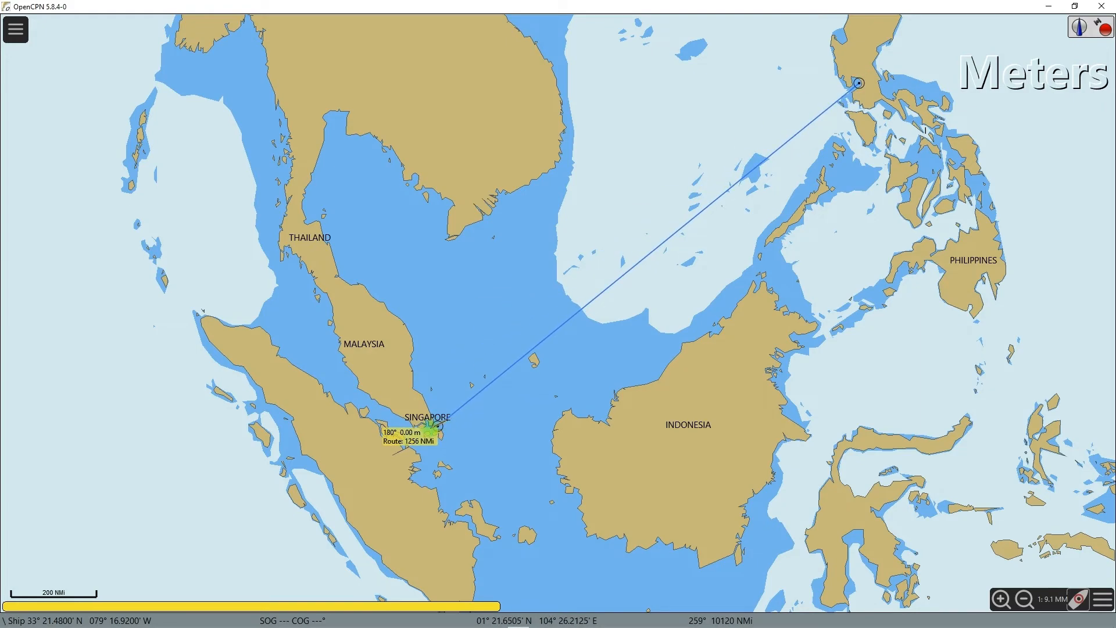
left_click_drag(432, 431, 445, 427)
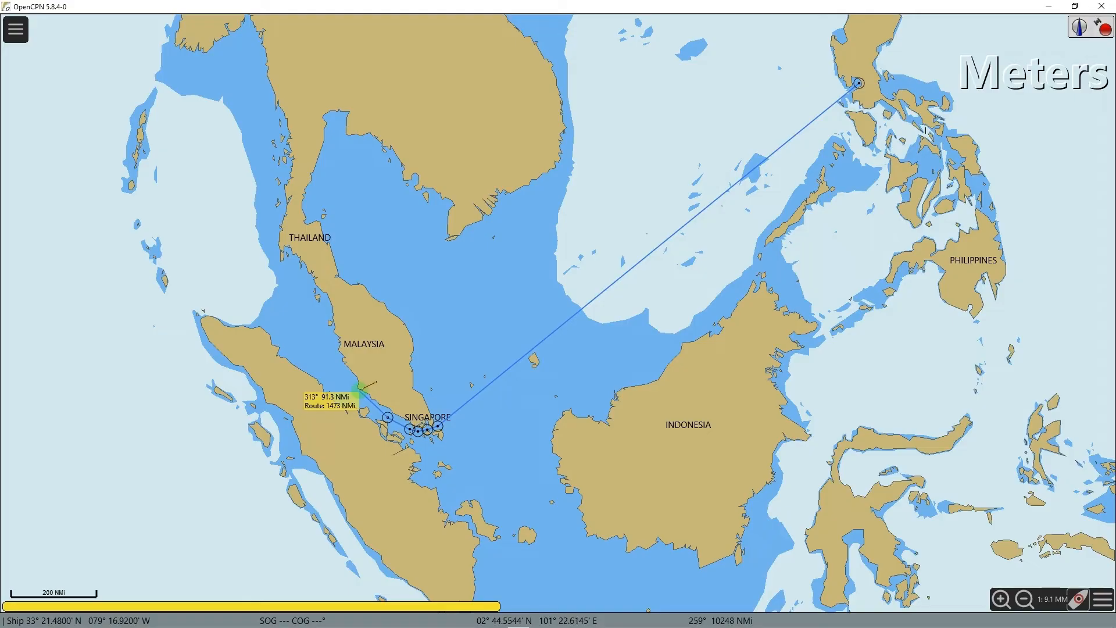
left_click_drag(354, 387, 357, 388)
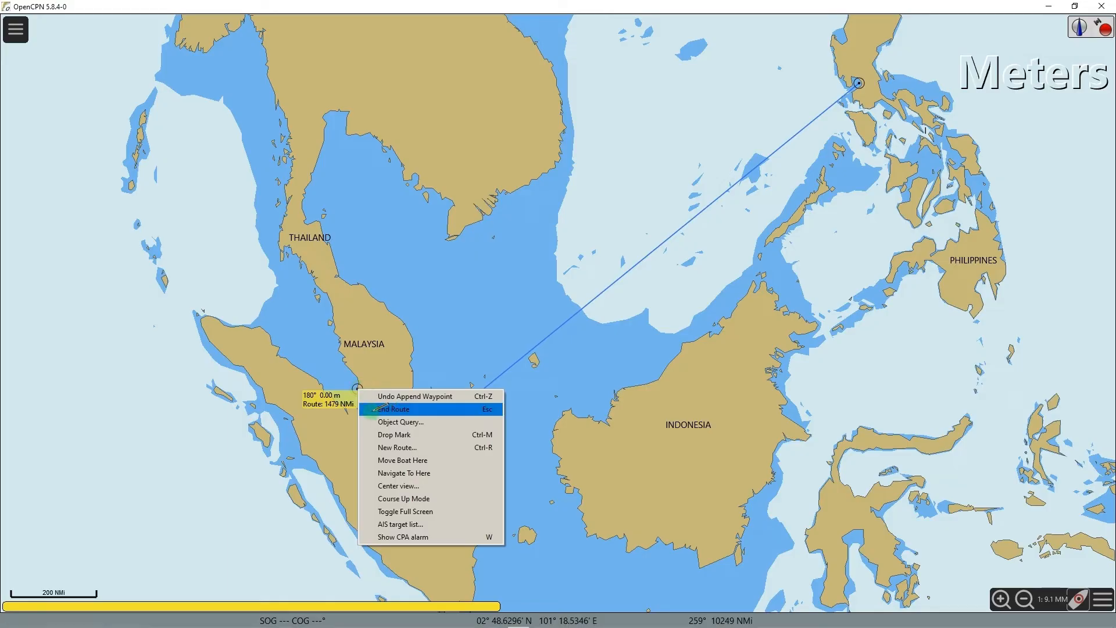
left_click(393, 409)
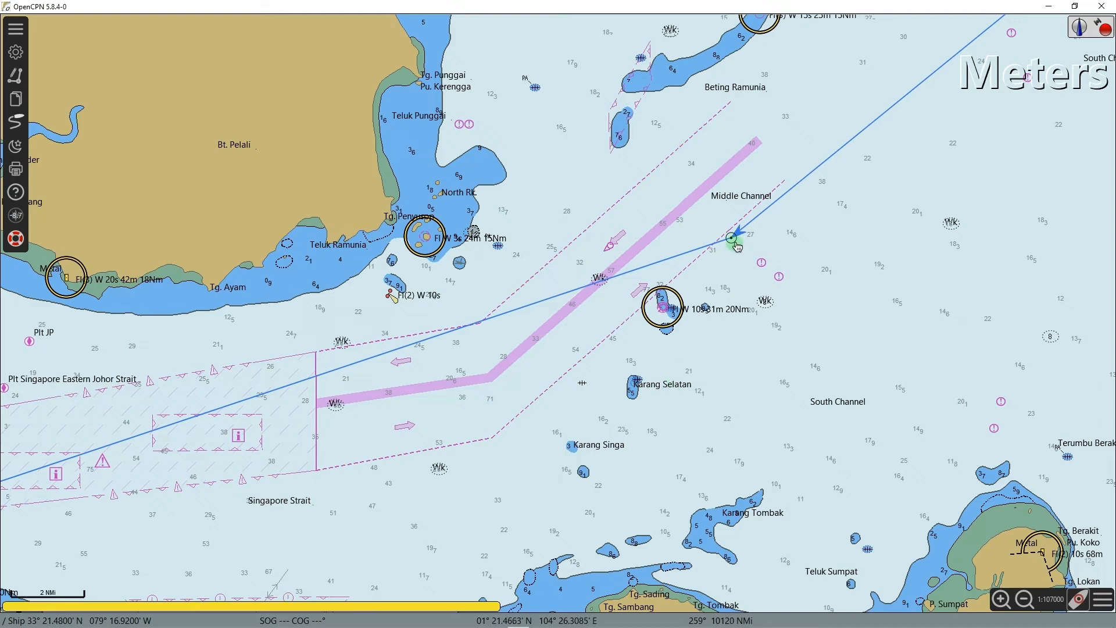
mouse_move(729, 241)
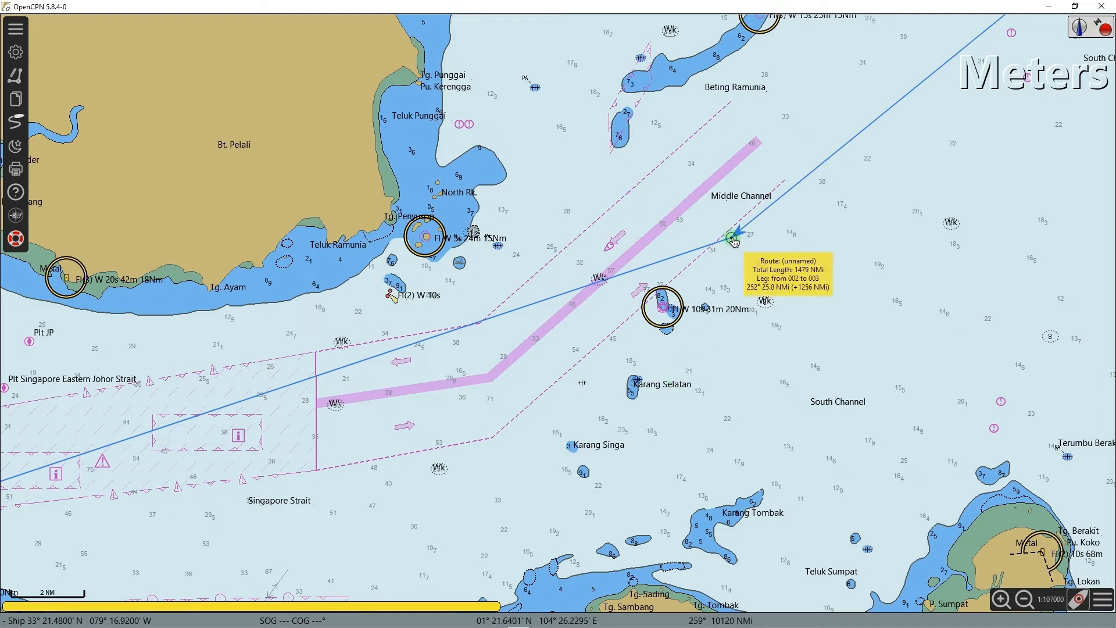
left_click_drag(729, 239, 754, 135)
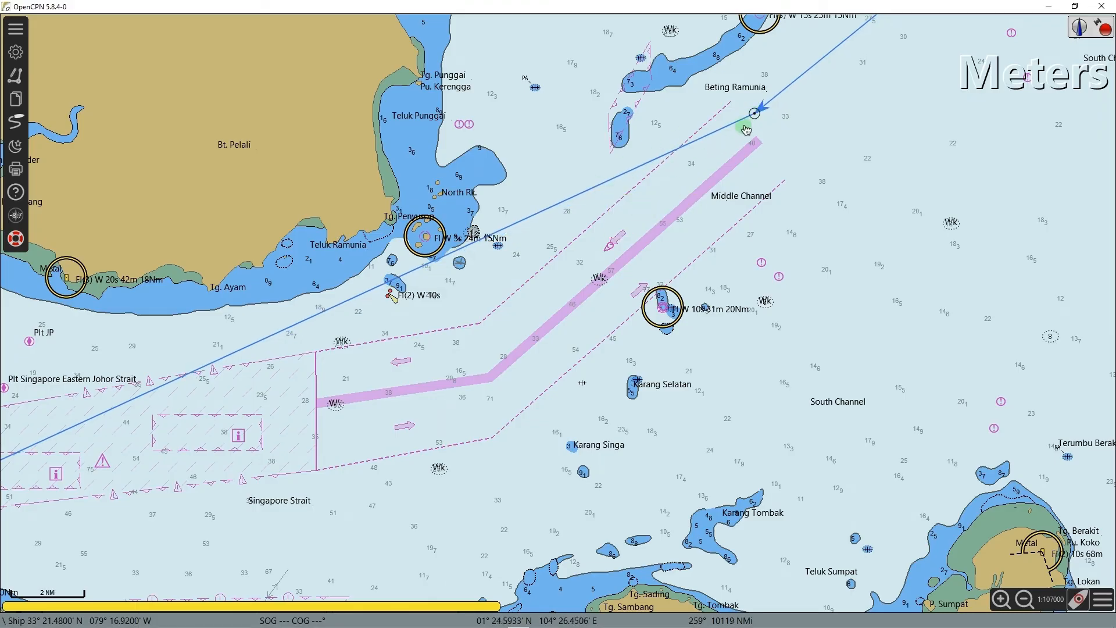
mouse_move(588, 192)
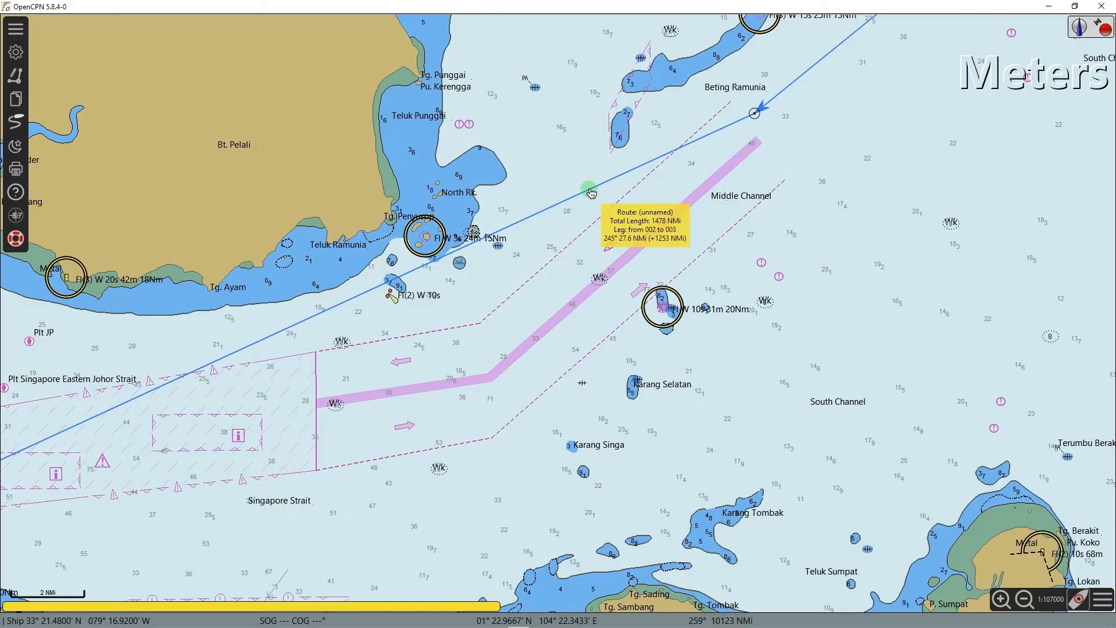
Insert waypoints into route legs along the Singapore Strait, including near Buffalo Rock
right_click(589, 193)
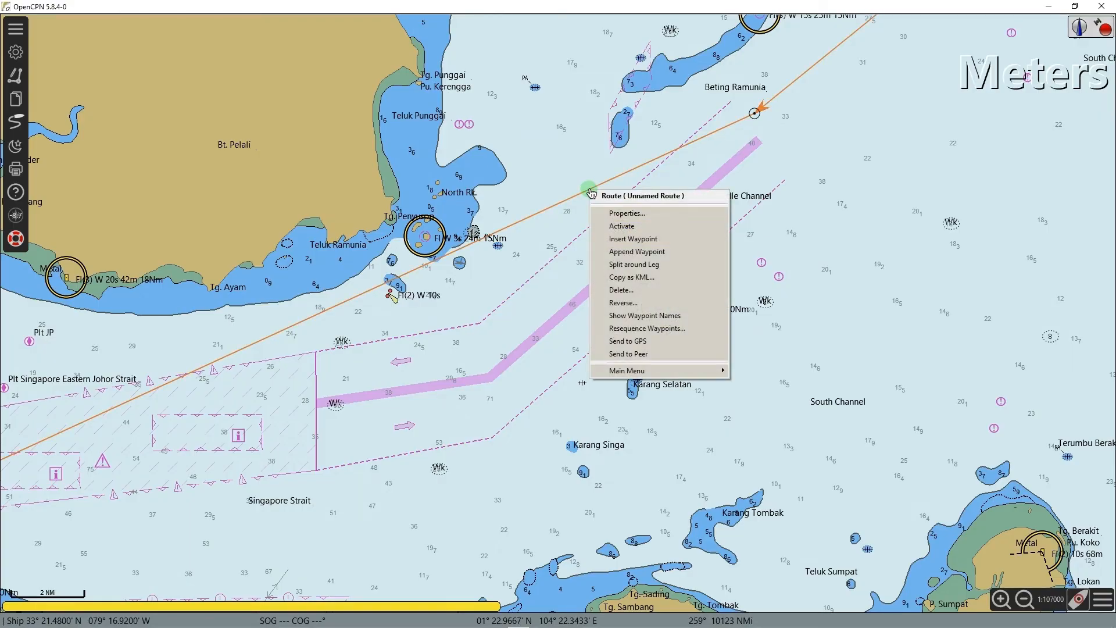
mouse_move(632, 239)
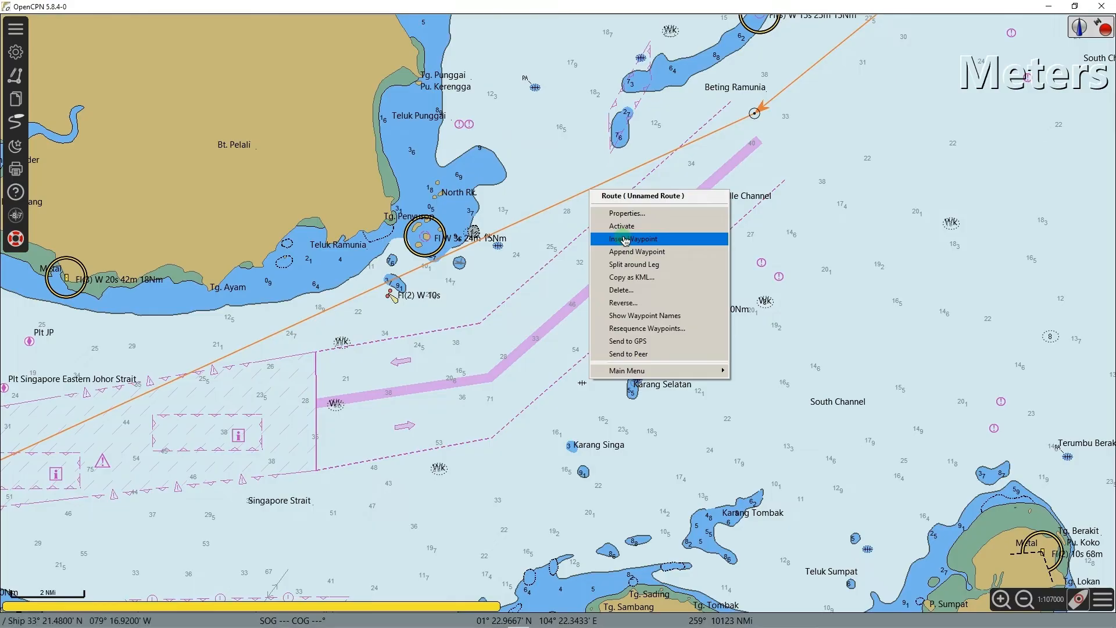
left_click(633, 238)
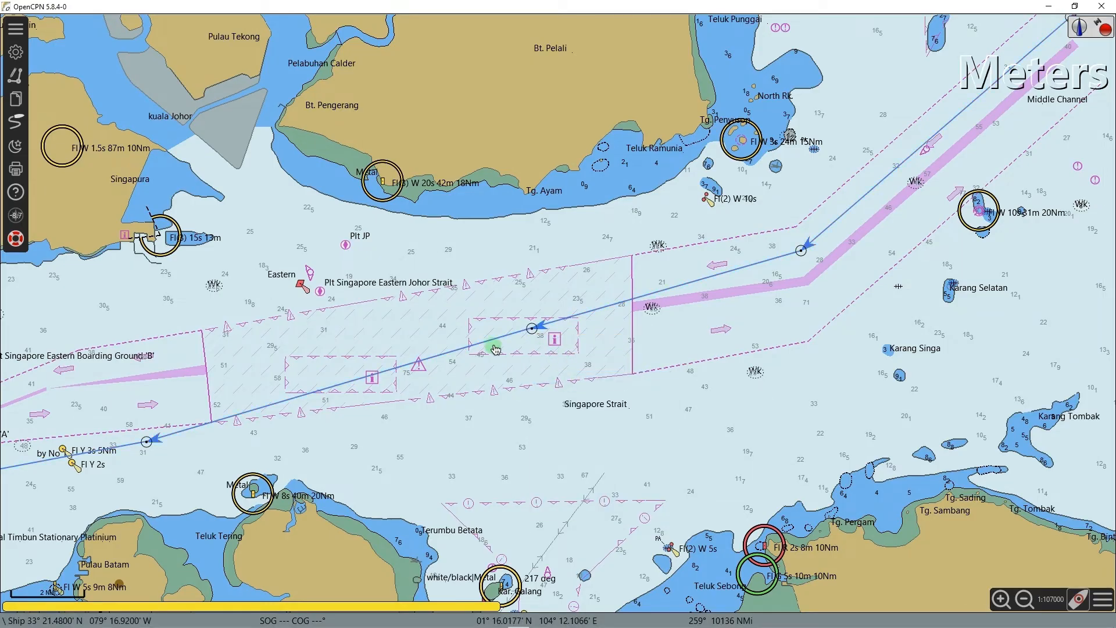
right_click(495, 349)
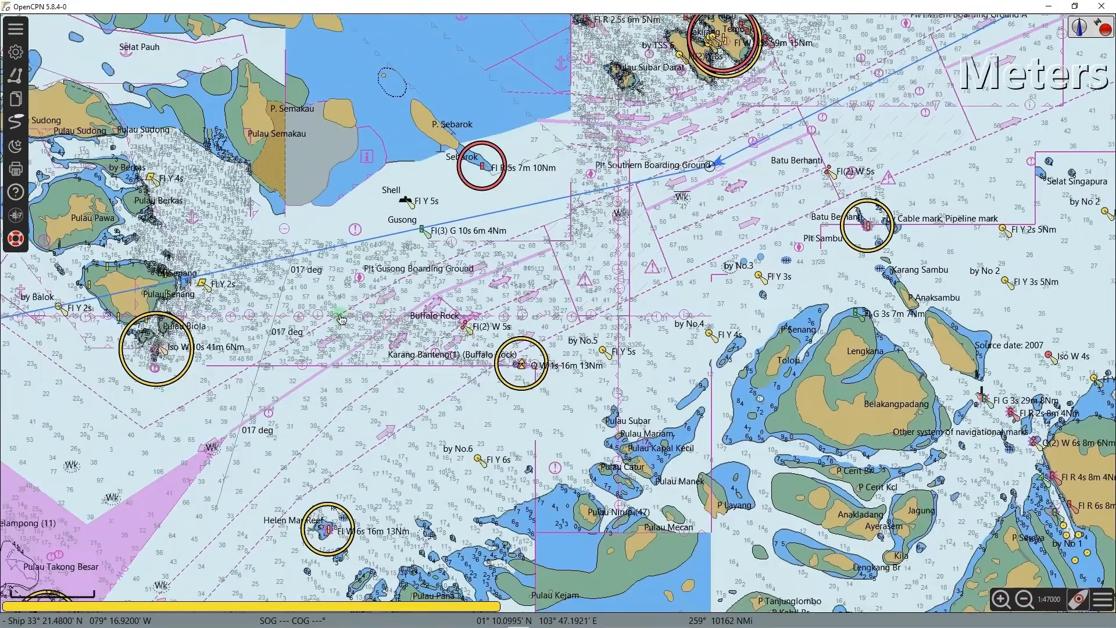
right_click(483, 216)
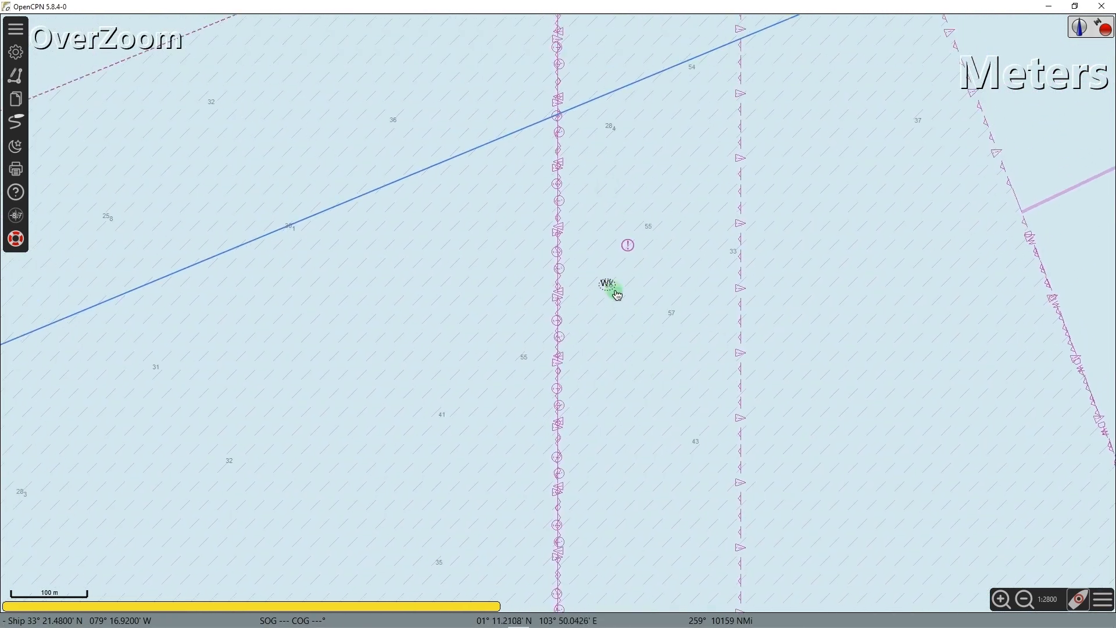
Run Object Query on the wreck and browse the Tosa Maru attributes, 38 m depth
right_click(612, 292)
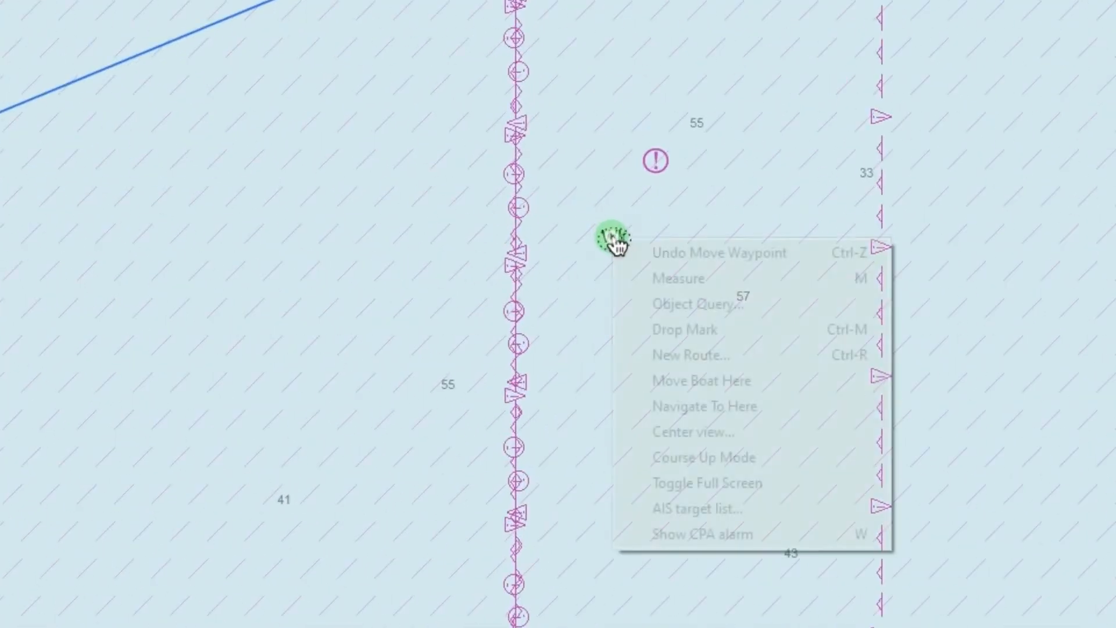
mouse_move(691, 305)
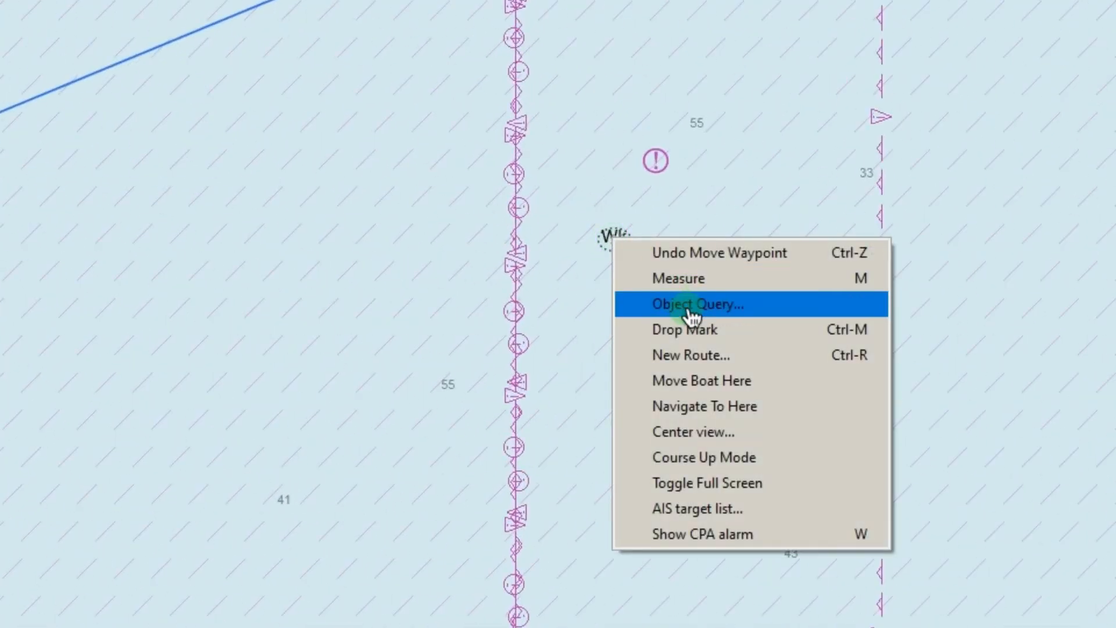
left_click(698, 304)
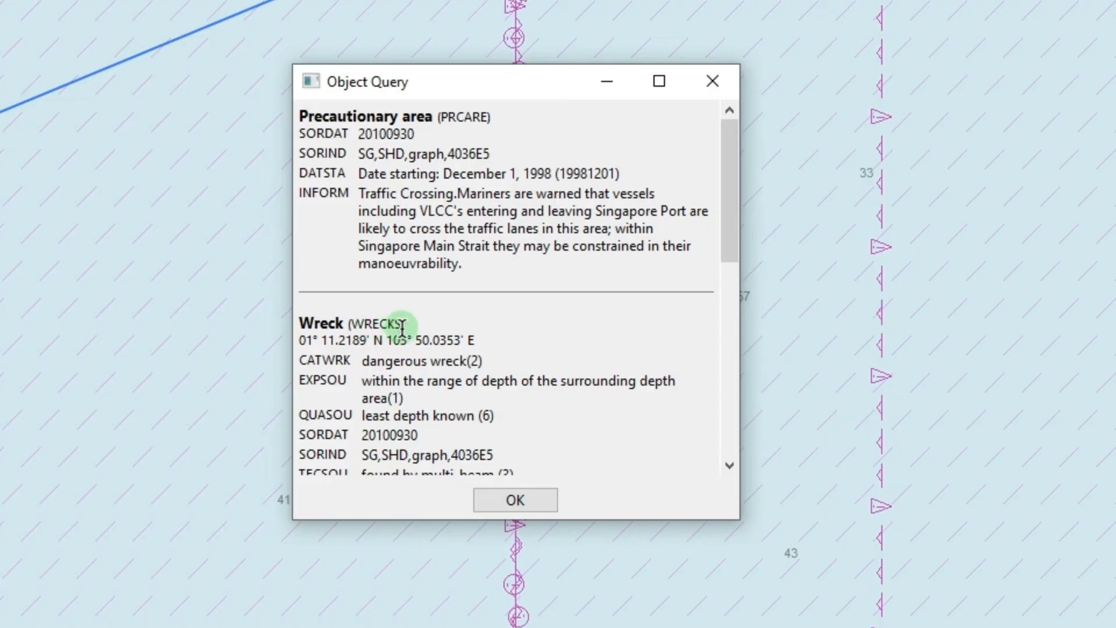
double_click(320, 322)
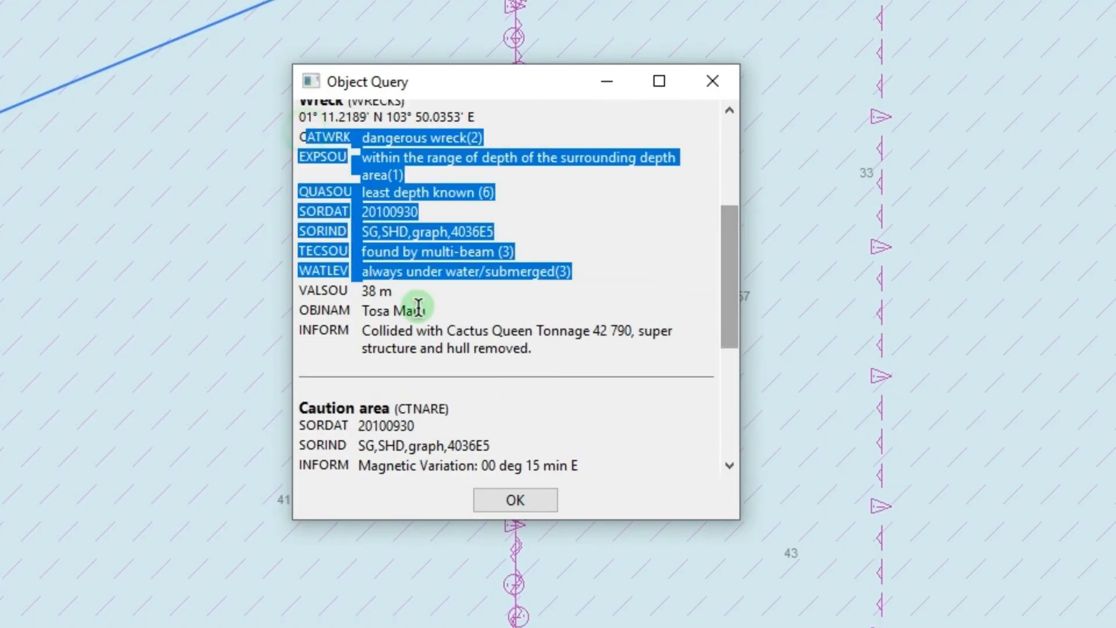
left_click_drag(729, 217, 729, 292)
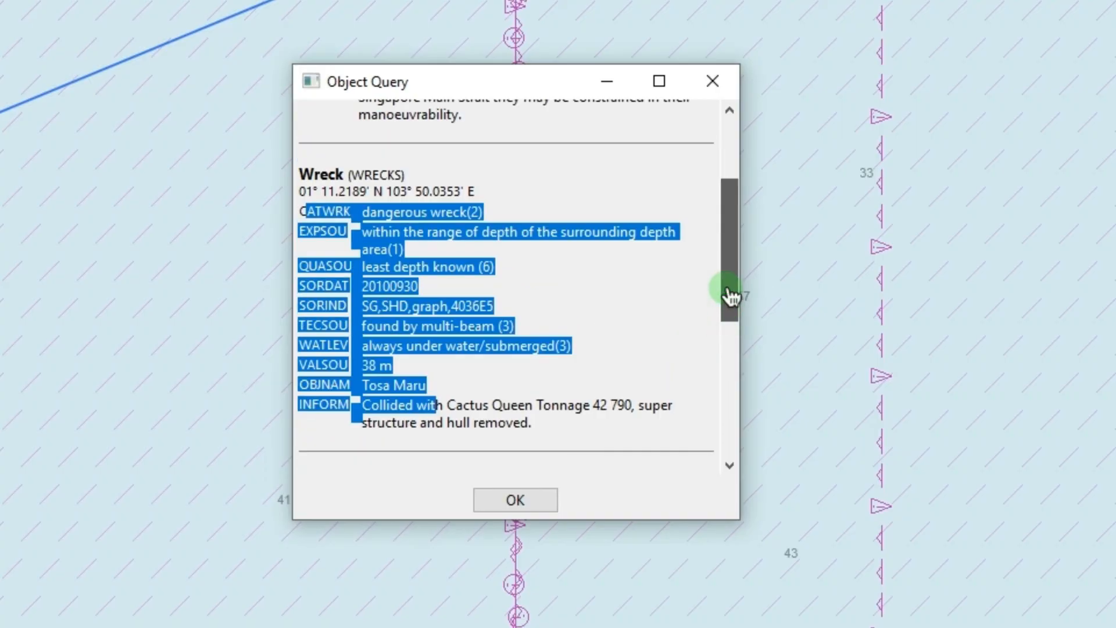
scroll("down", 3)
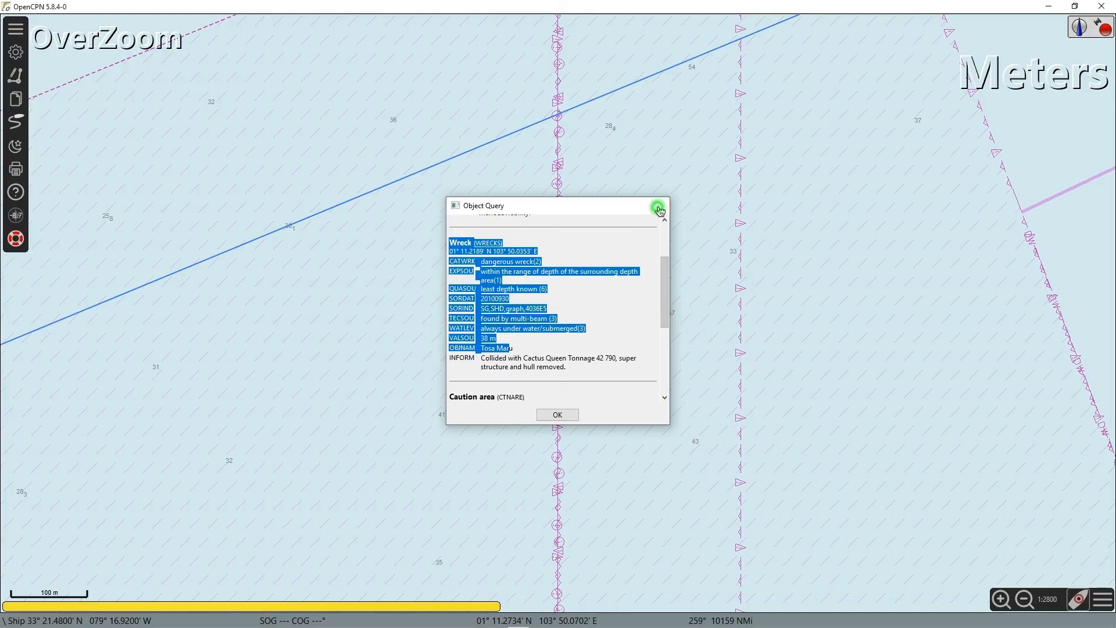
Measure the wreck's distance to the route leg (about 179 m), then turn measuring off
right_click(666, 283)
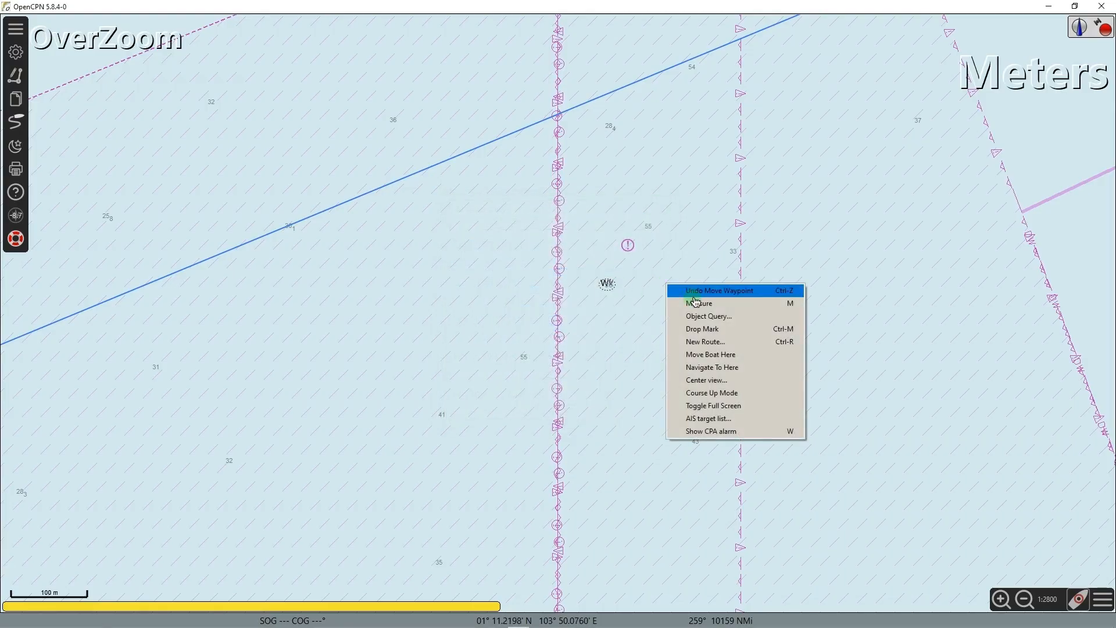
left_click(719, 290)
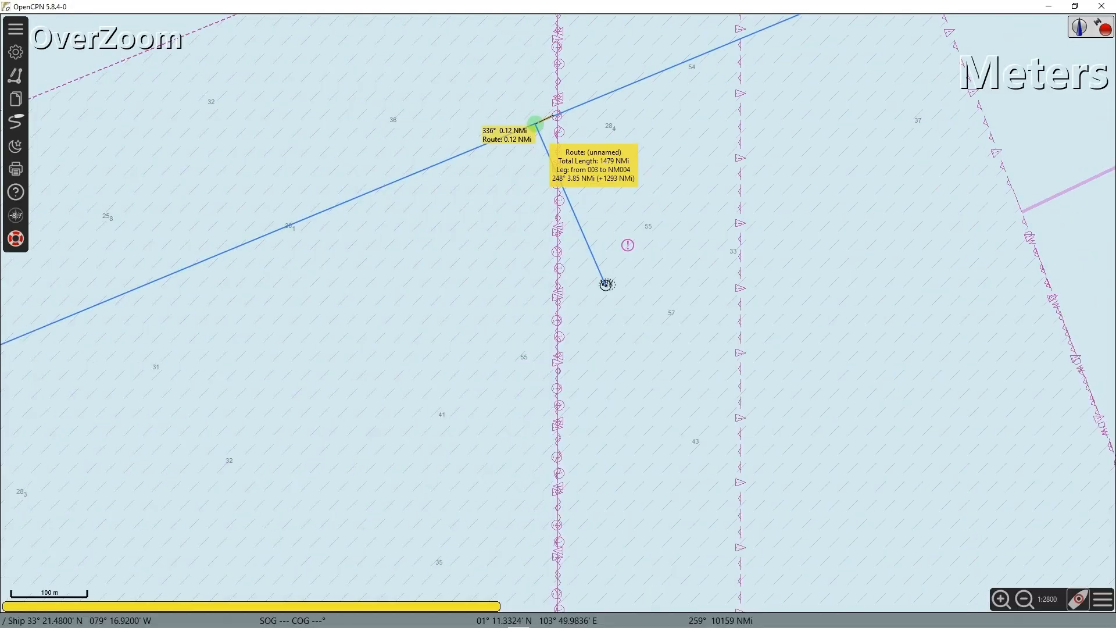
right_click(606, 283)
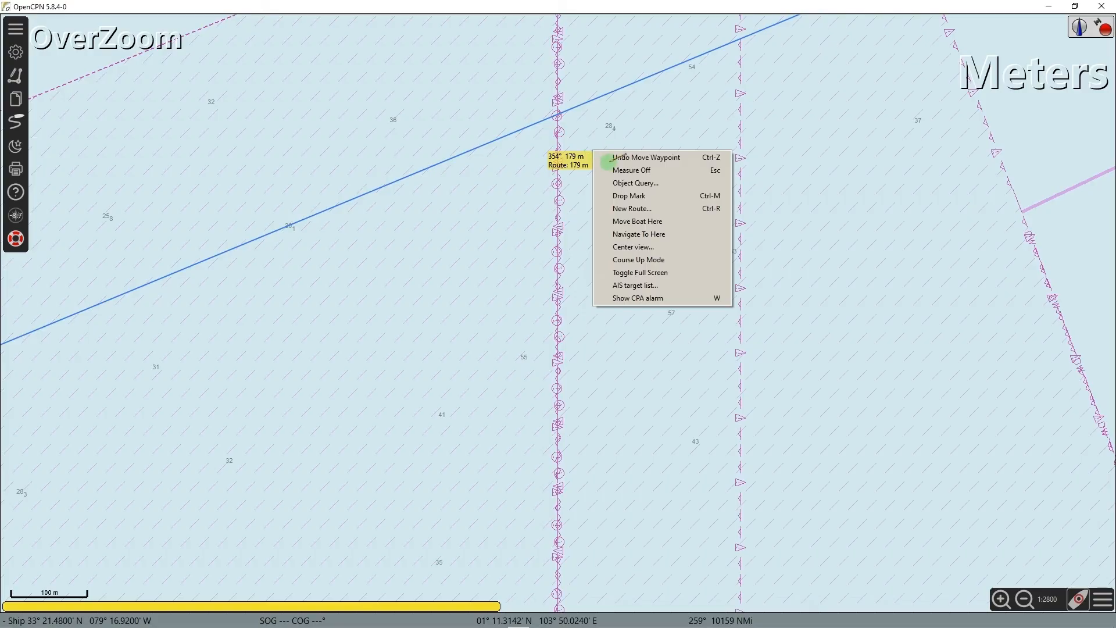
left_click(630, 171)
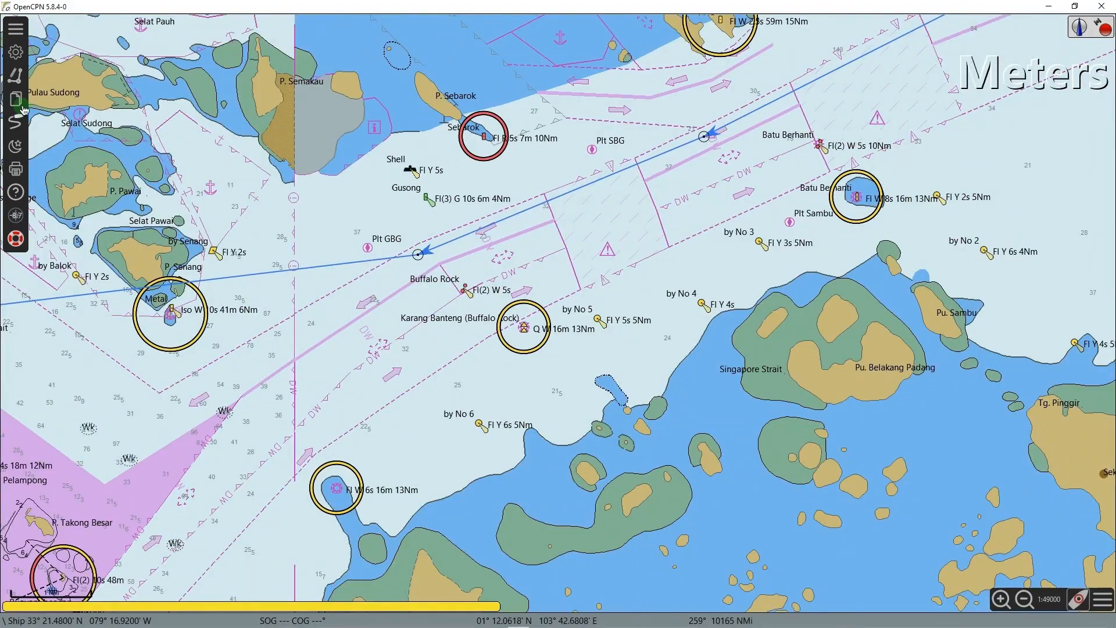
mouse_move(16, 99)
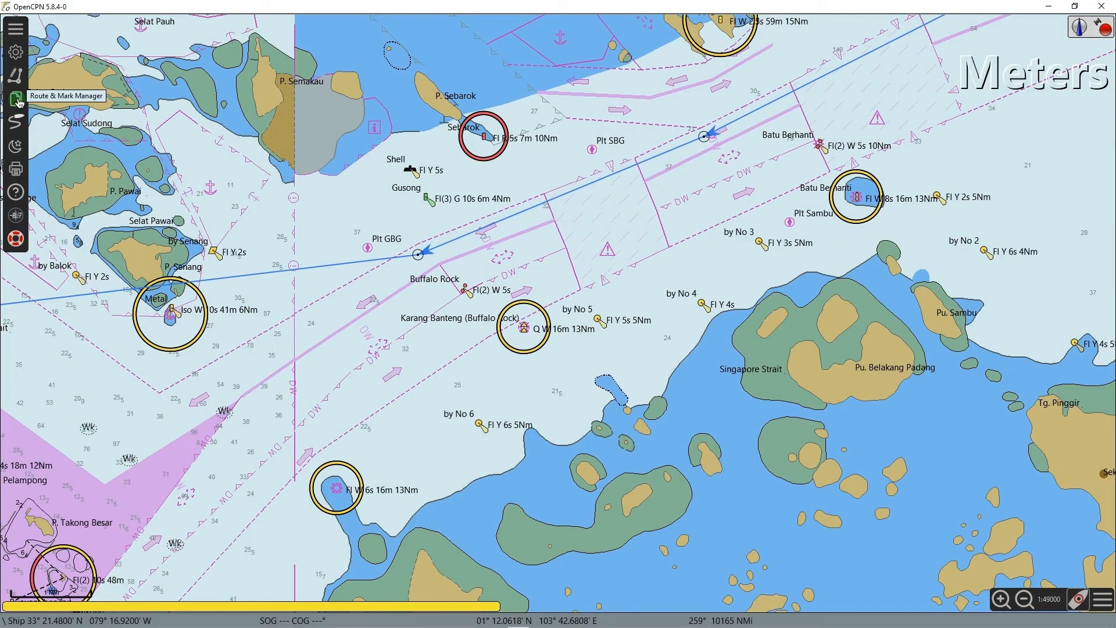
Open Route & Mark Manager and show properties of the (Unnamed Route)
left_click(15, 98)
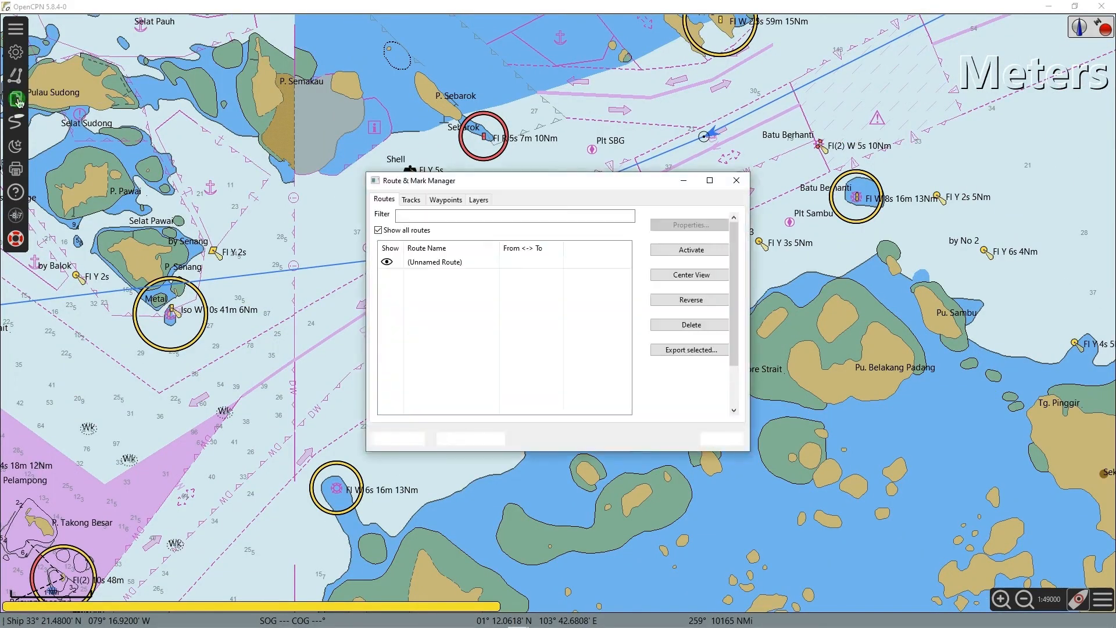
left_click(434, 262)
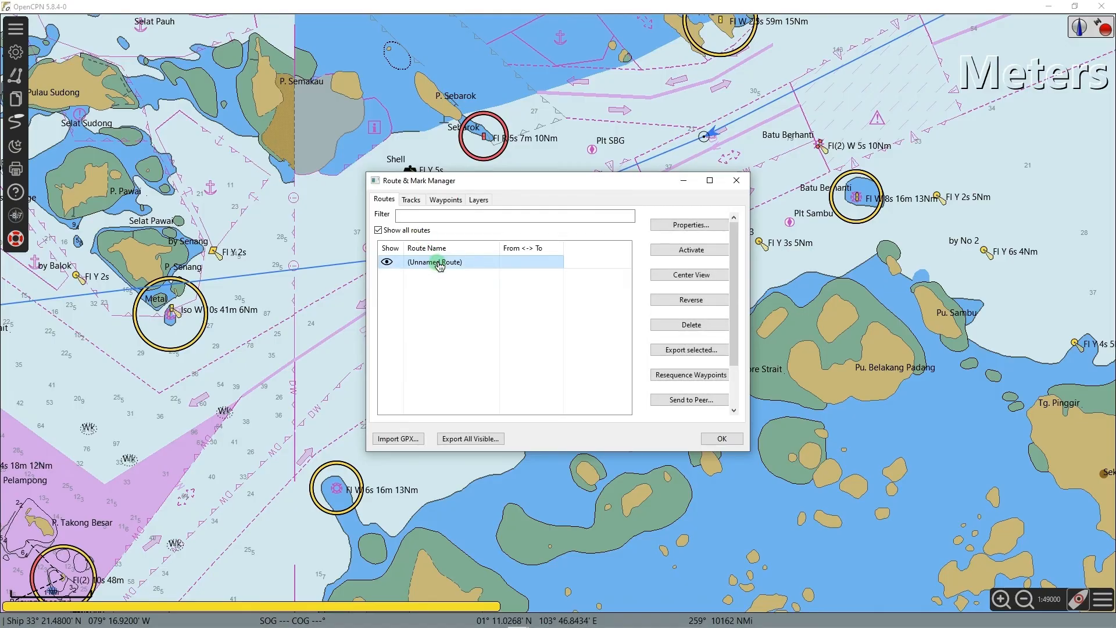
left_click(688, 224)
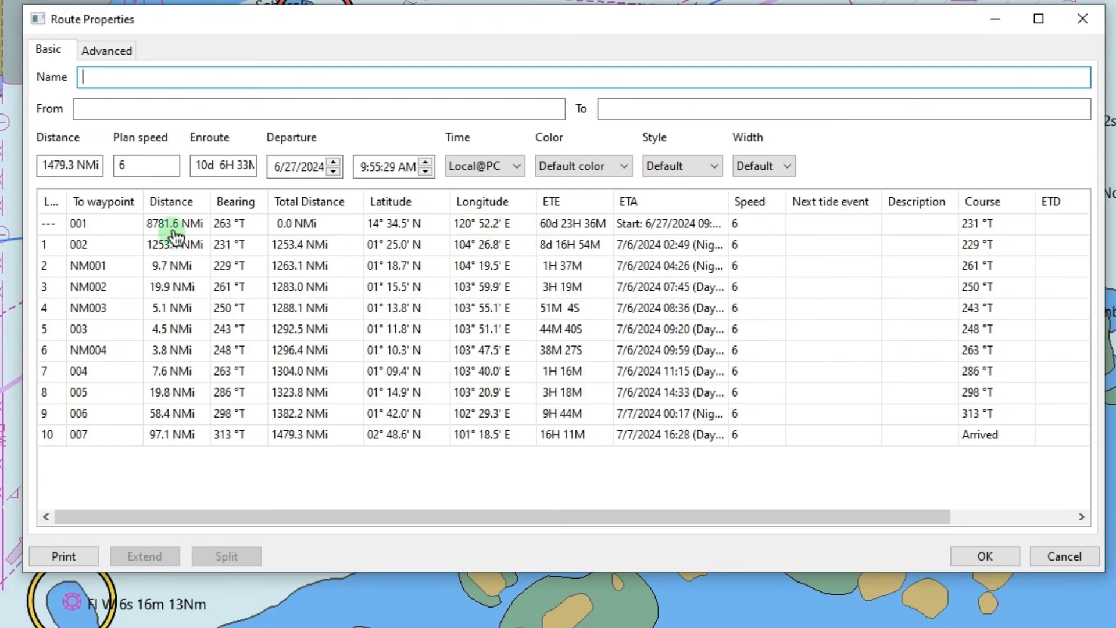
mouse_move(174, 434)
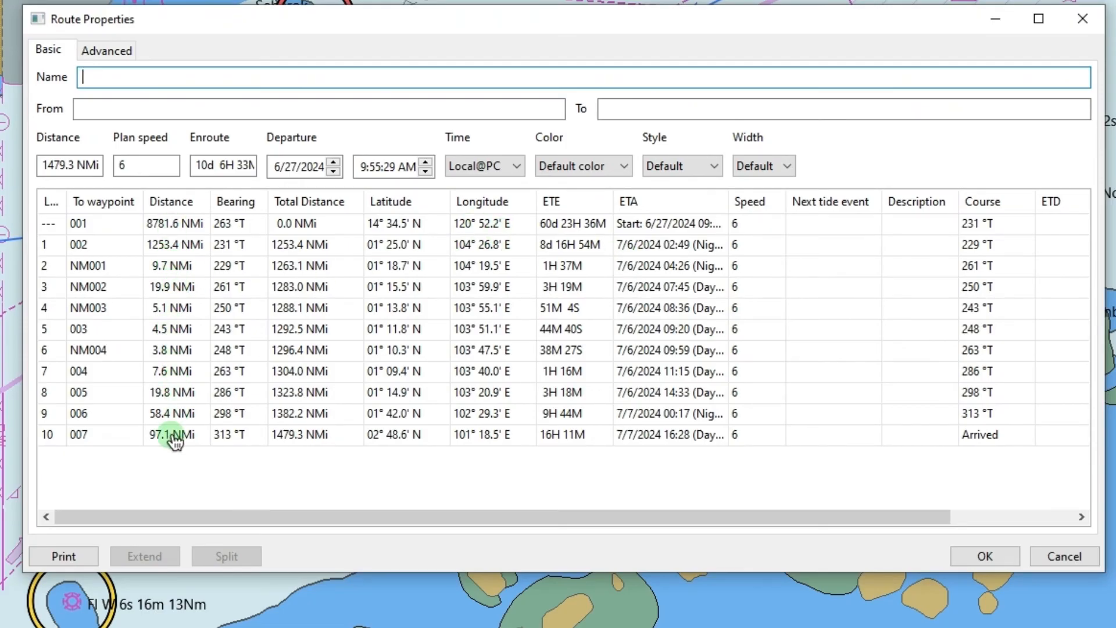
mouse_move(288, 244)
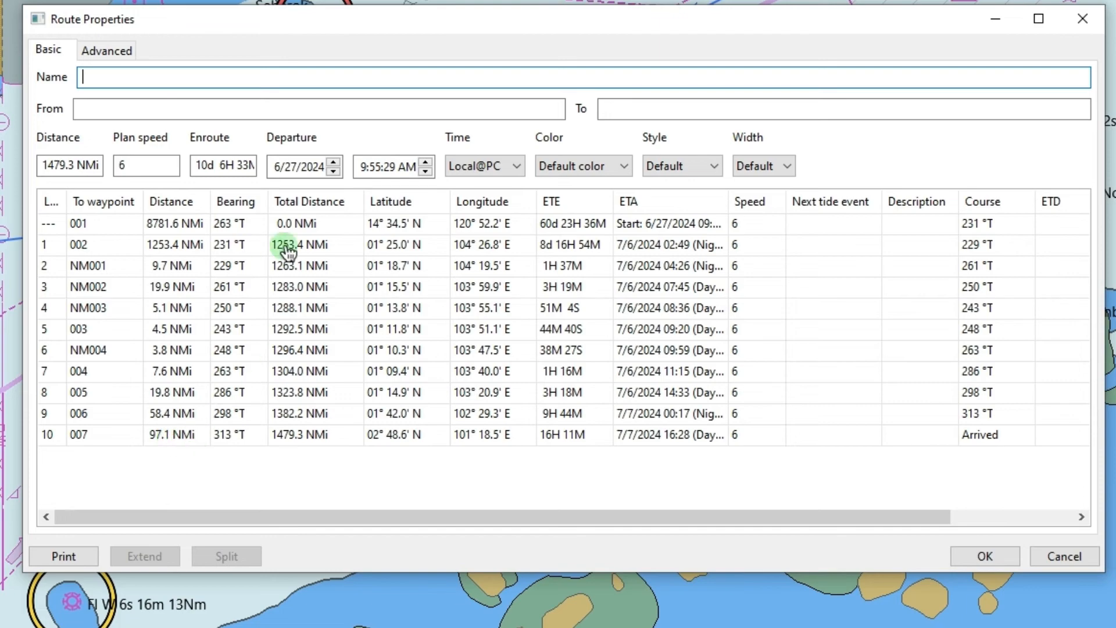
mouse_move(292, 450)
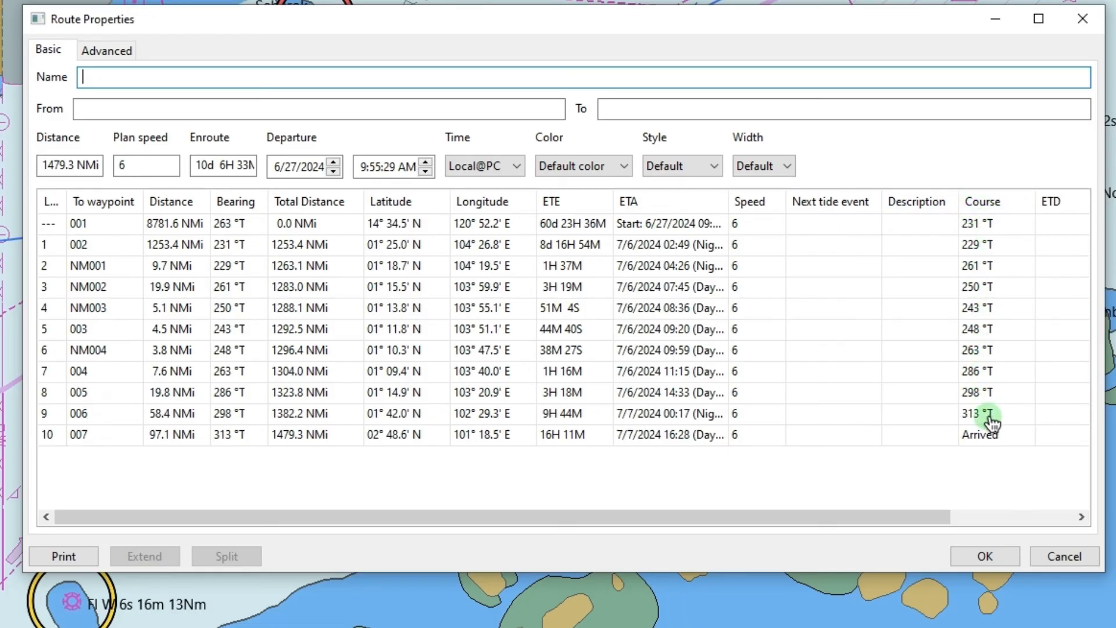
mouse_move(992, 442)
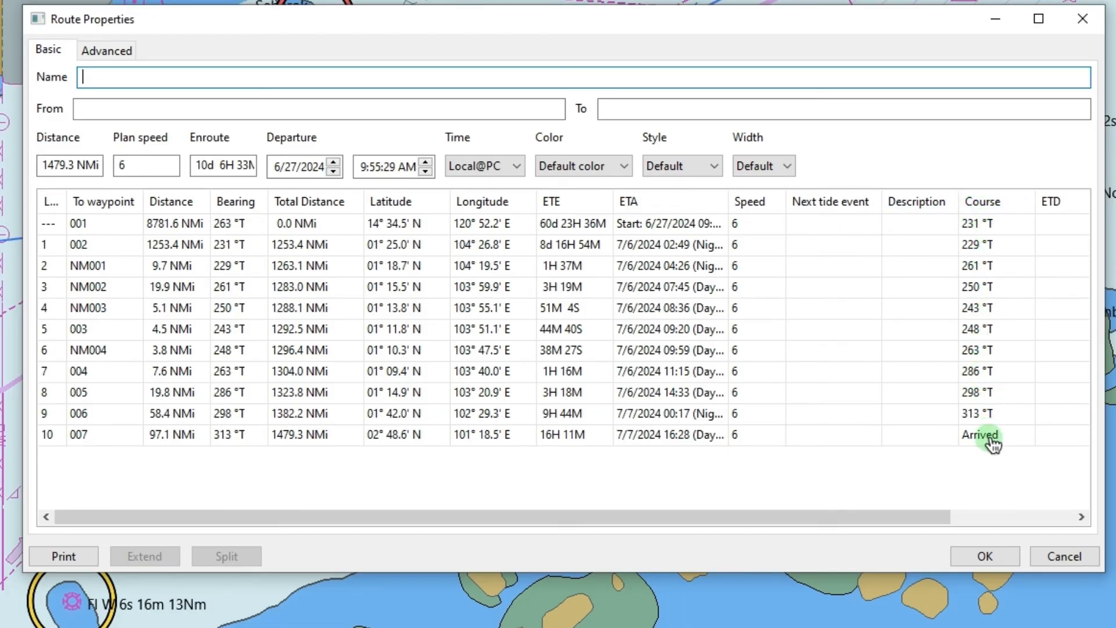
mouse_move(165, 79)
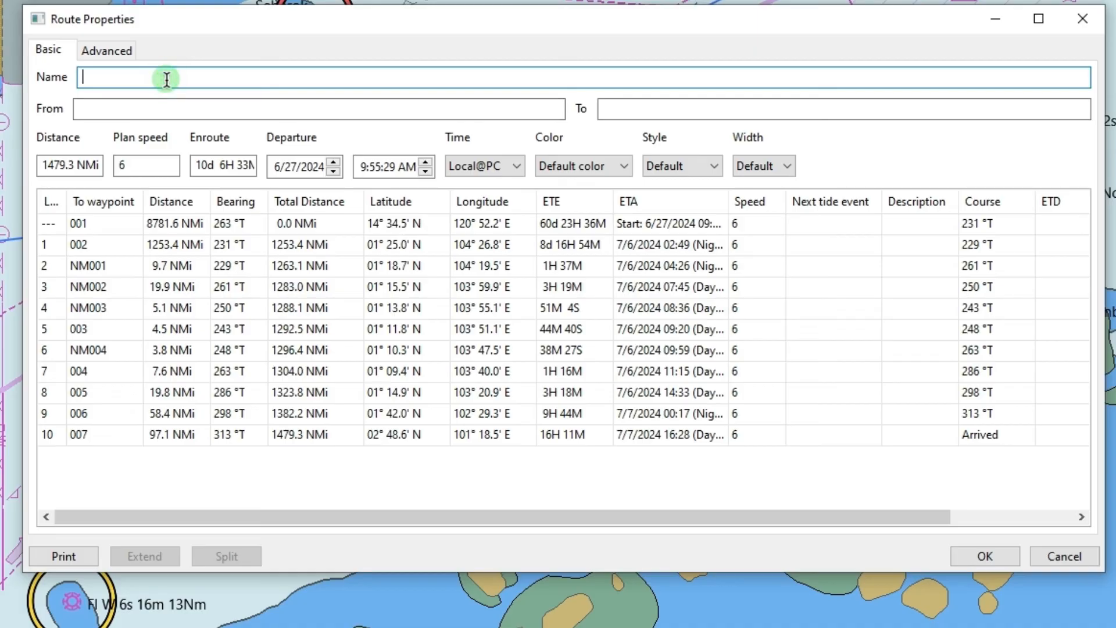
Name the route 'VOY 023' with From 'MNL' and To 'KLANG', and confirm
type("VOY 023")
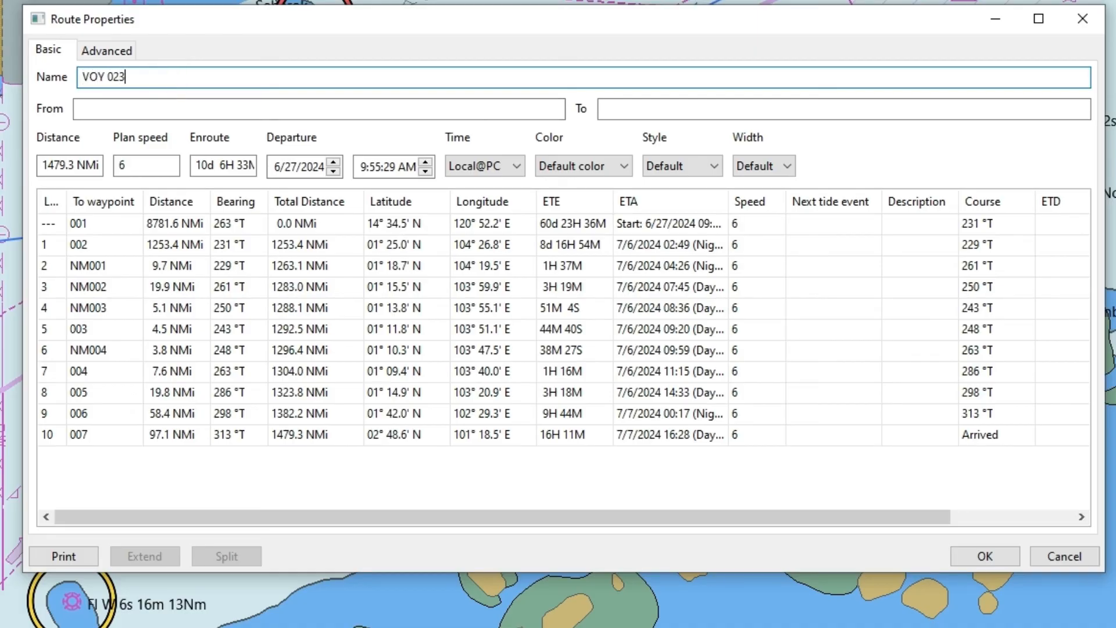
type("MNL")
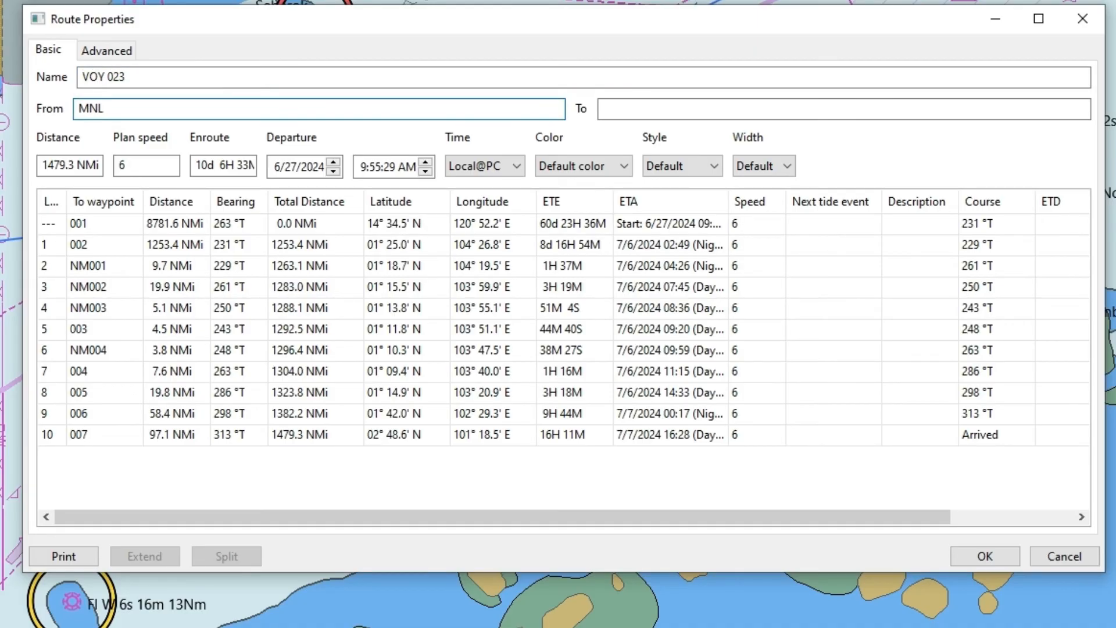
type("KLANG")
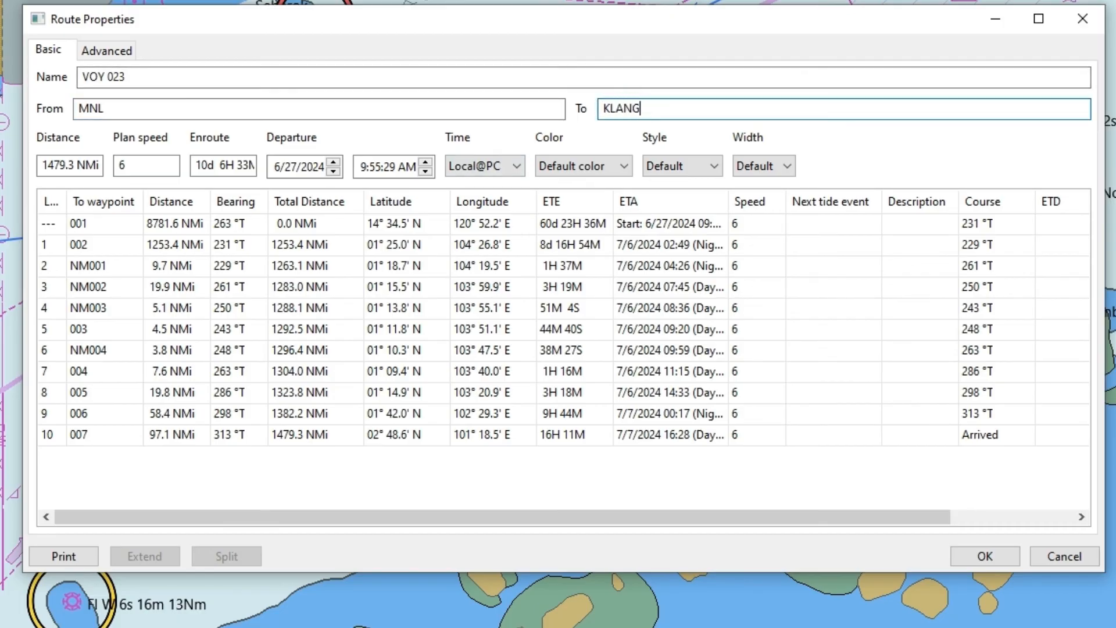
left_click(984, 556)
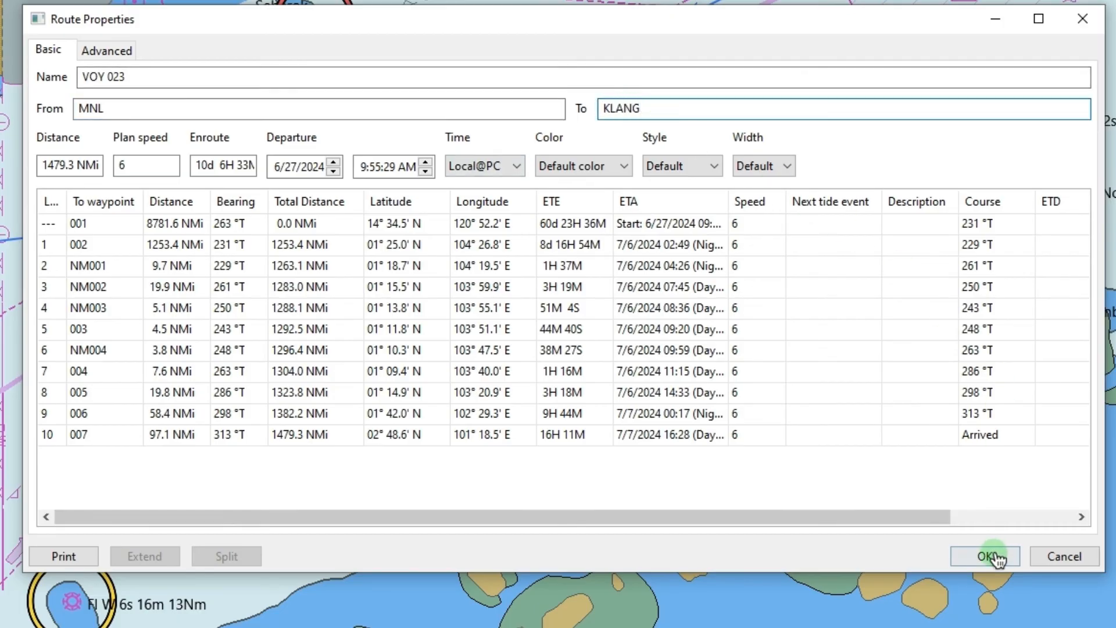
left_click(985, 556)
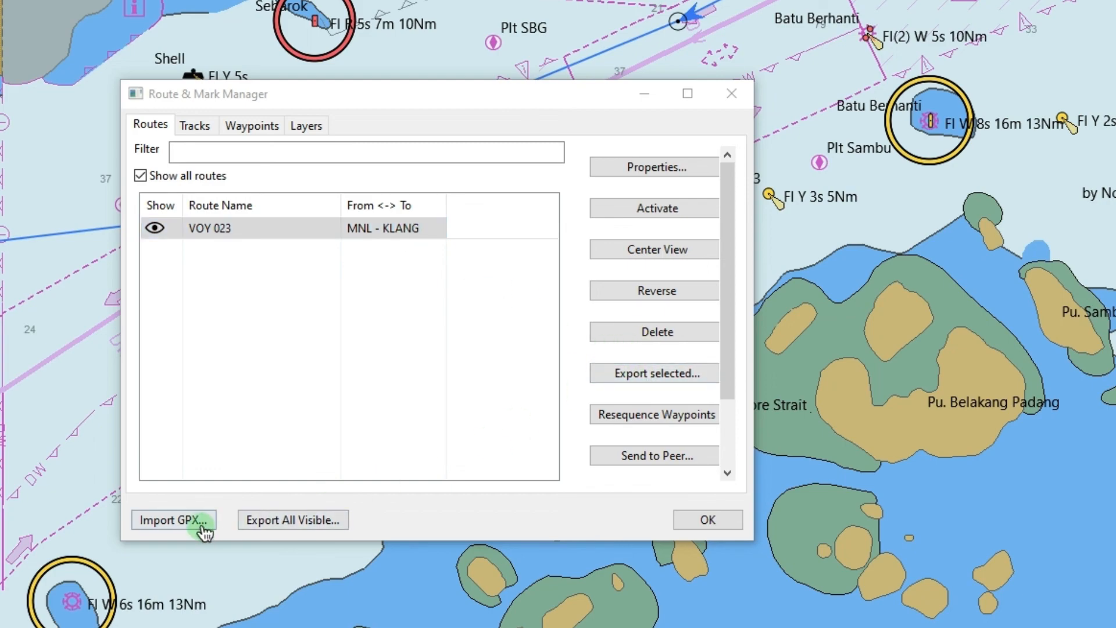
mouse_move(577, 416)
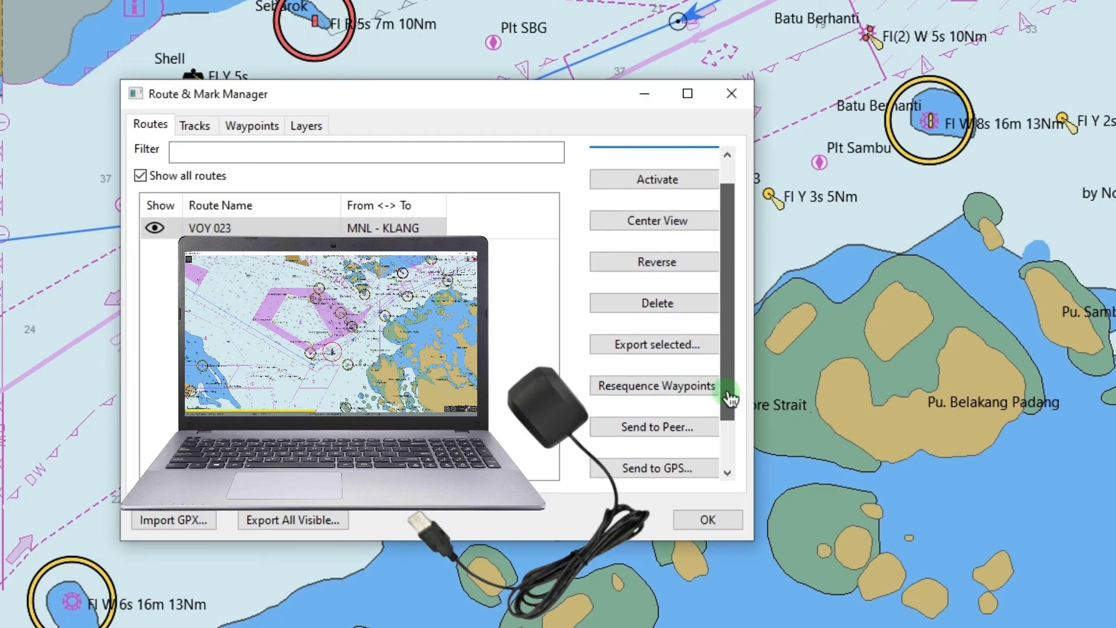
scroll("down", 3)
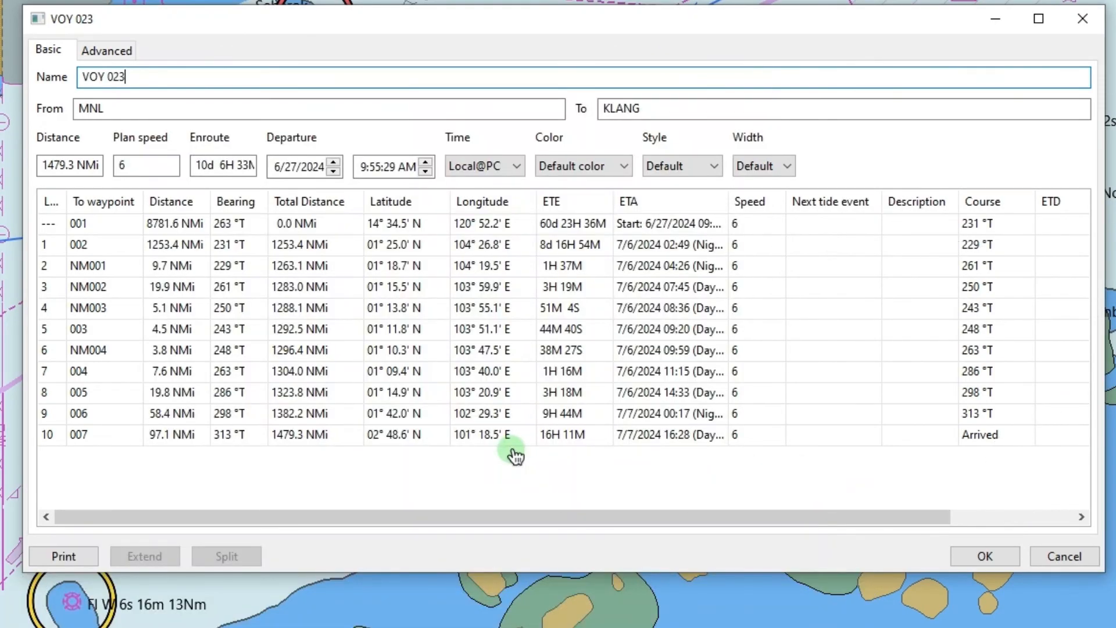
mouse_move(574, 297)
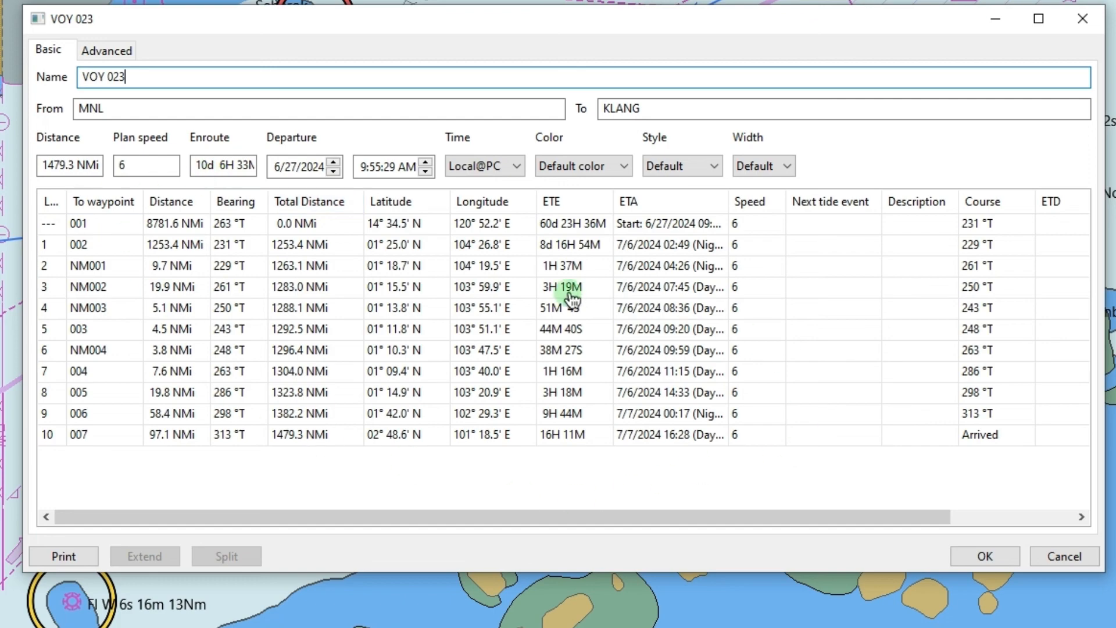
mouse_move(682, 463)
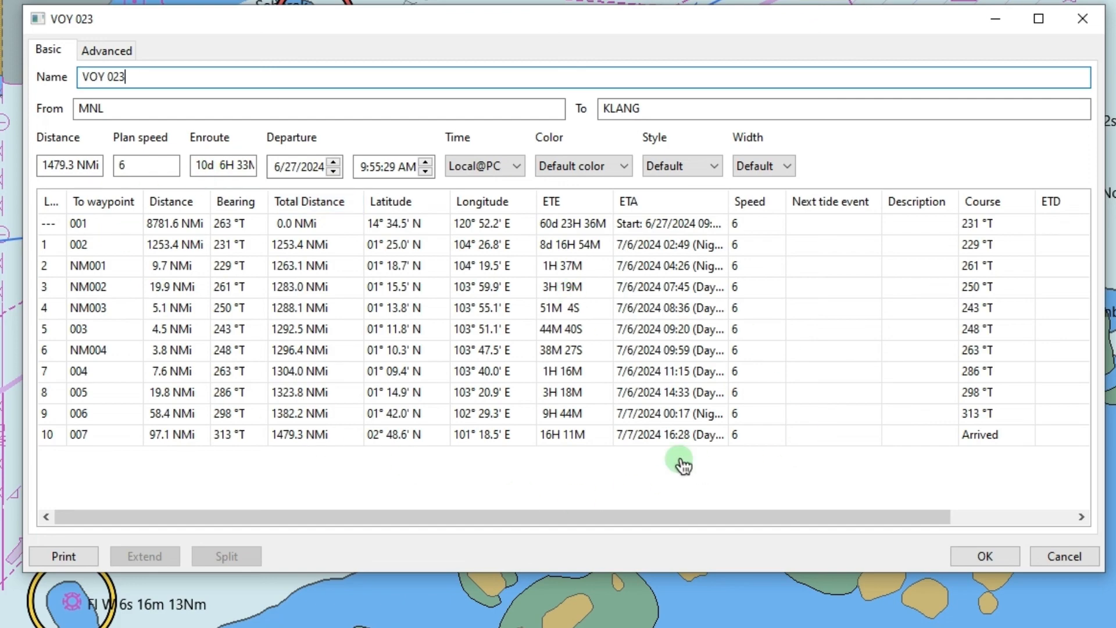